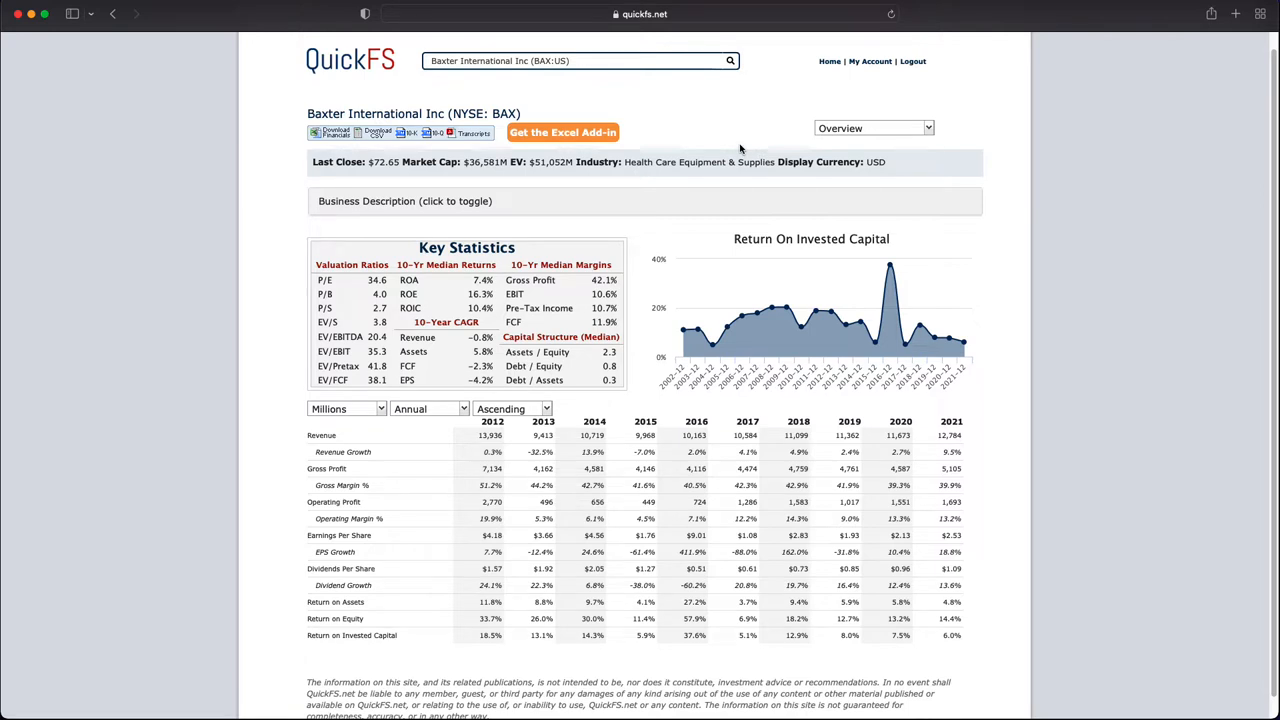
mouse_move(641, 182)
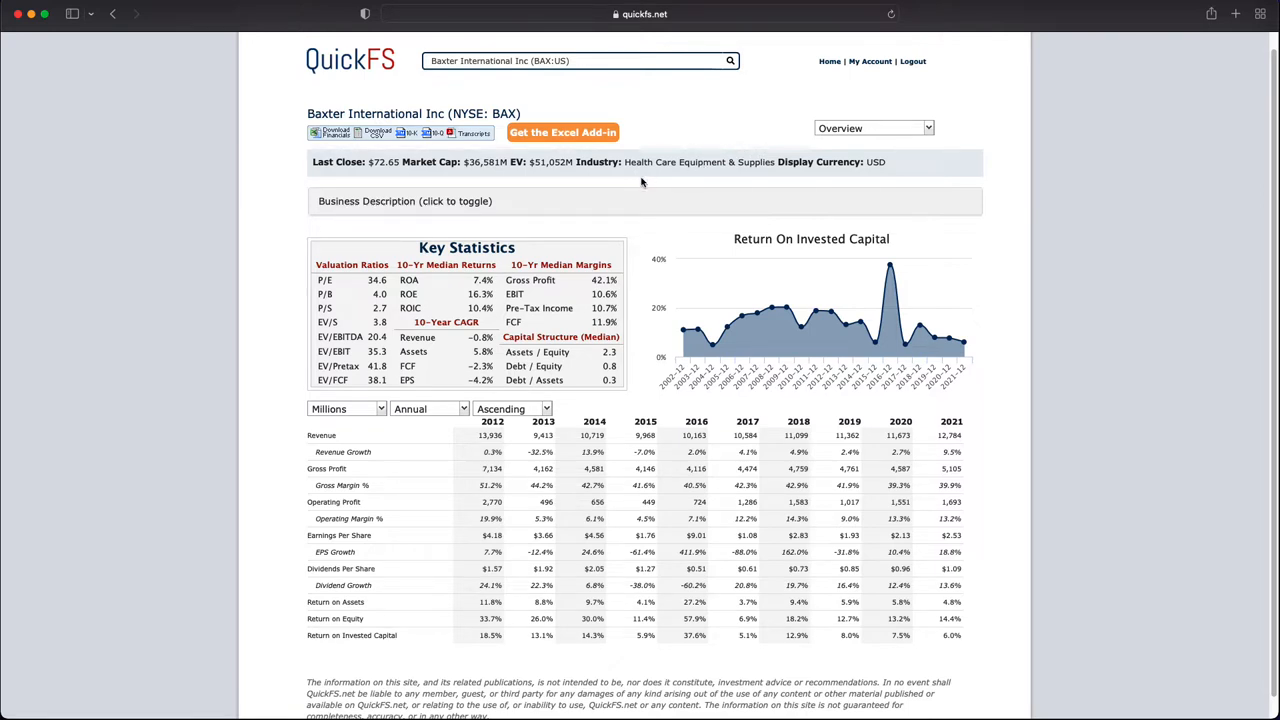
mouse_move(495, 190)
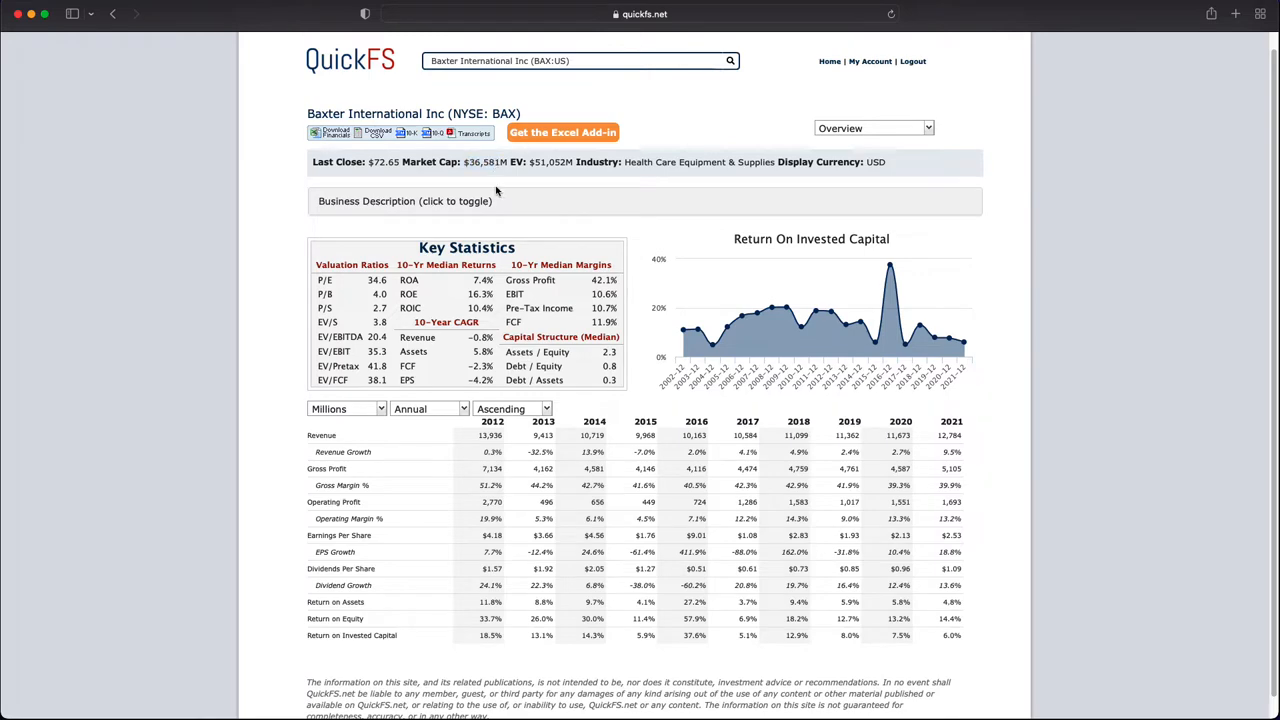
Step: Expand Baxter's business description to show the full summary, beta and share turnover
click(405, 201)
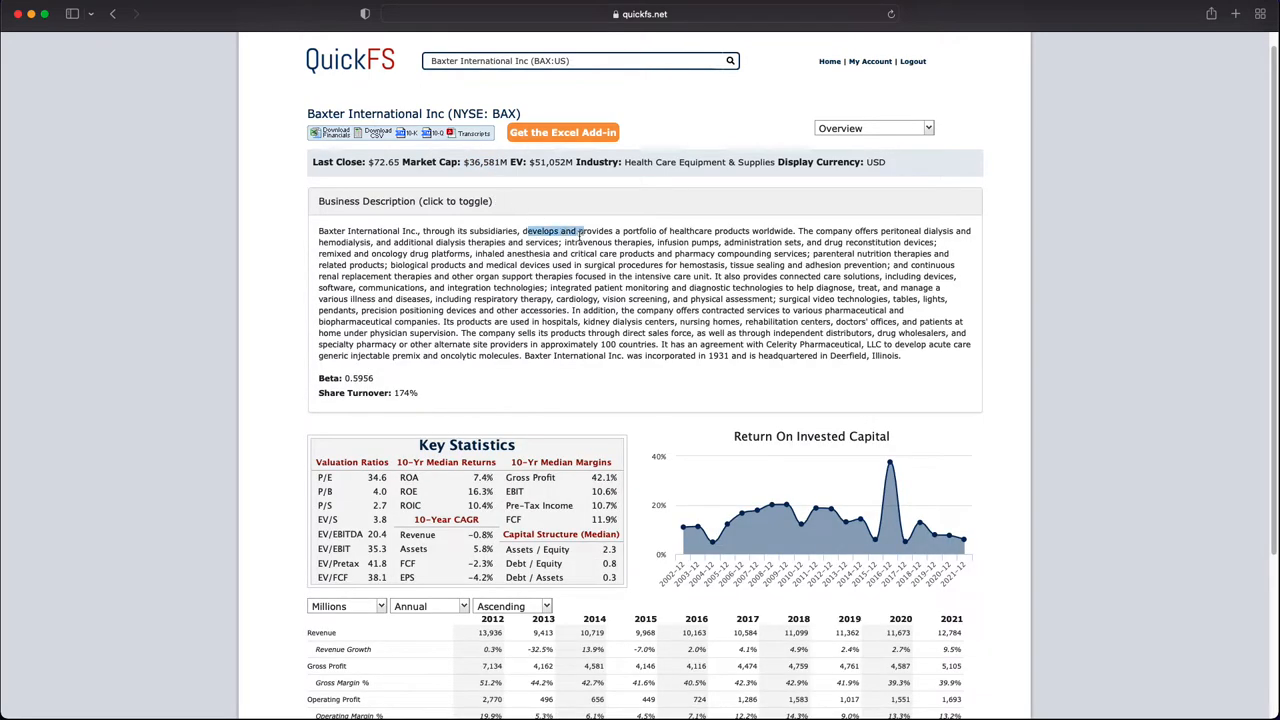
mouse_move(878, 237)
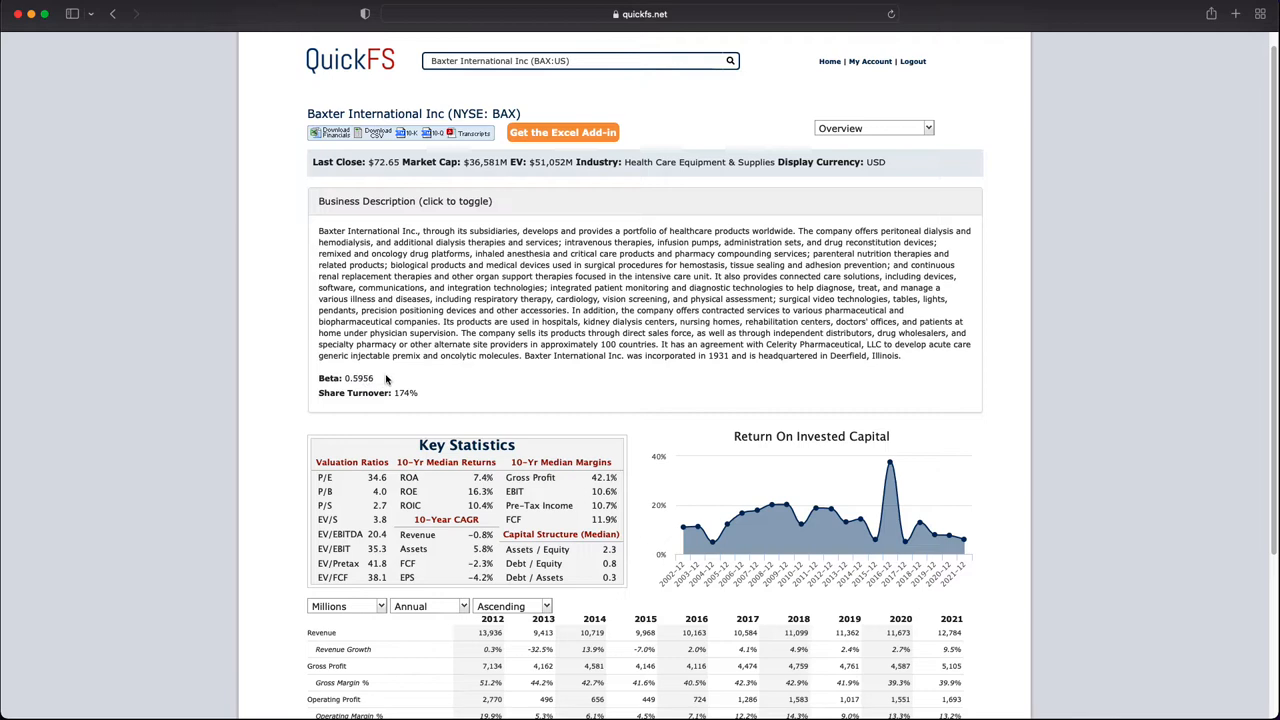
mouse_move(392, 374)
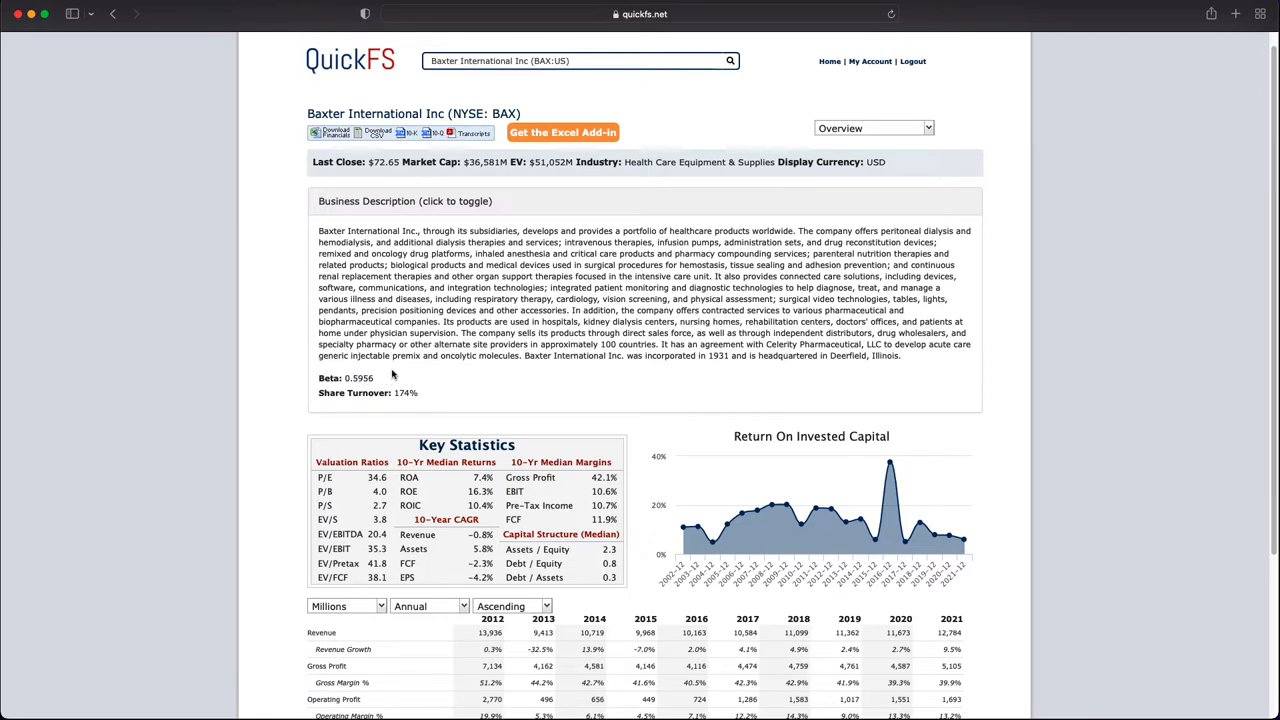
mouse_move(416, 372)
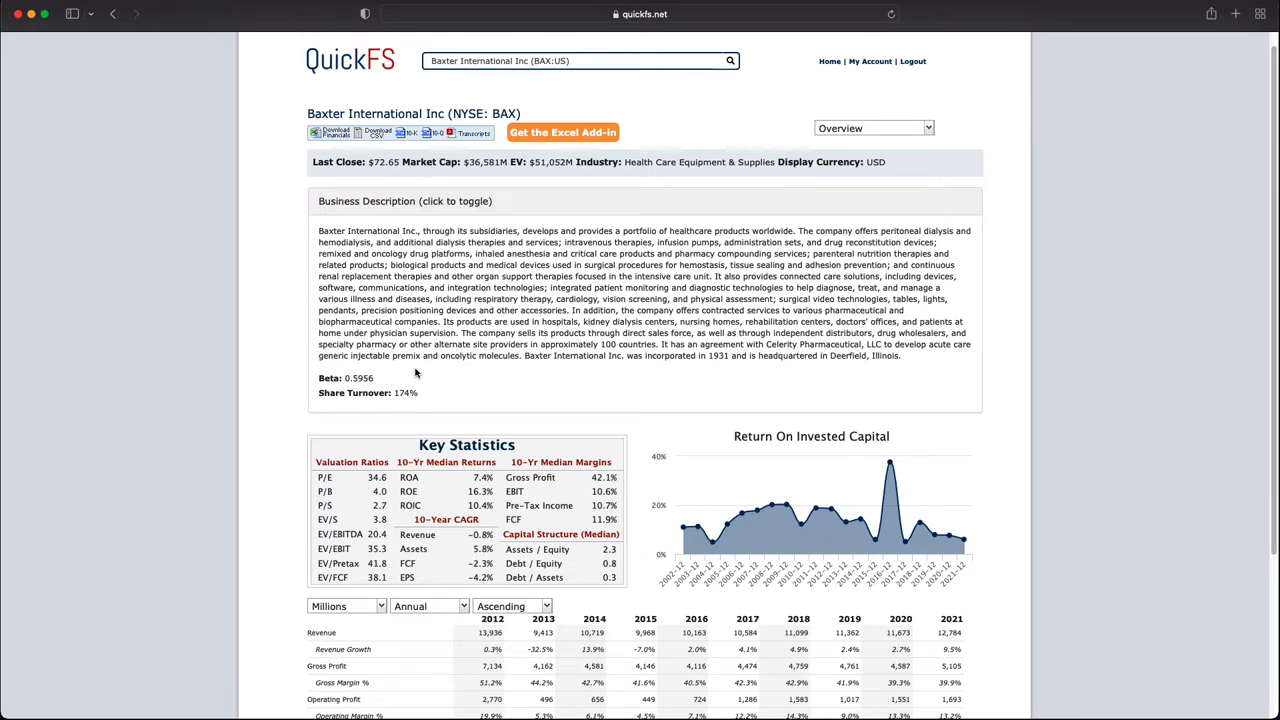
mouse_move(497, 390)
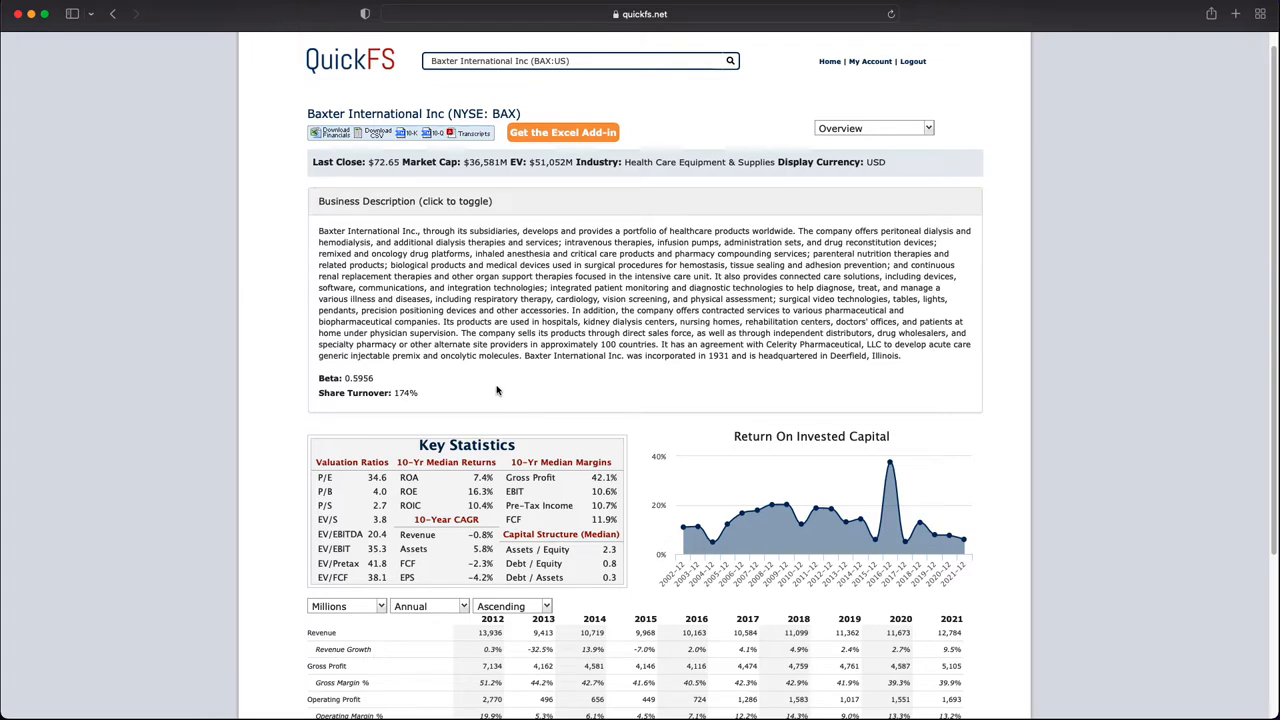
scroll(down, 3)
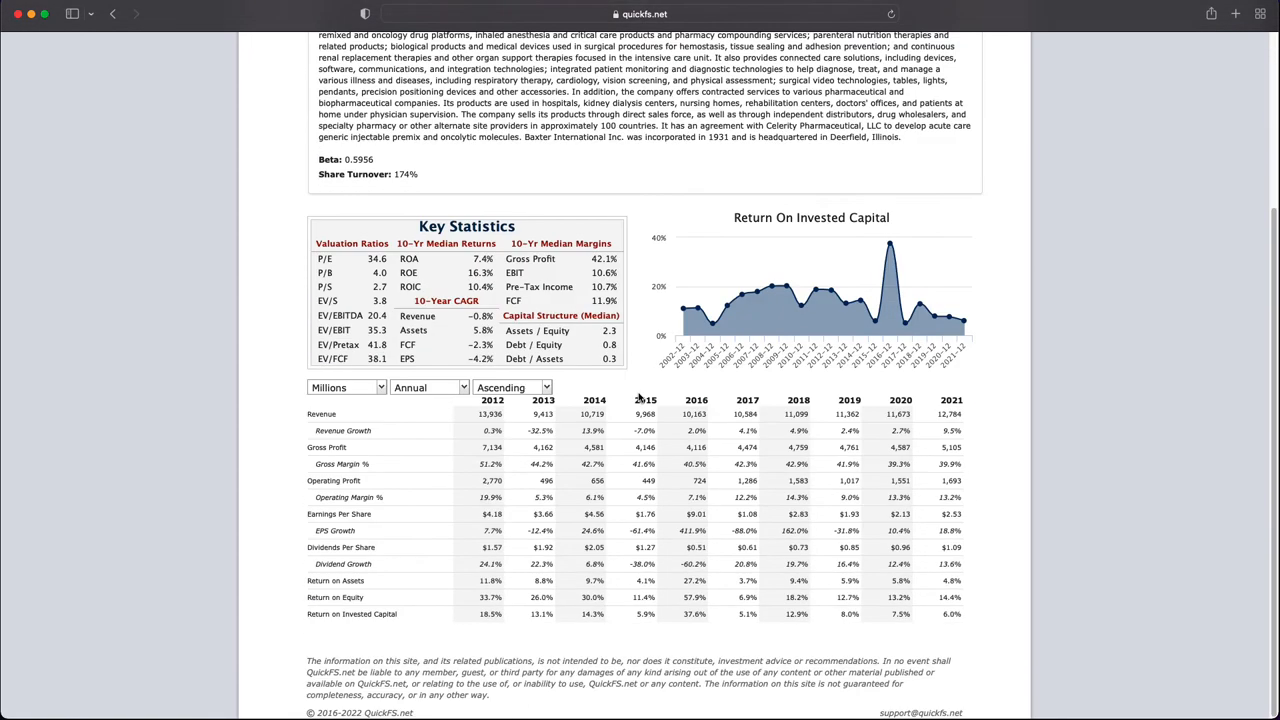
mouse_move(713, 320)
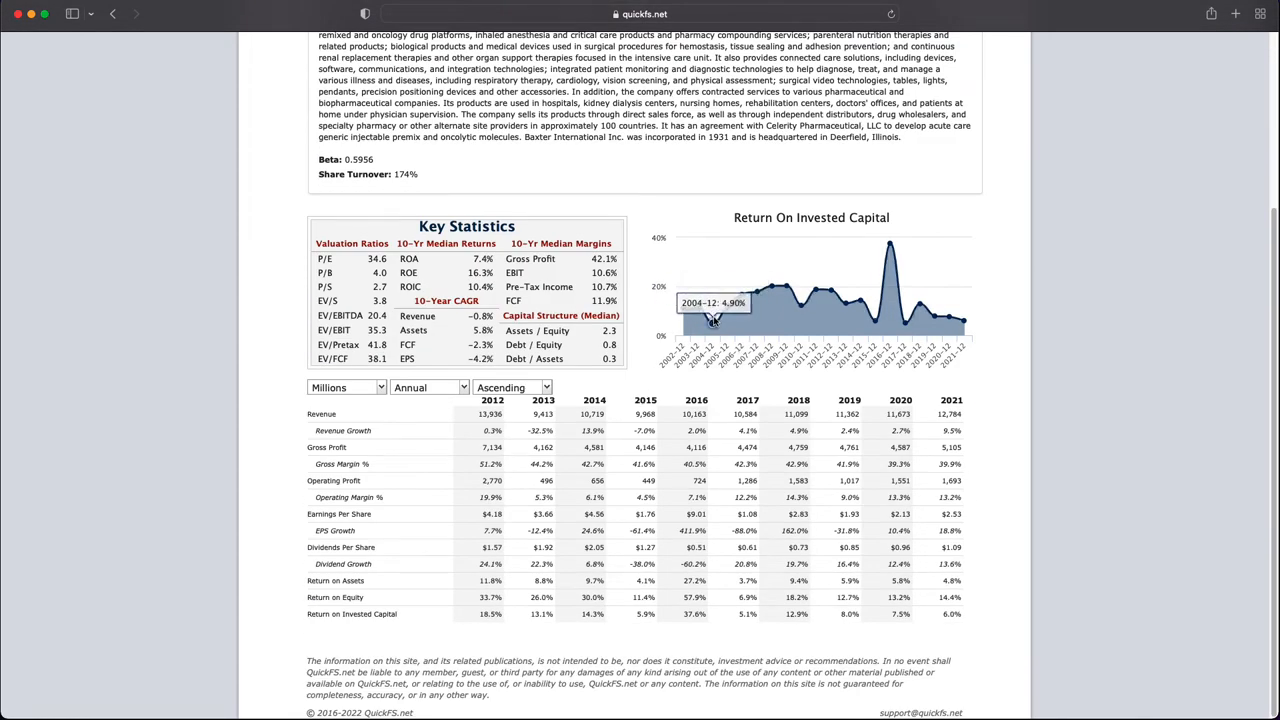
mouse_move(698, 308)
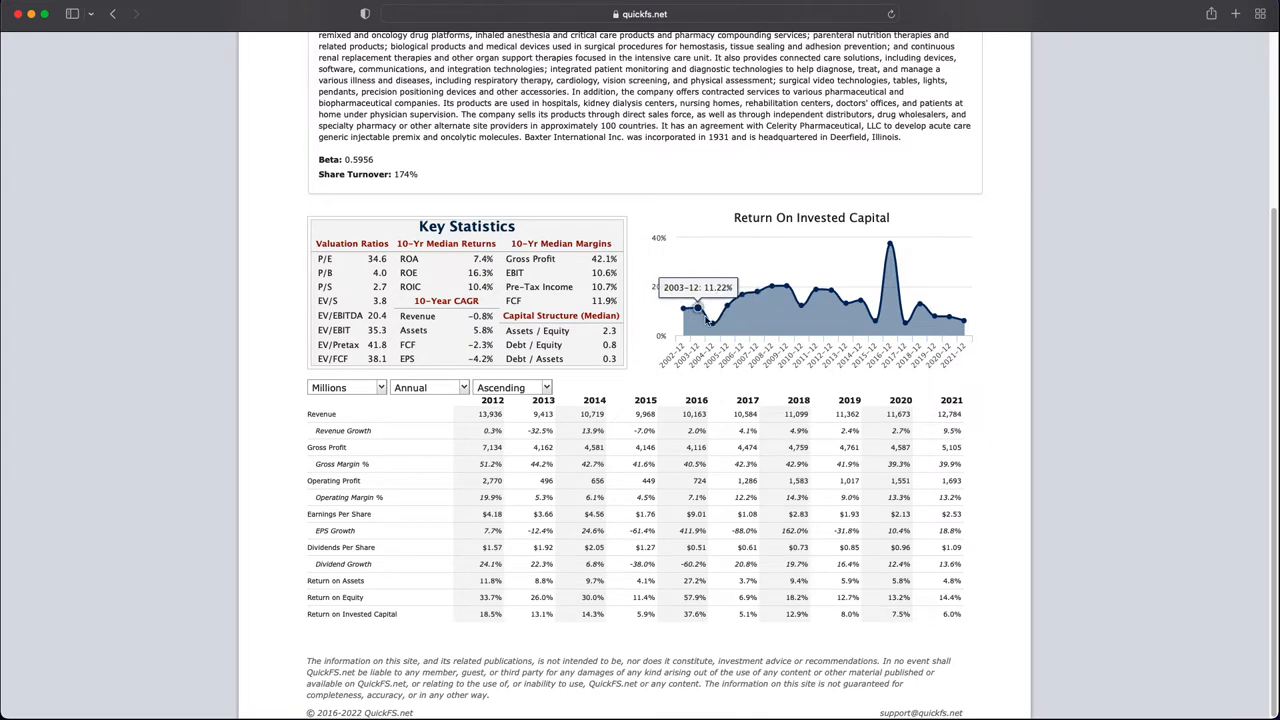
mouse_move(963, 315)
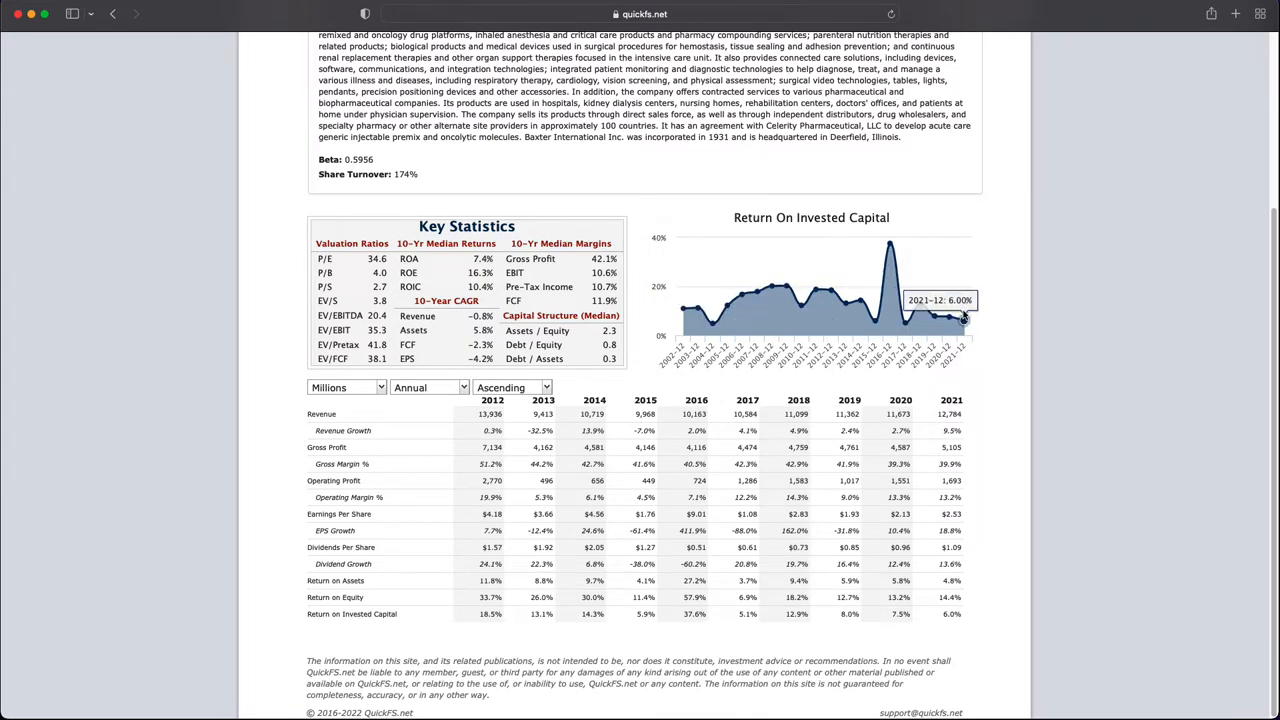
mouse_move(900, 318)
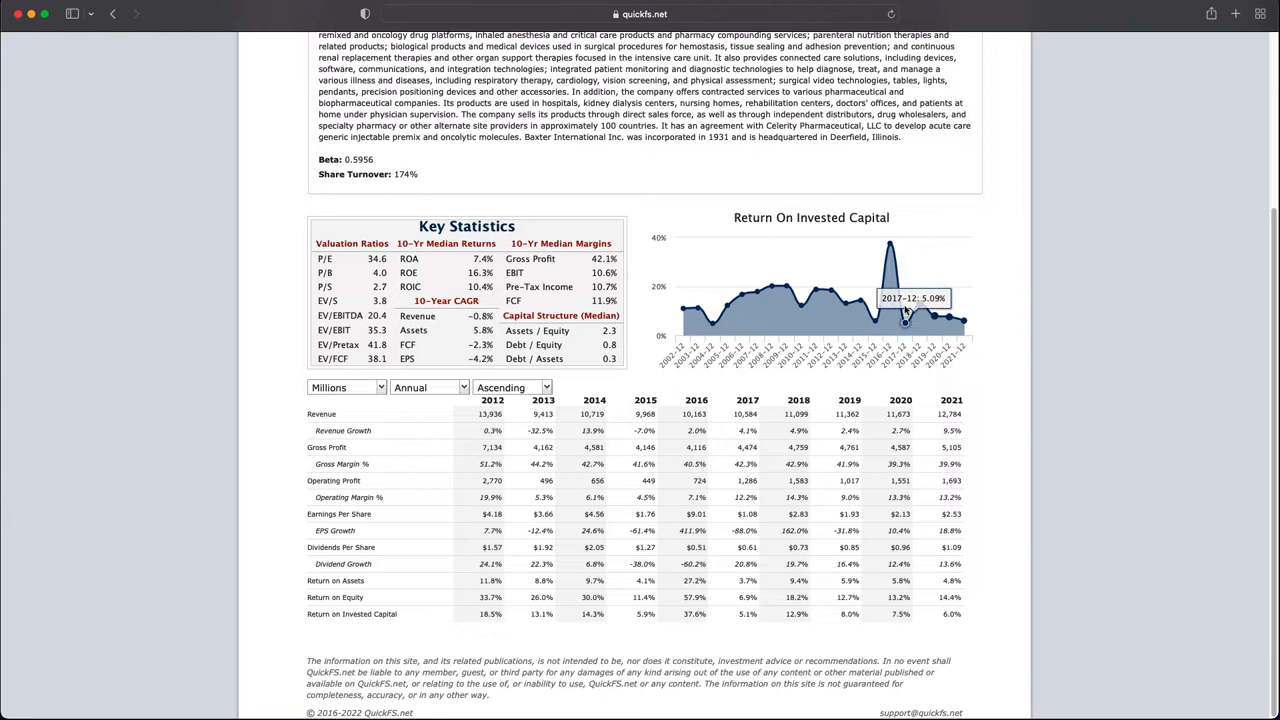
mouse_move(715, 322)
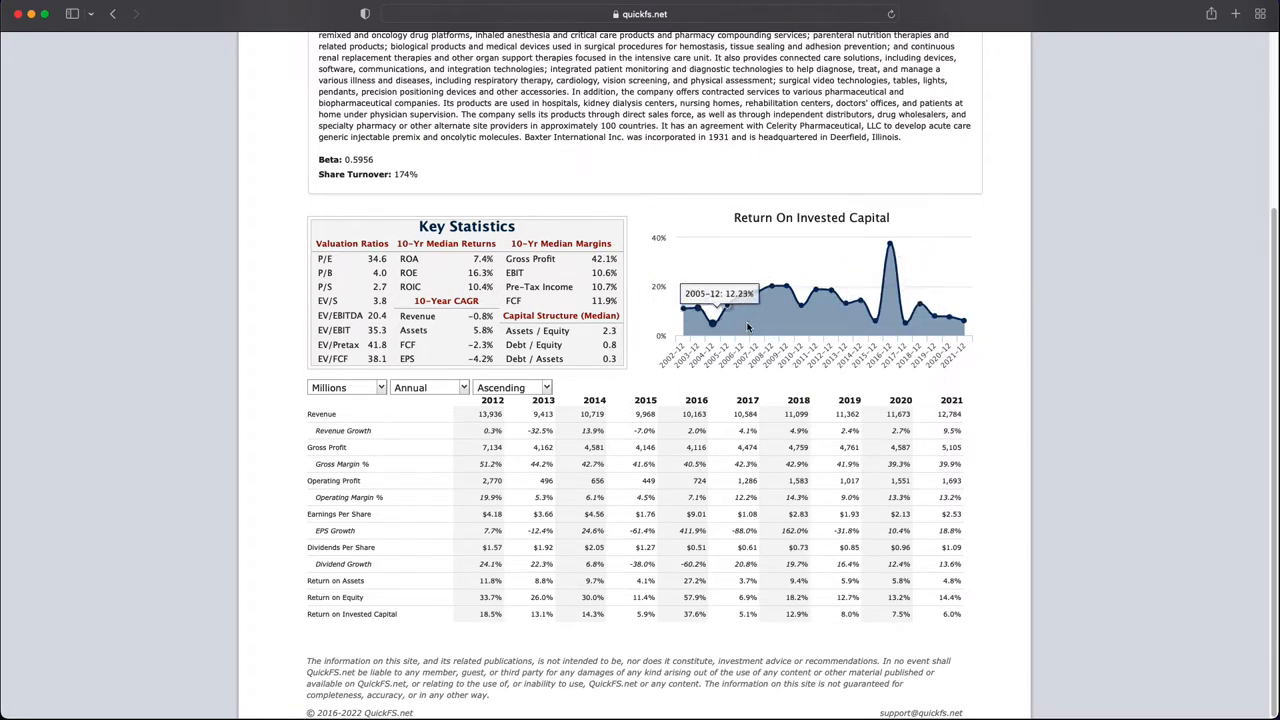
mouse_move(783, 352)
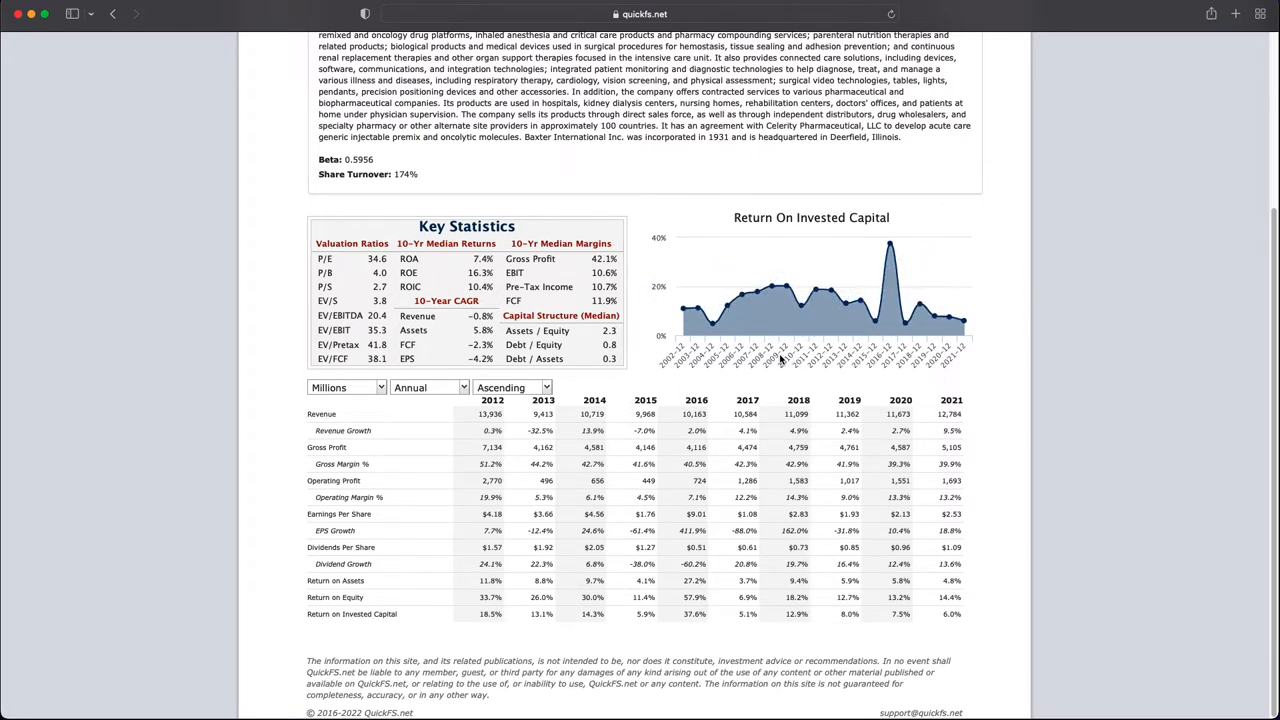
mouse_move(683, 307)
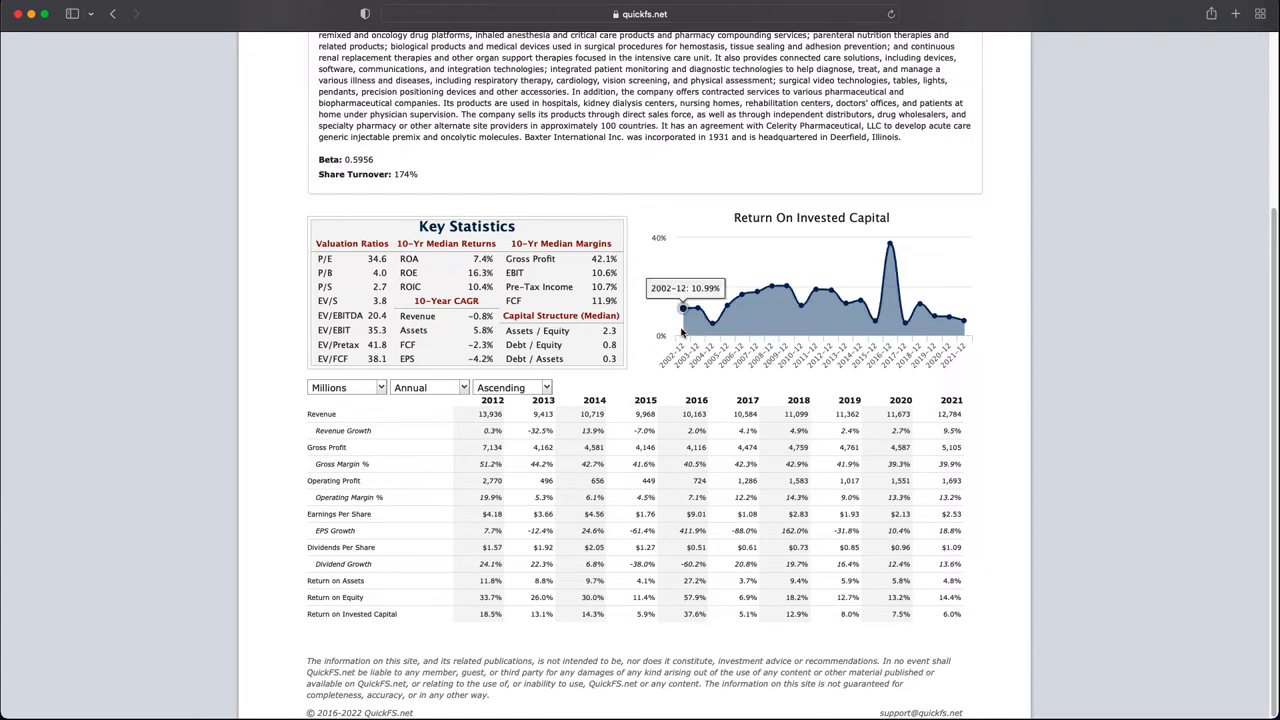
mouse_move(847, 300)
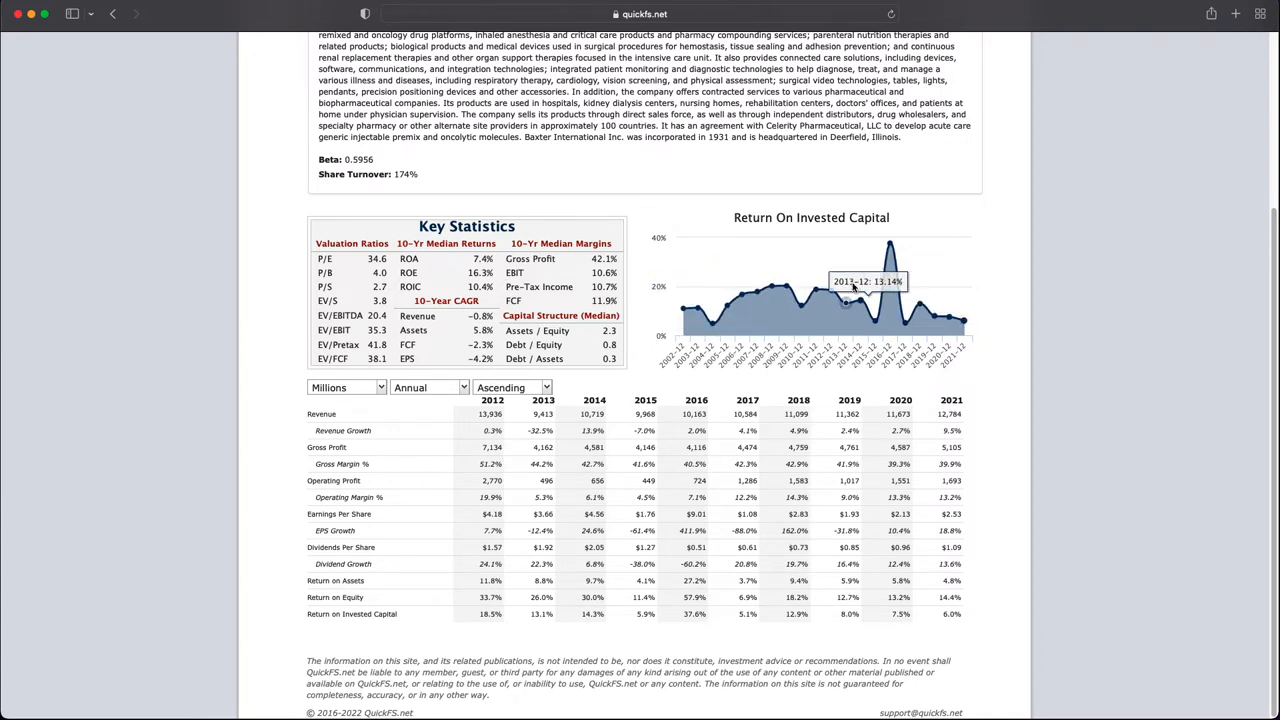
mouse_move(683, 307)
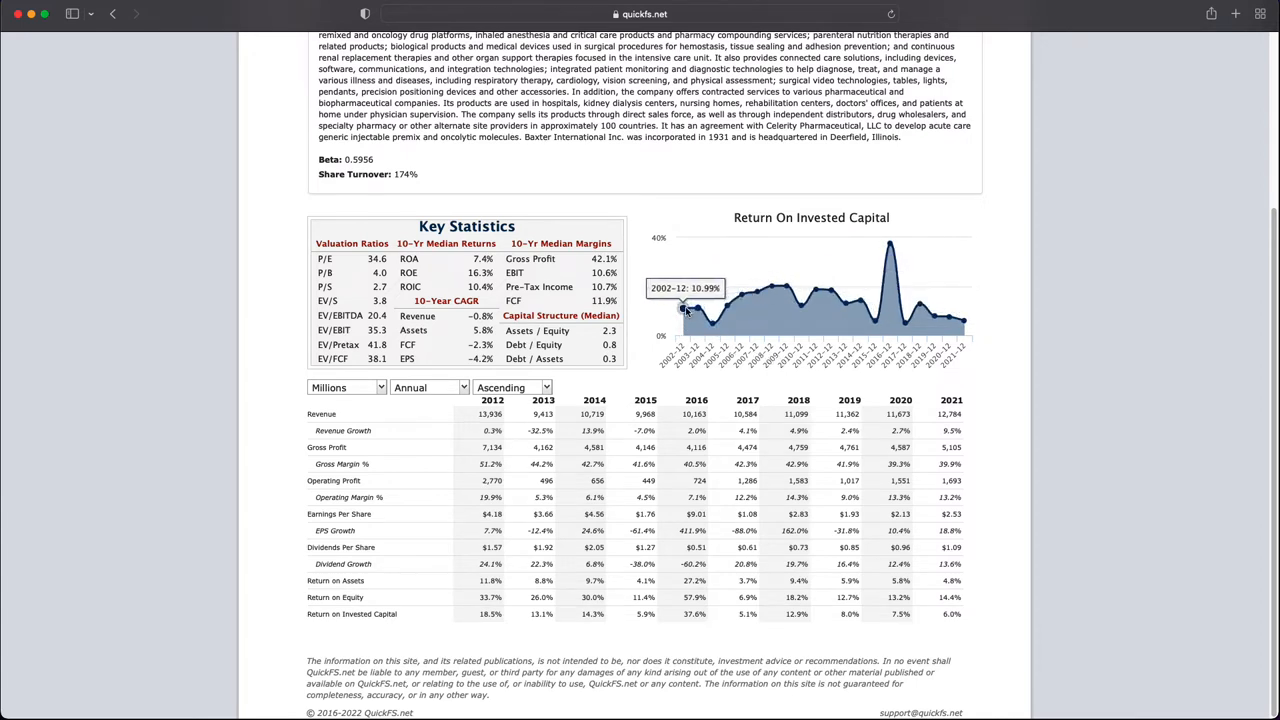
mouse_move(715, 320)
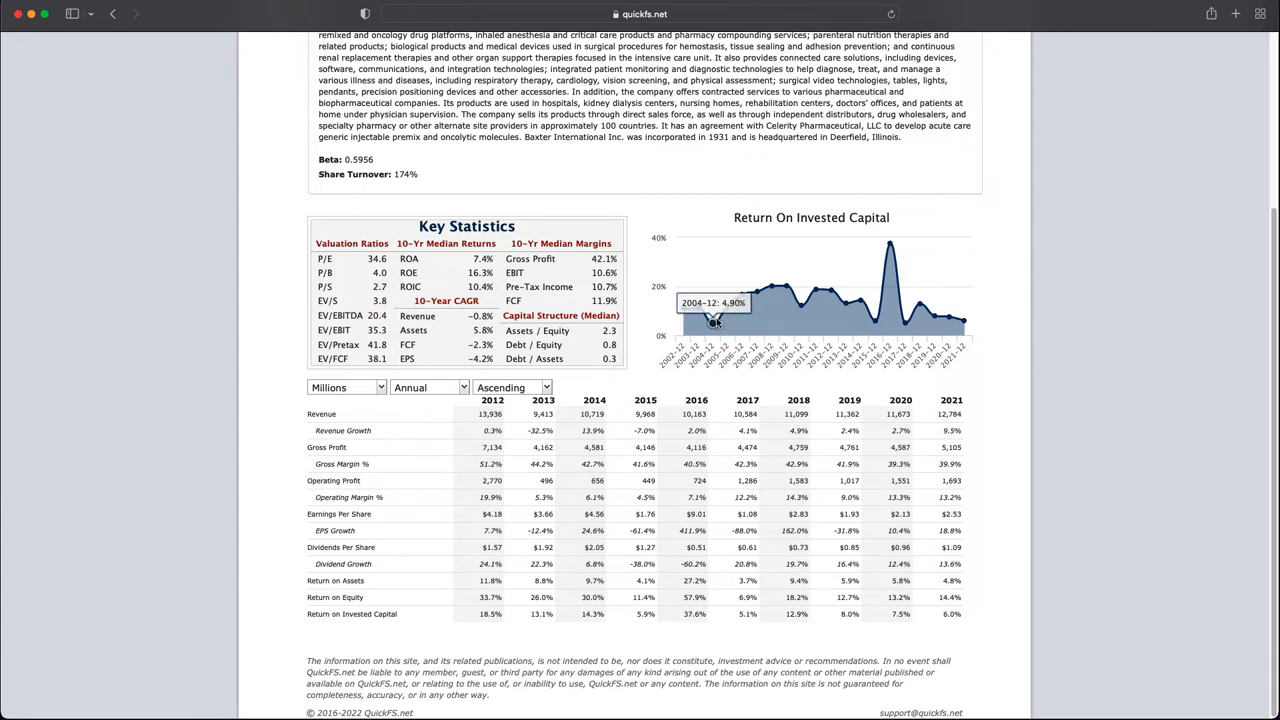
mouse_move(787, 288)
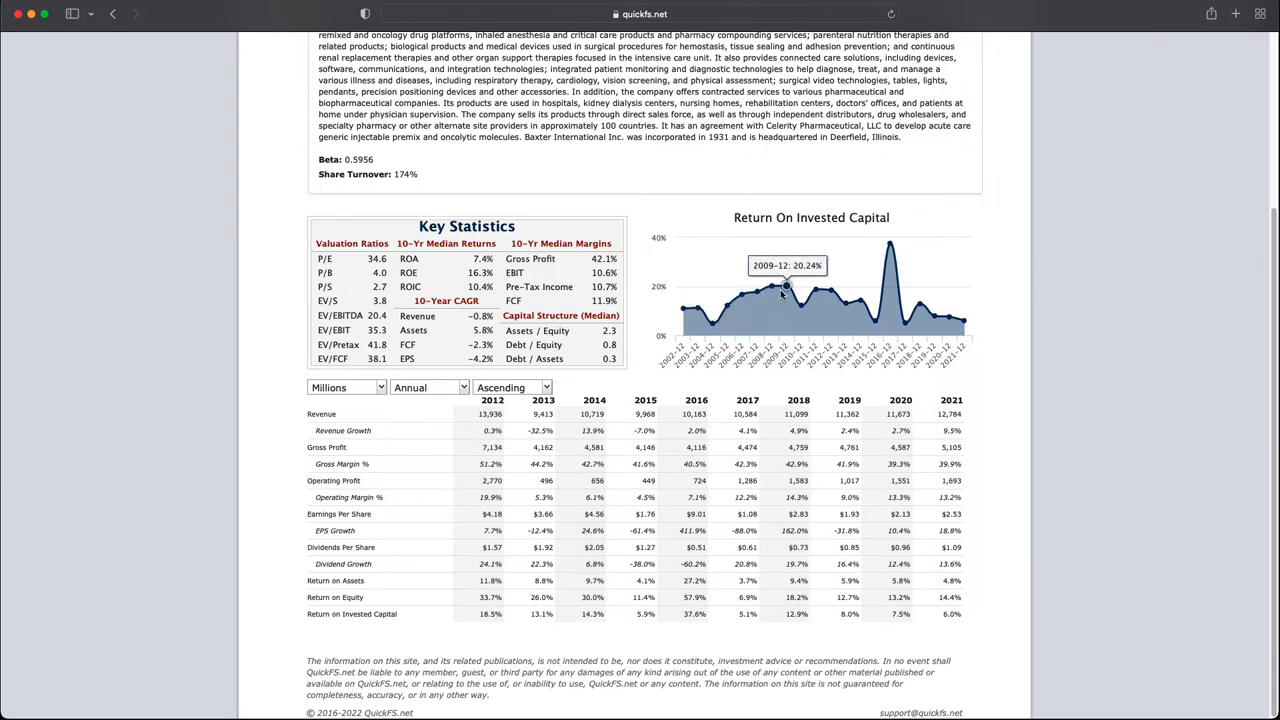
mouse_move(815, 290)
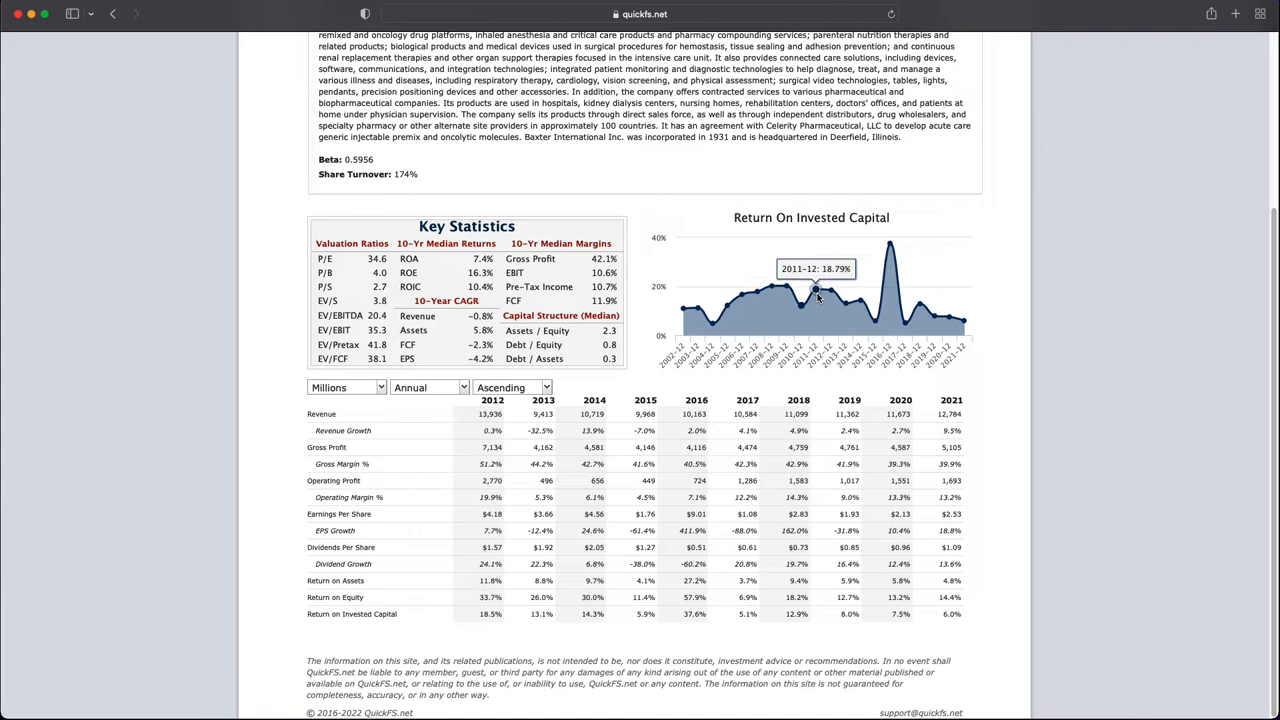
mouse_move(875, 320)
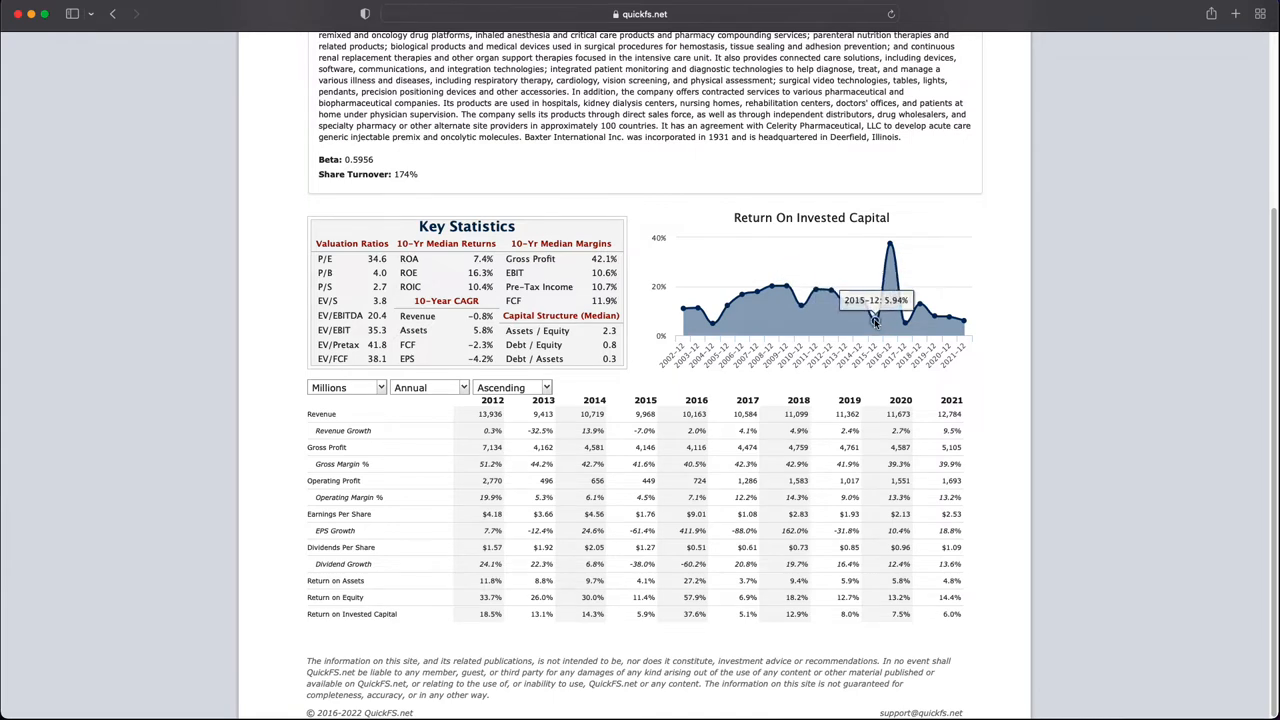
mouse_move(905, 322)
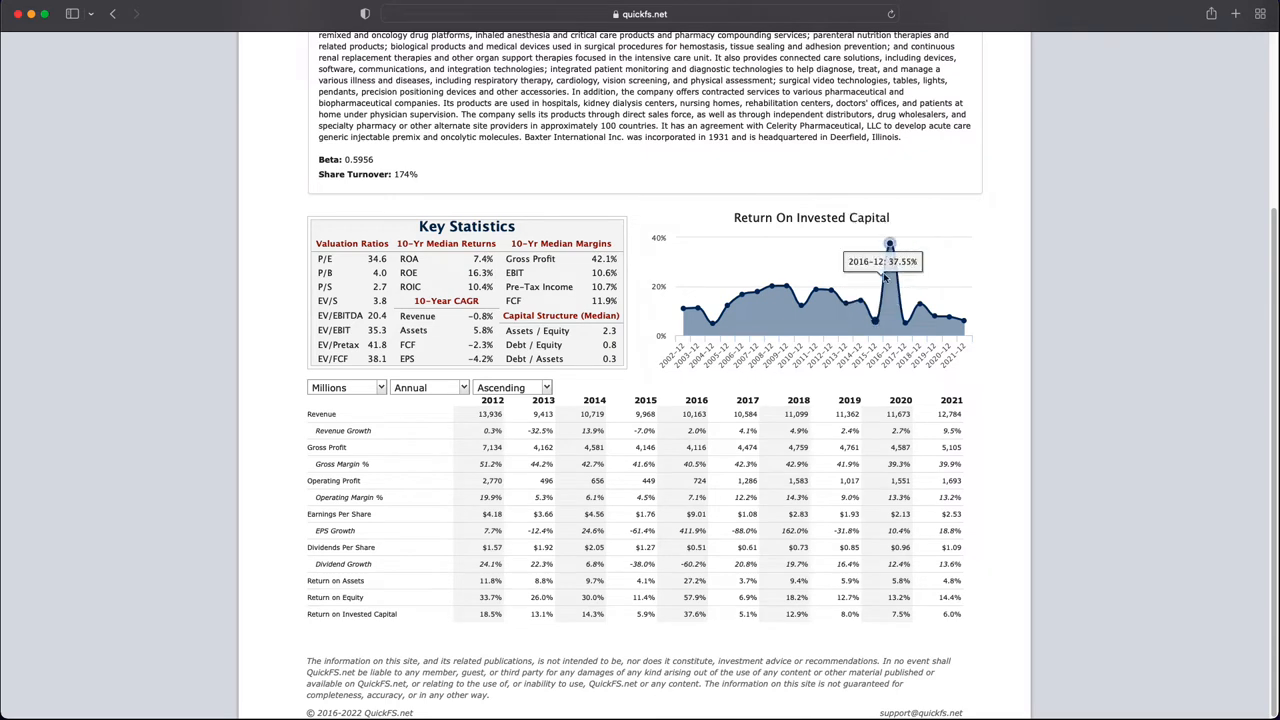
mouse_move(960, 315)
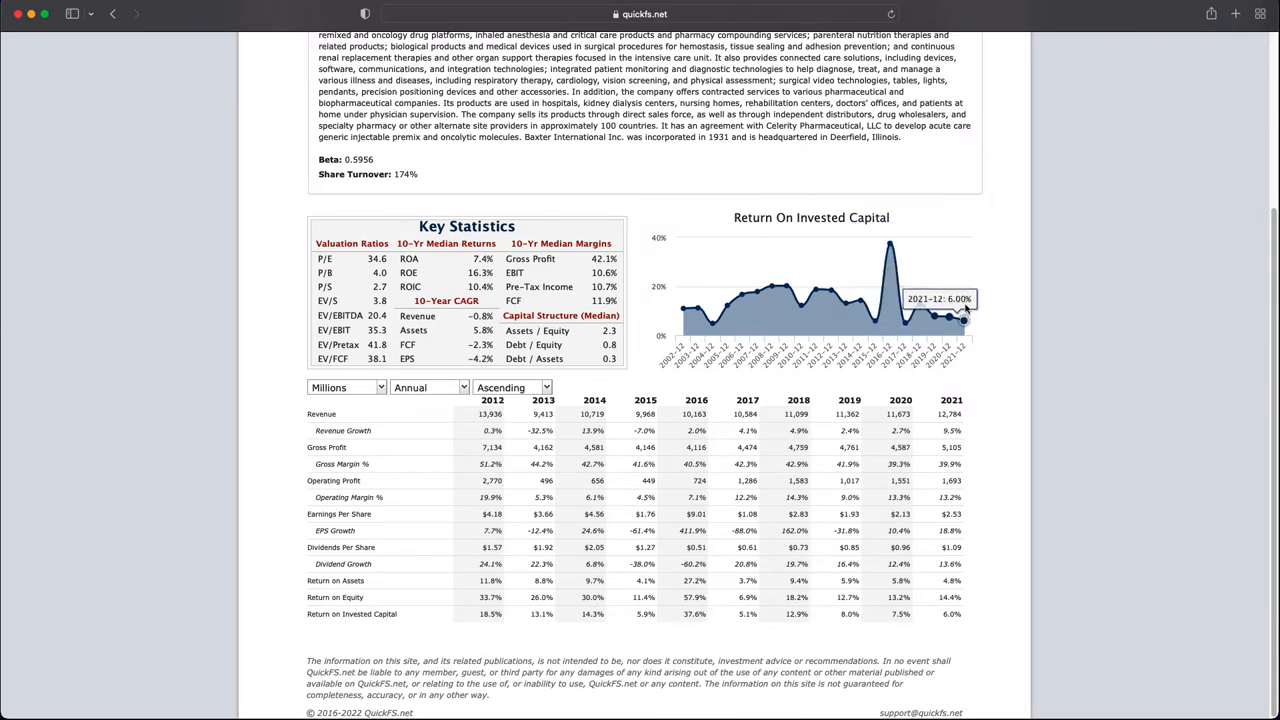
mouse_move(775, 290)
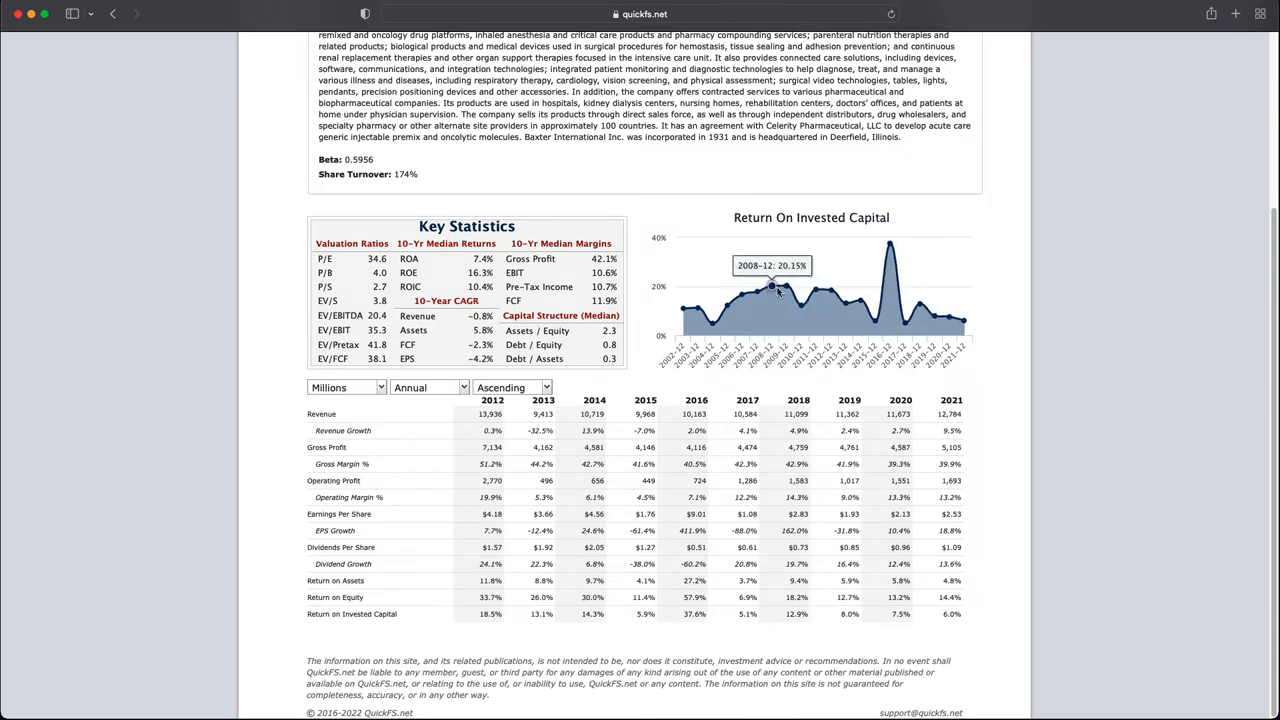
mouse_move(770, 294)
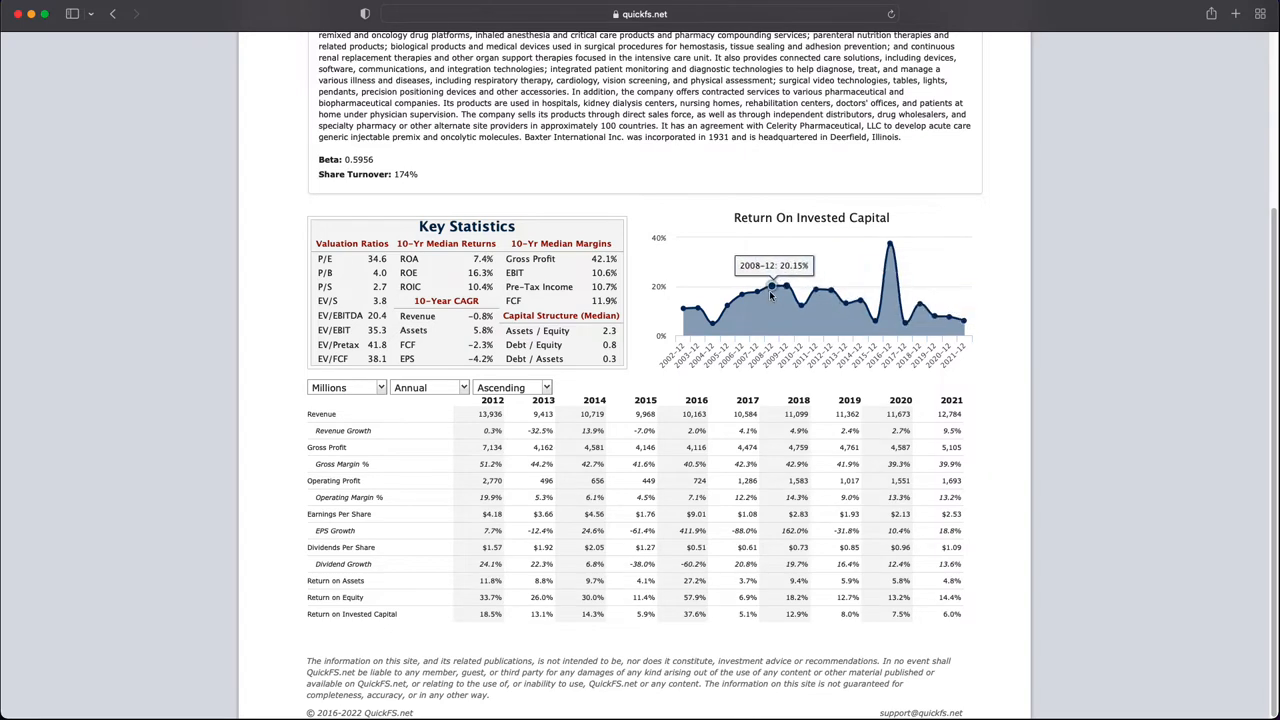
mouse_move(786, 287)
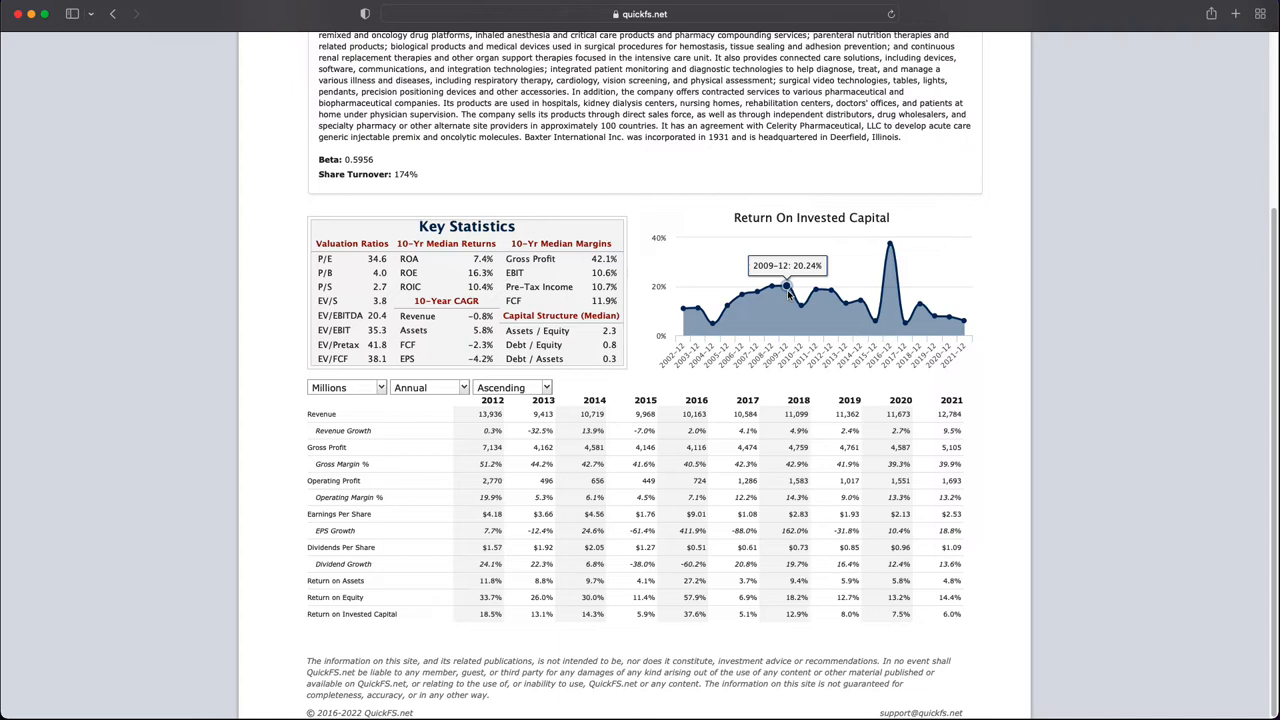
mouse_move(815, 289)
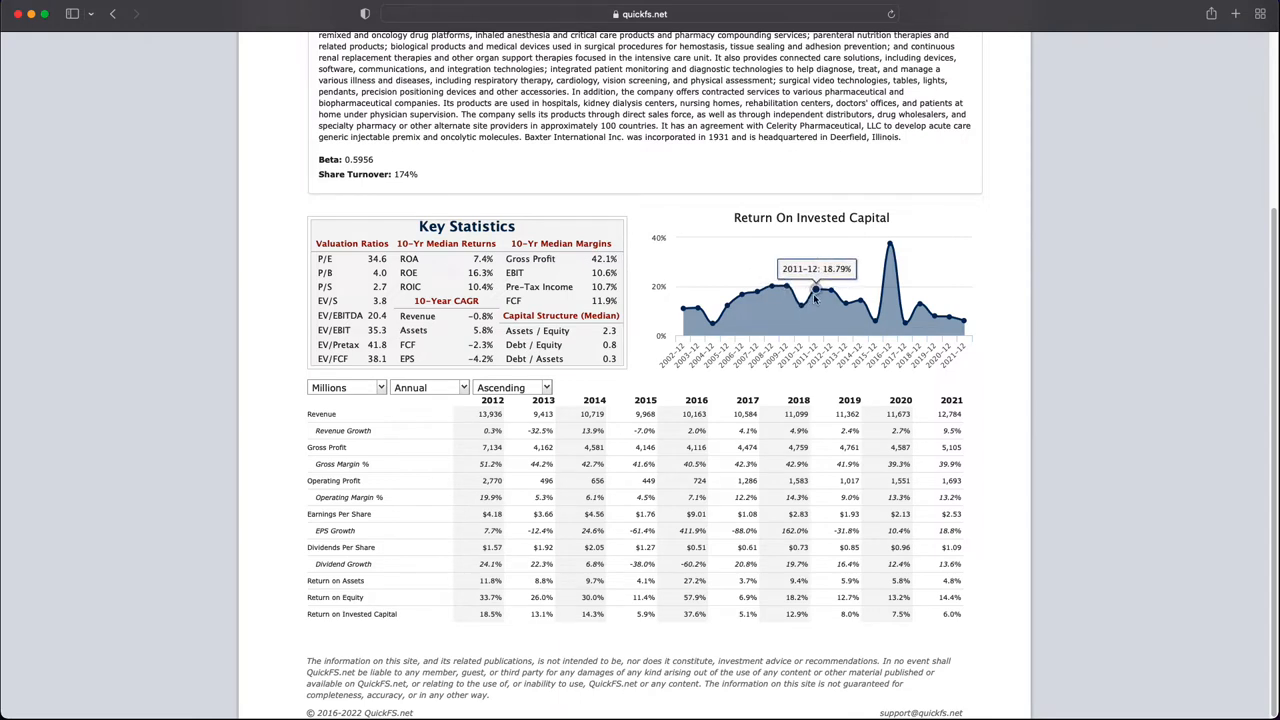
mouse_move(858, 303)
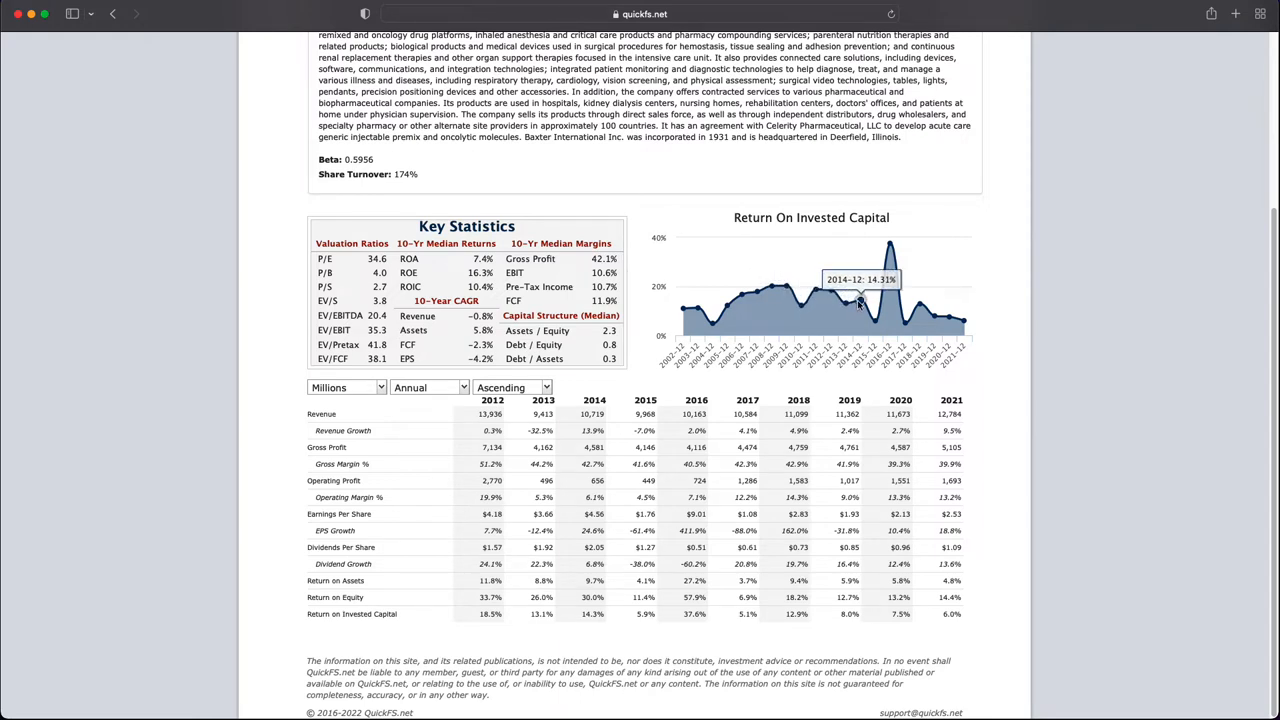
mouse_move(918, 303)
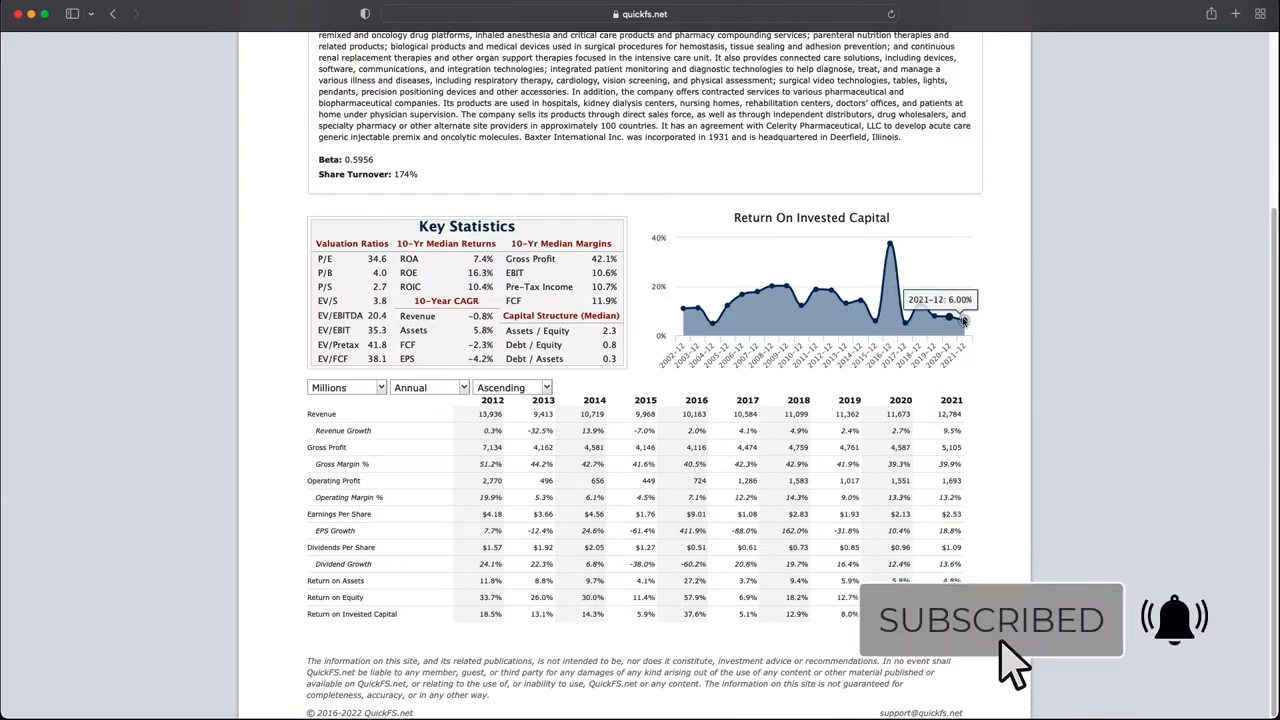
mouse_move(770, 290)
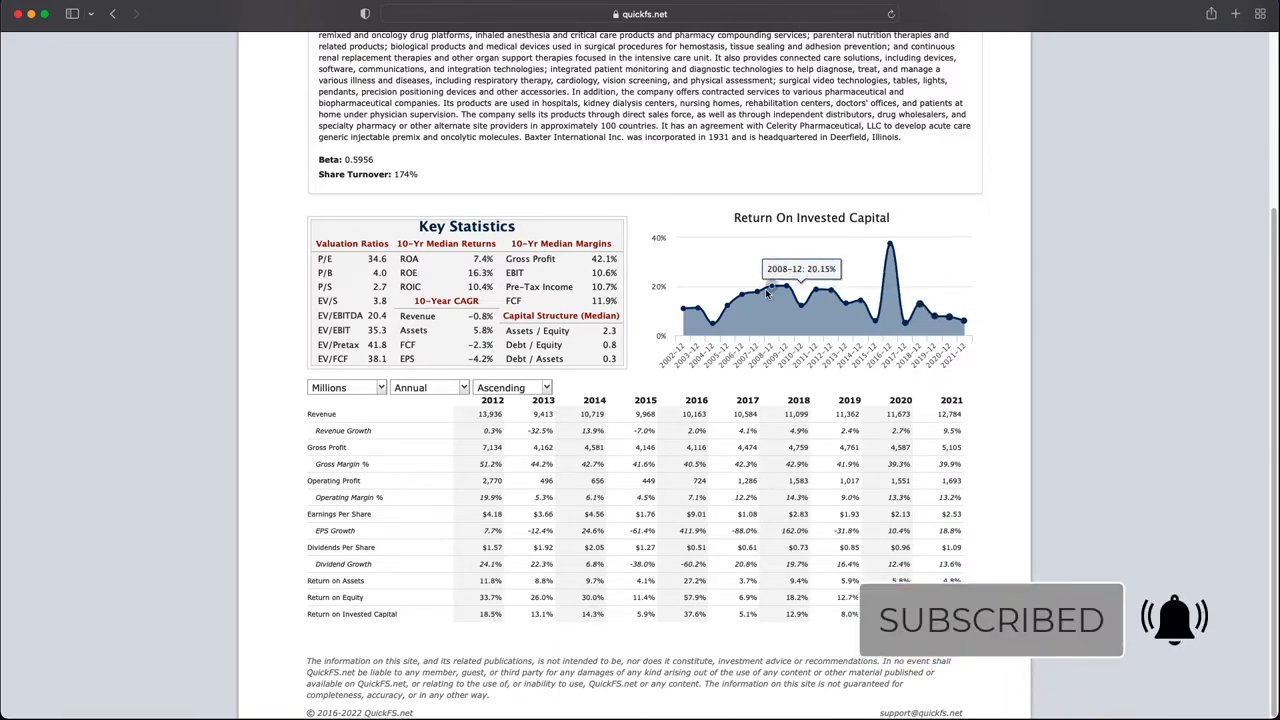
mouse_move(900, 310)
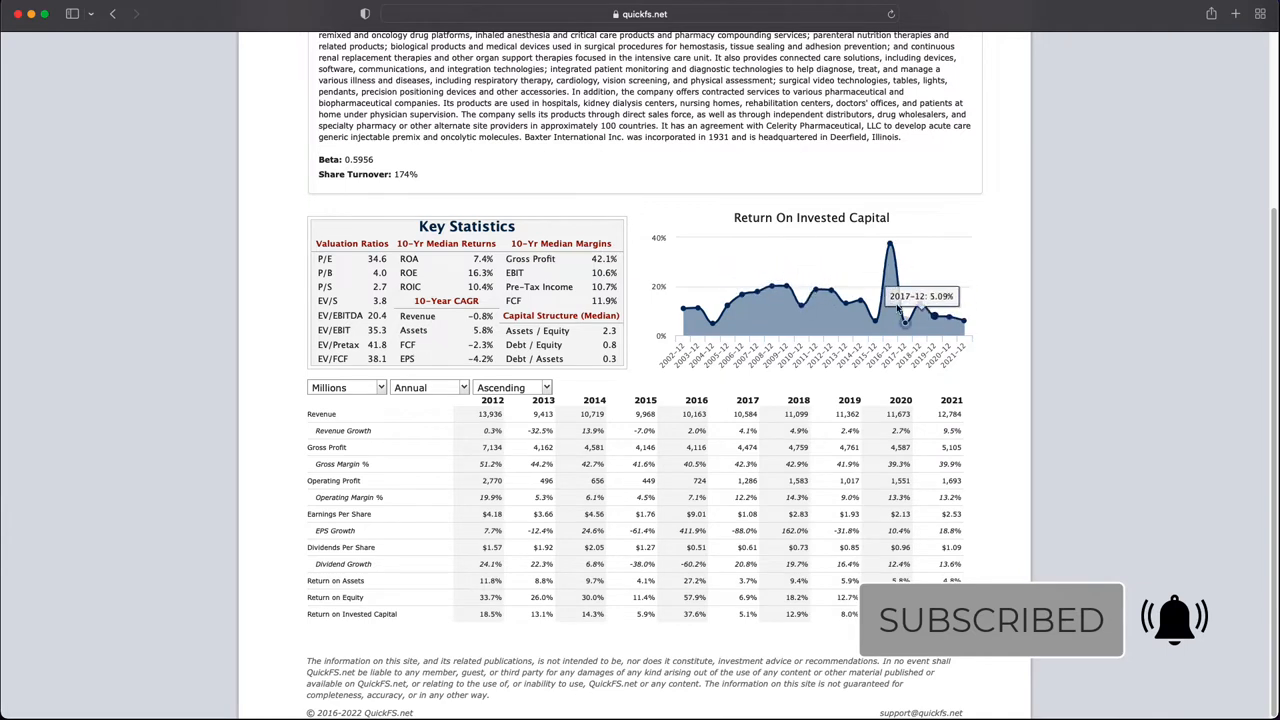
mouse_move(962, 320)
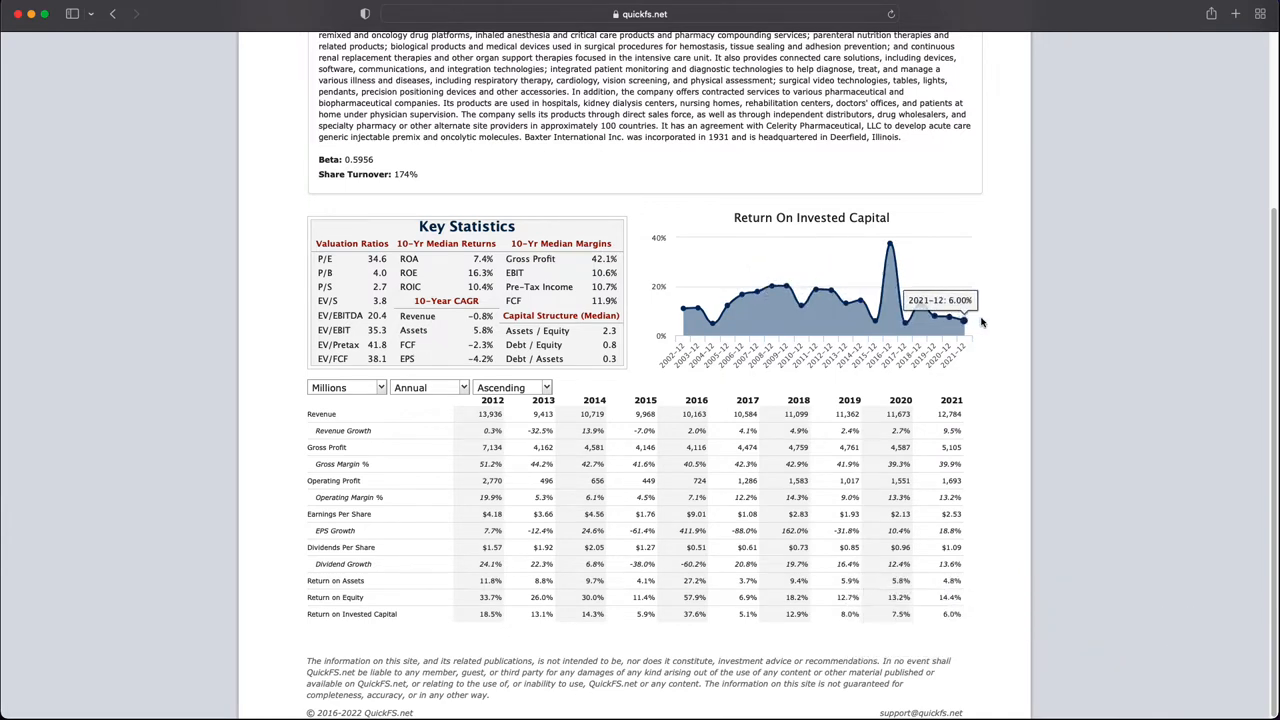
mouse_move(855, 305)
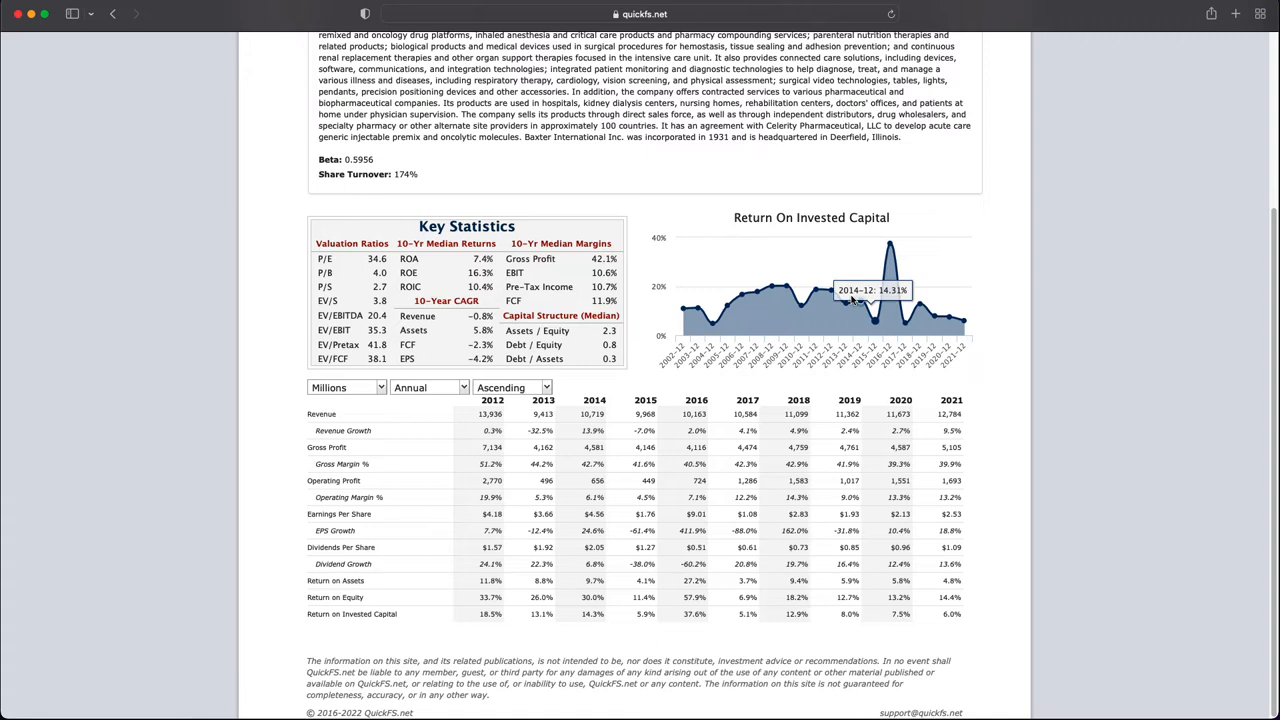
mouse_move(935, 315)
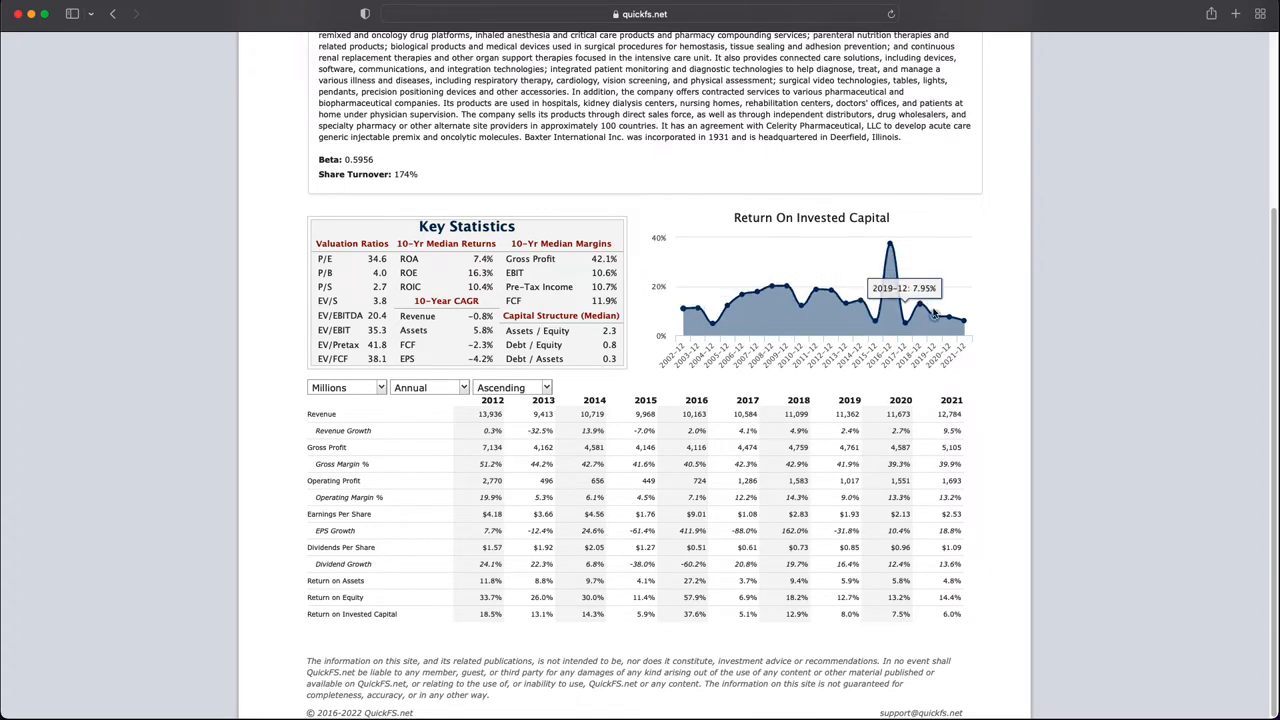
mouse_move(955, 318)
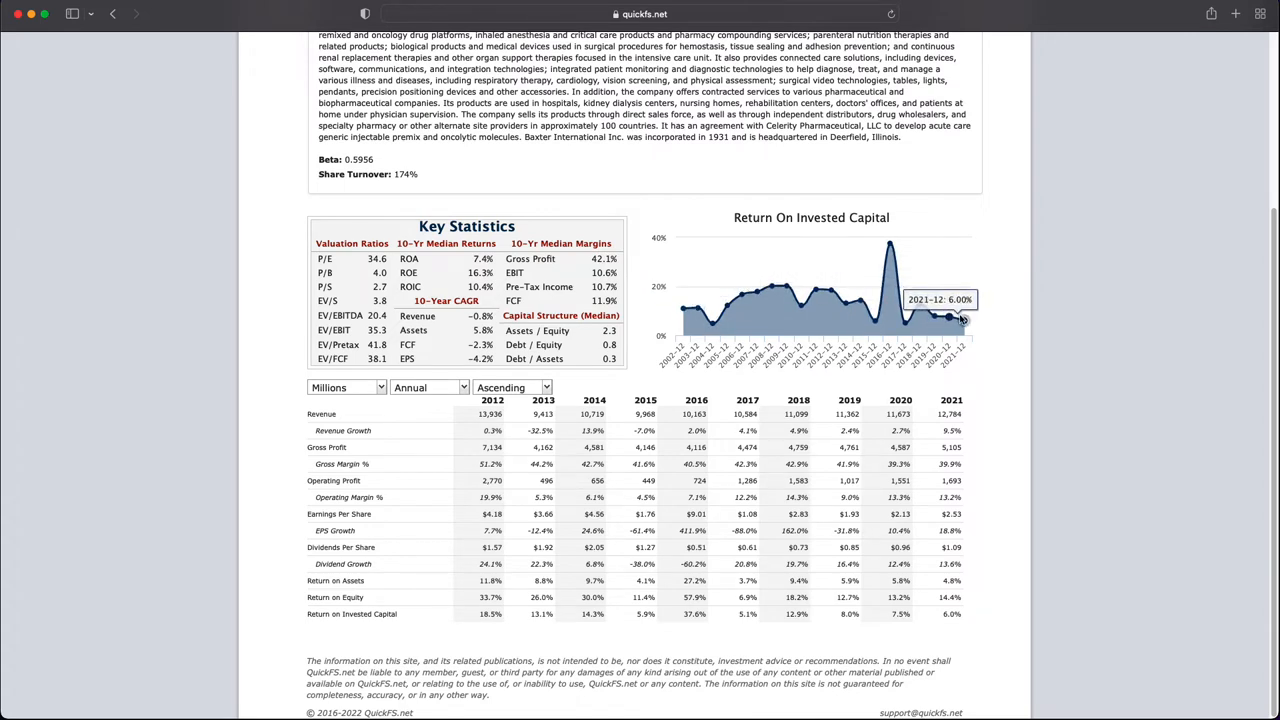
mouse_move(917, 303)
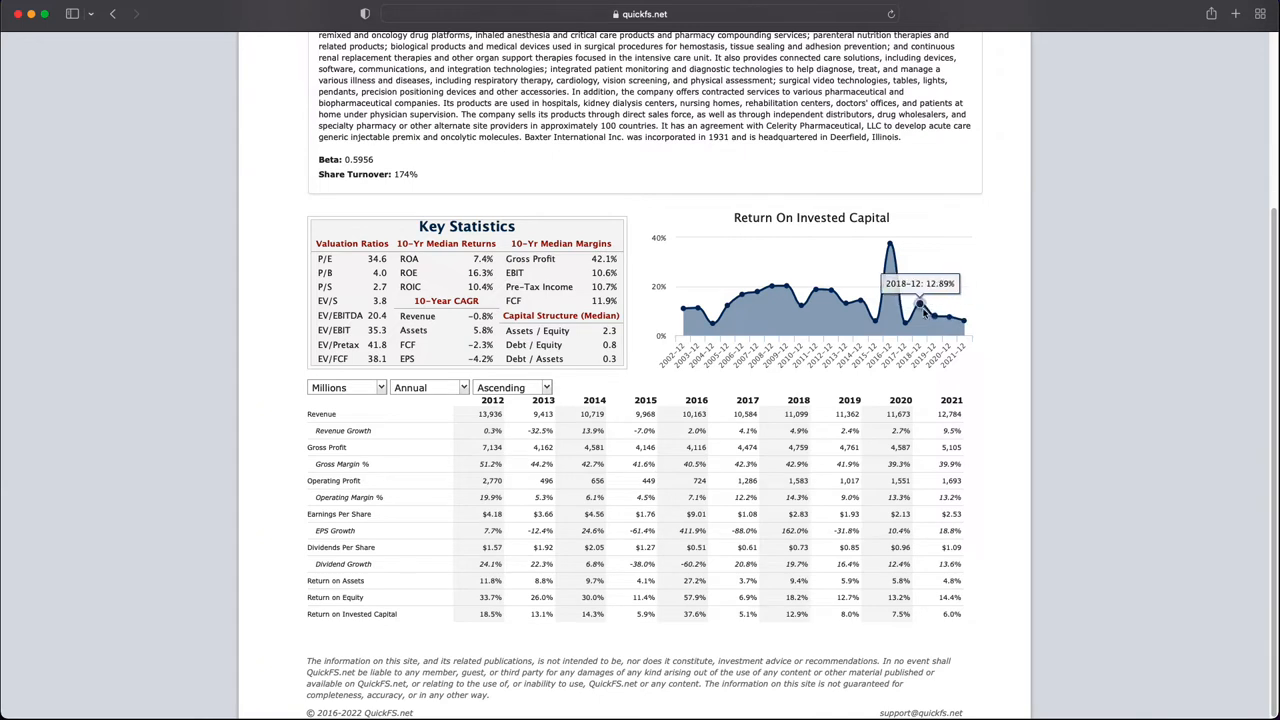
mouse_move(945, 315)
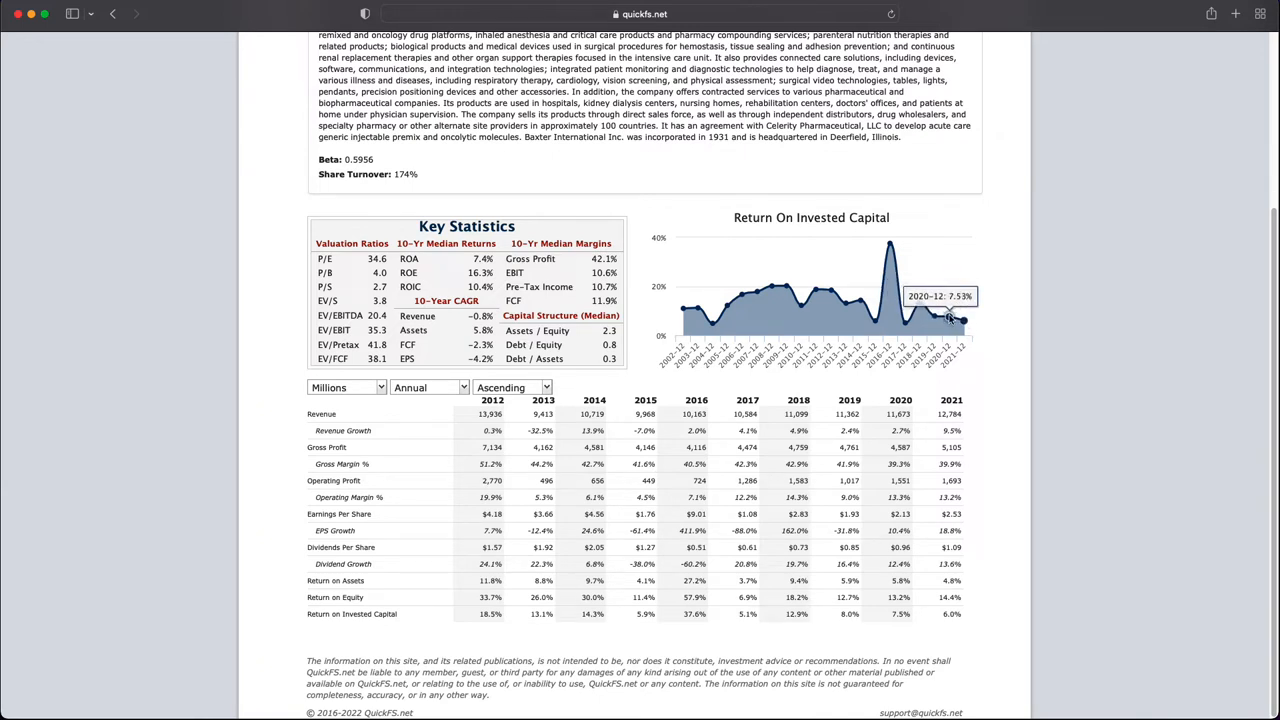
mouse_move(690, 297)
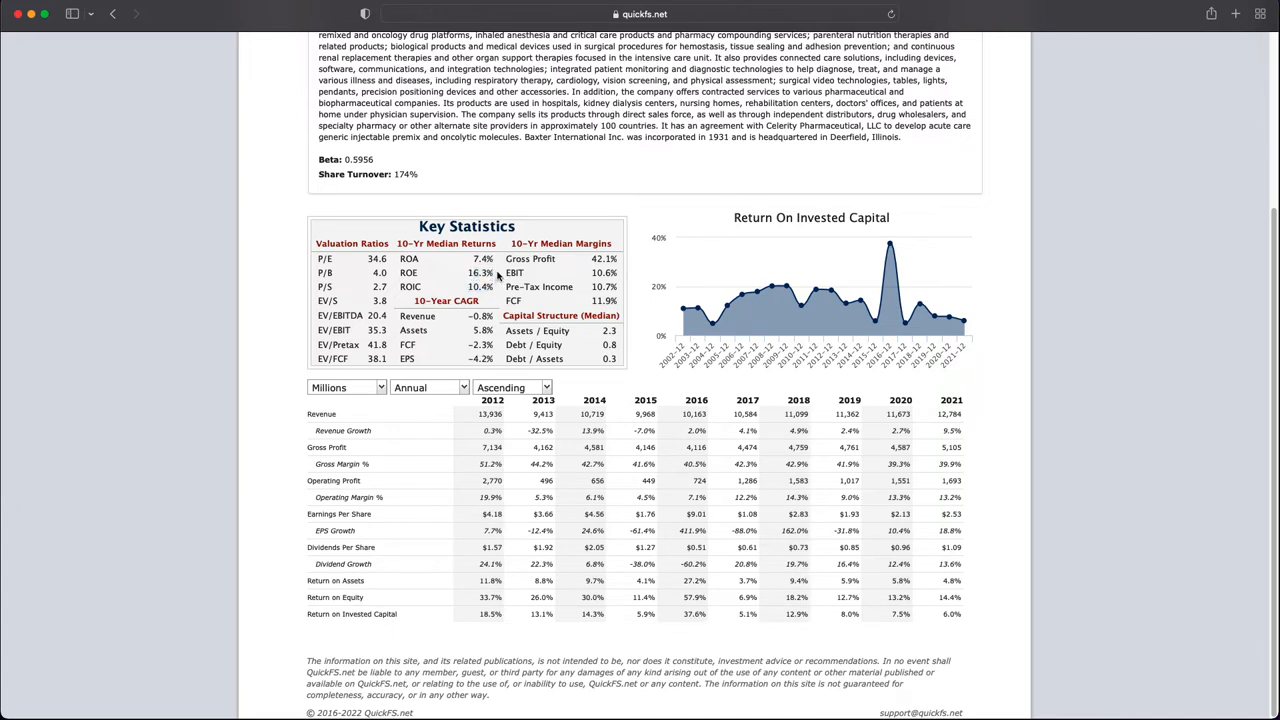
mouse_move(823, 293)
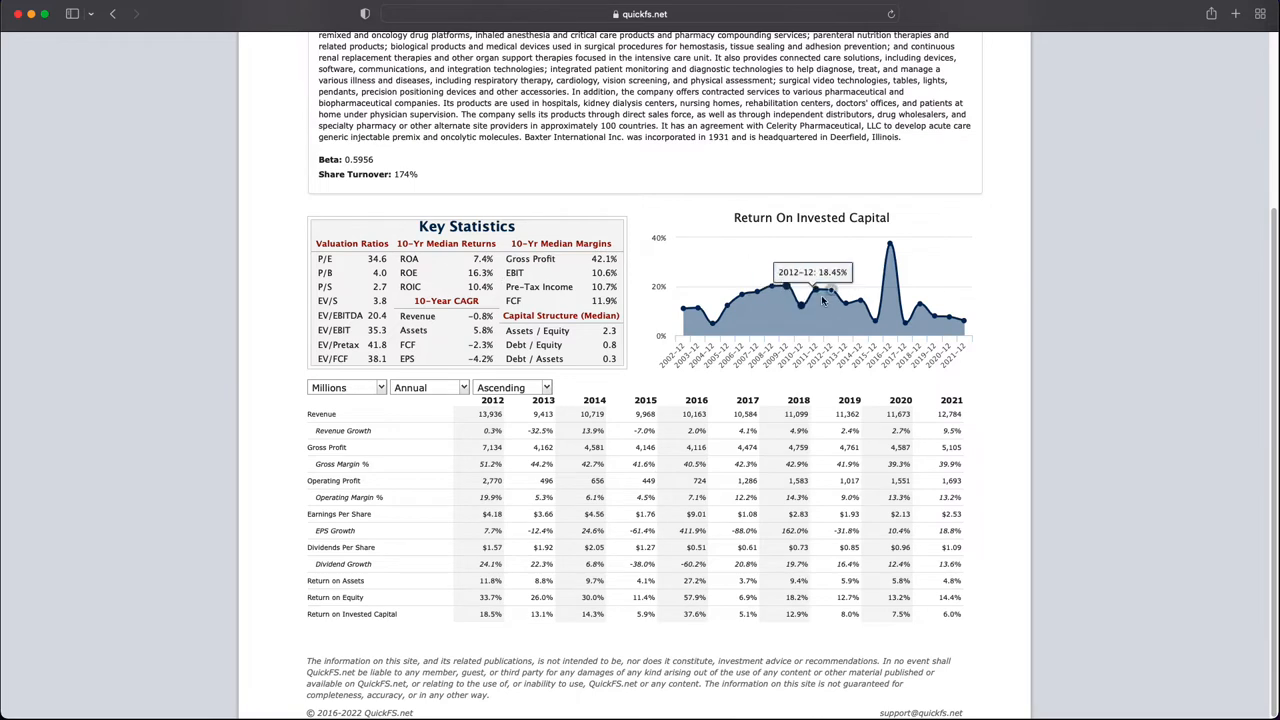
mouse_move(948, 320)
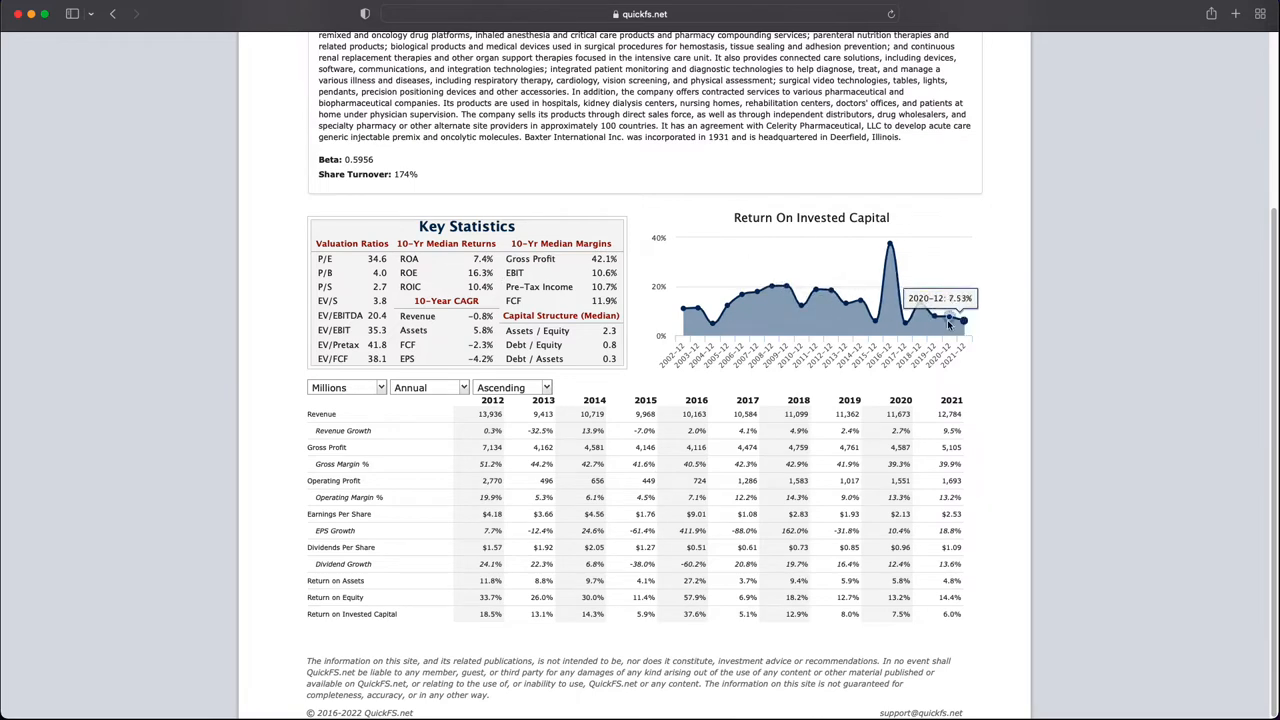
mouse_move(770, 287)
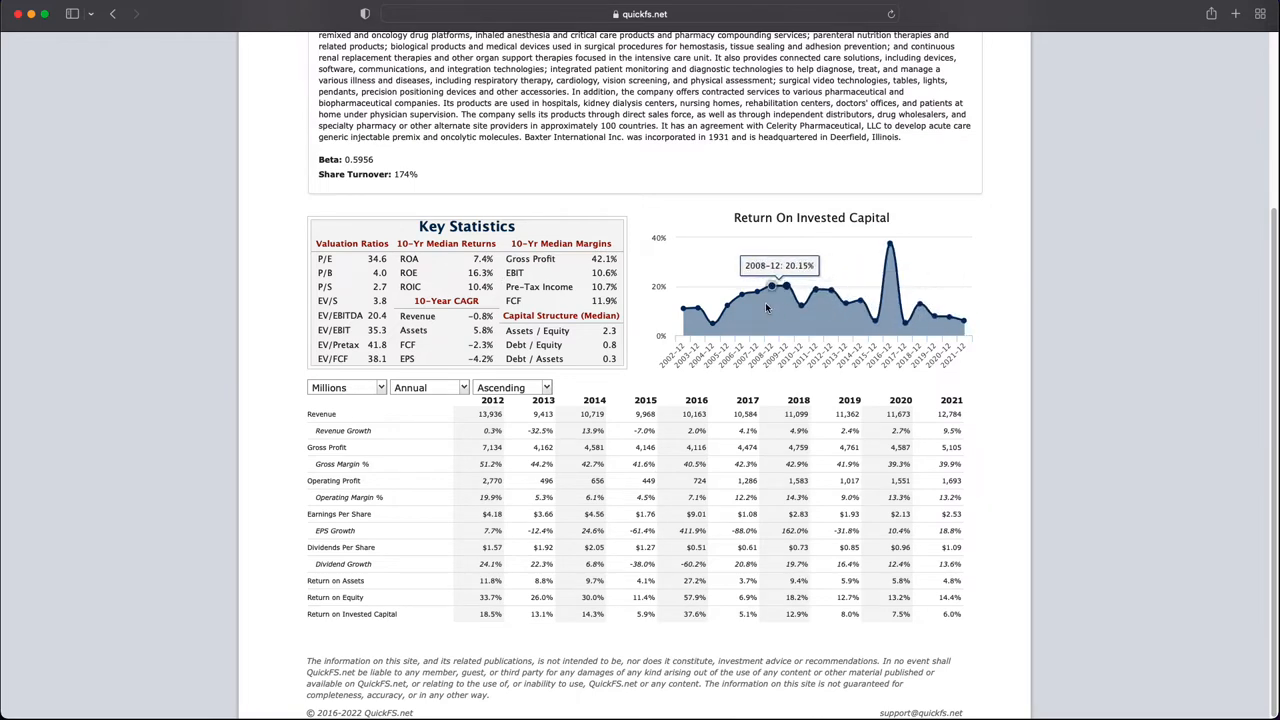
mouse_move(397, 268)
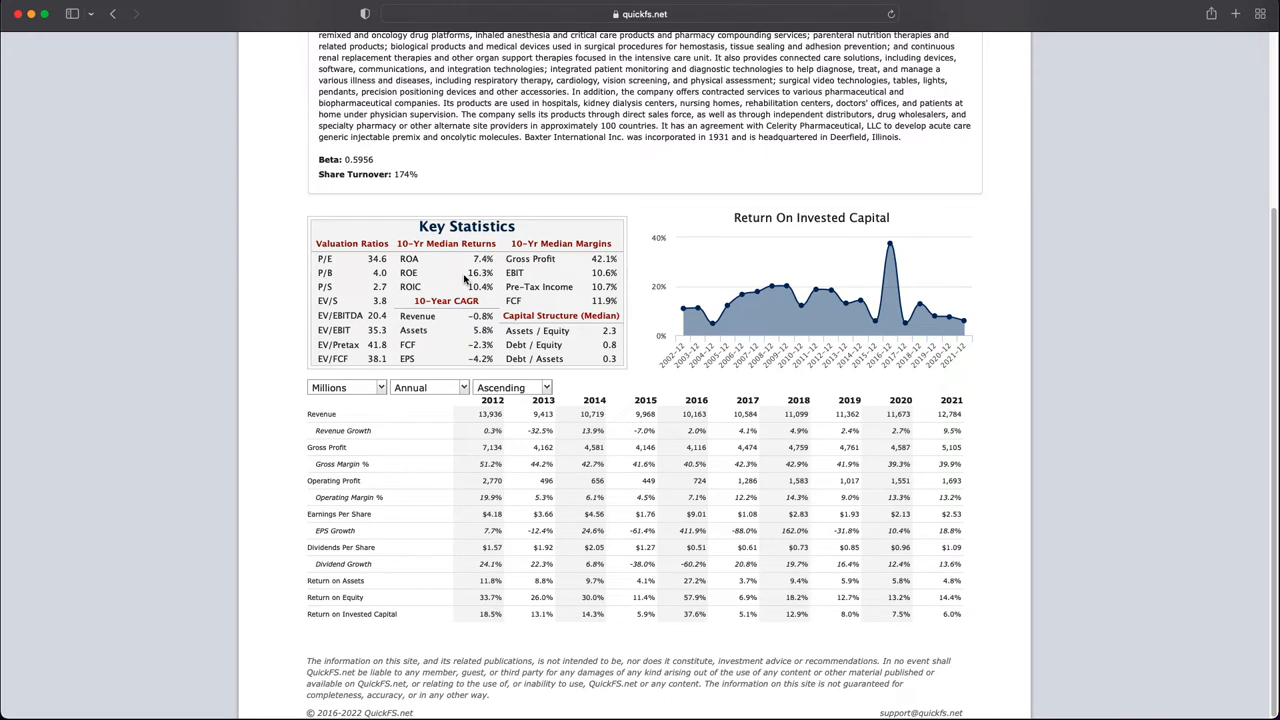
mouse_move(442, 285)
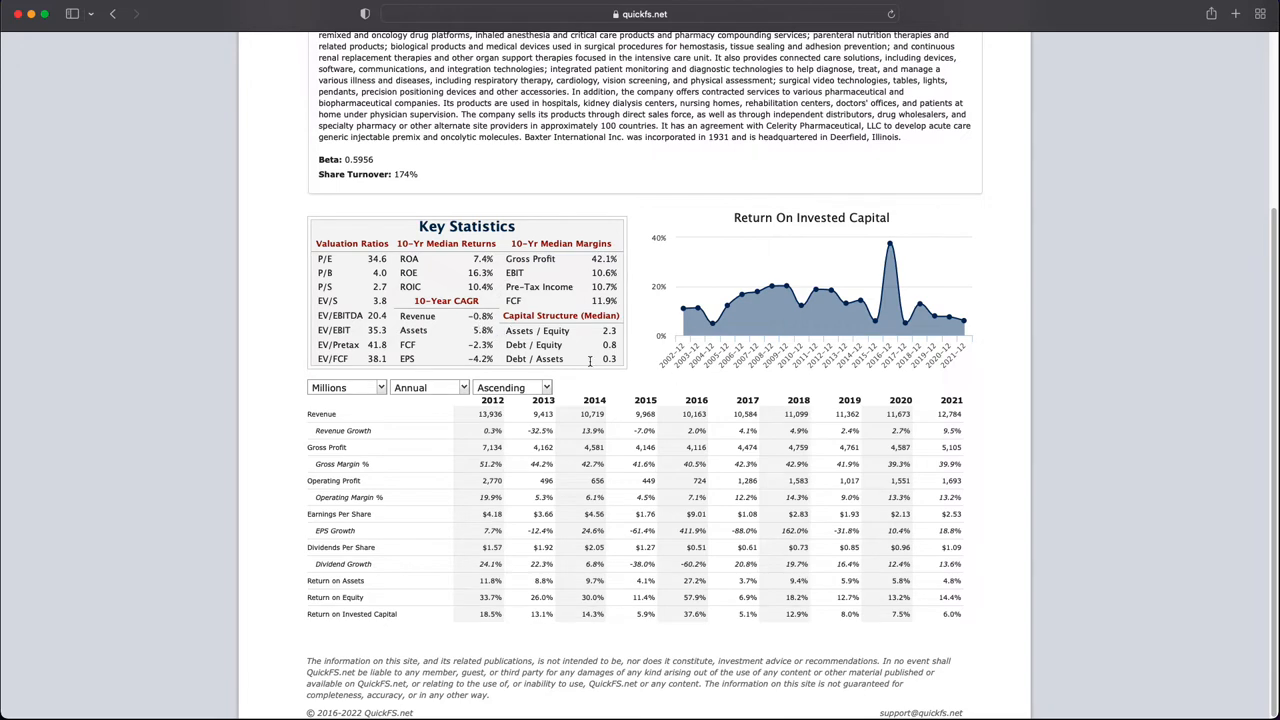
Step: Review Baxter's Key Statistics, then switch the page to the Income Statement
double_click(480, 358)
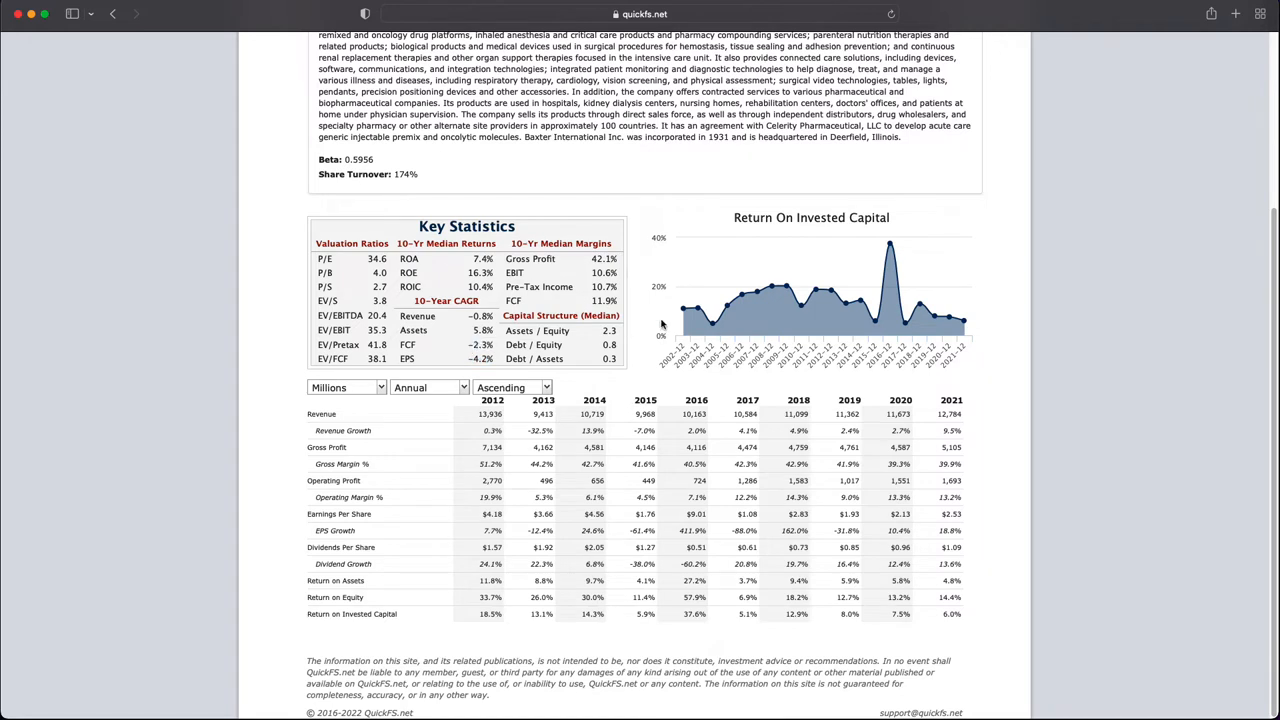
mouse_move(963, 323)
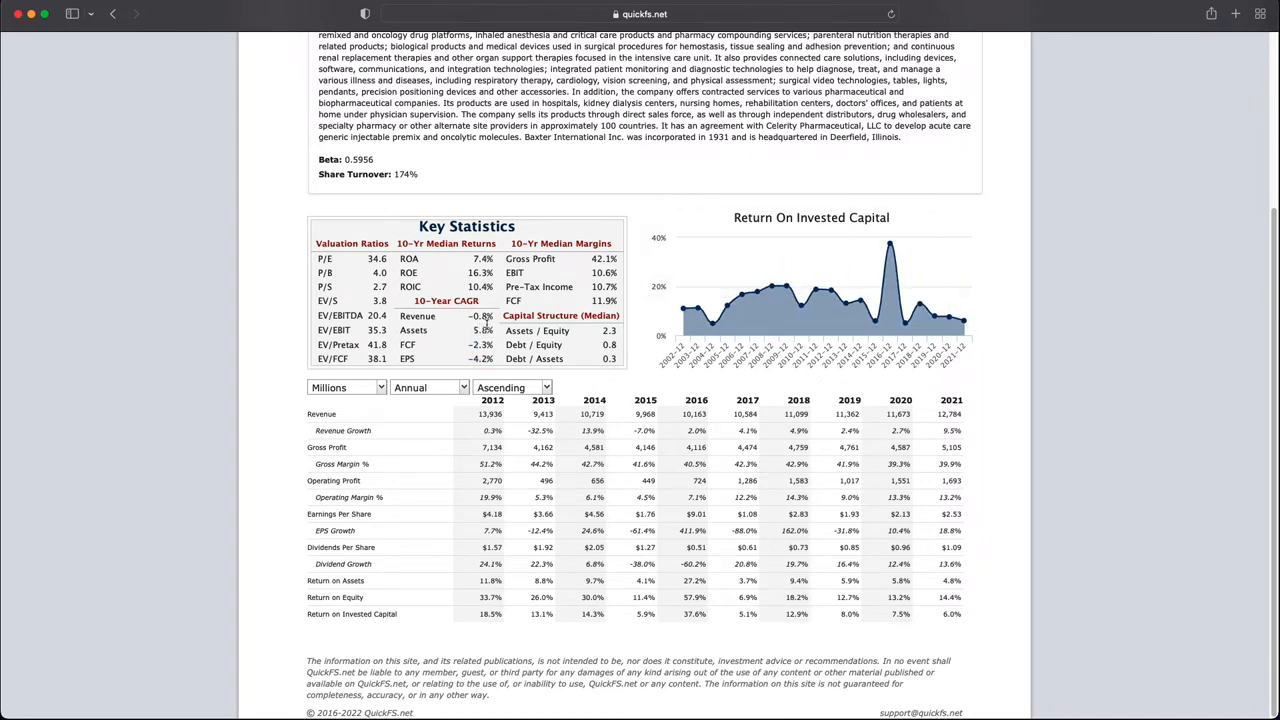
mouse_move(875, 315)
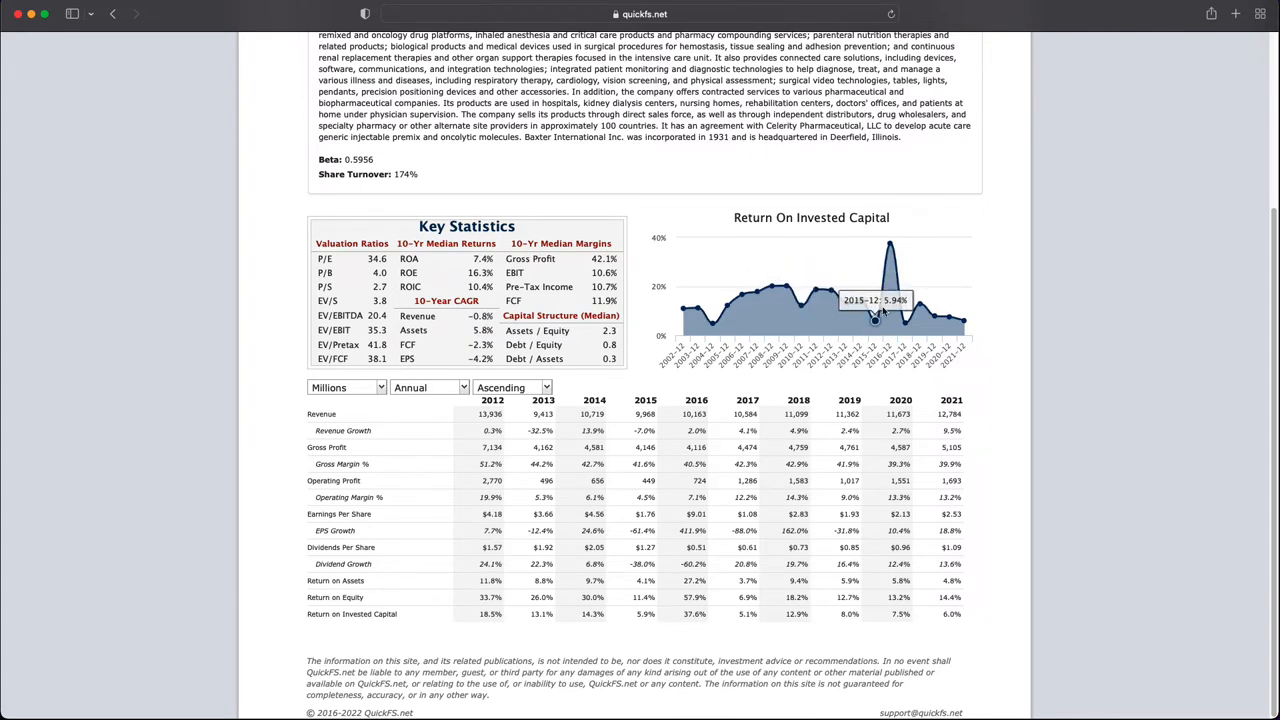
mouse_move(361, 297)
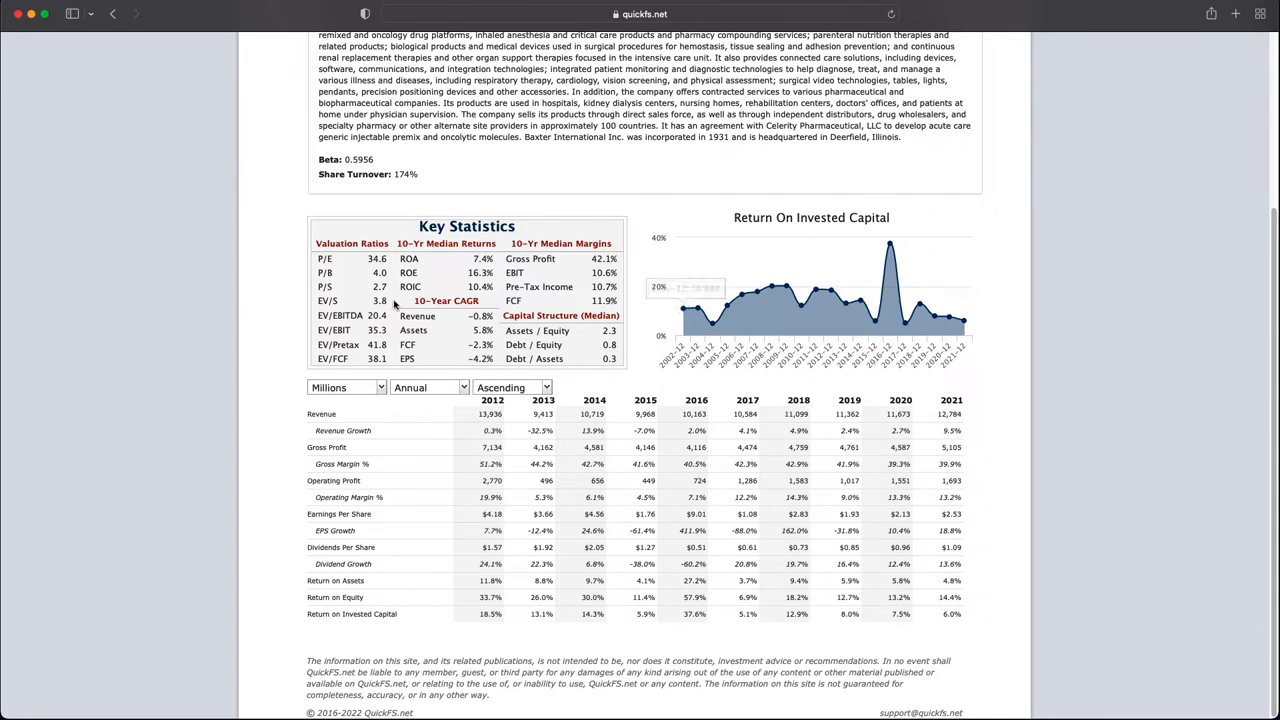
mouse_move(375, 268)
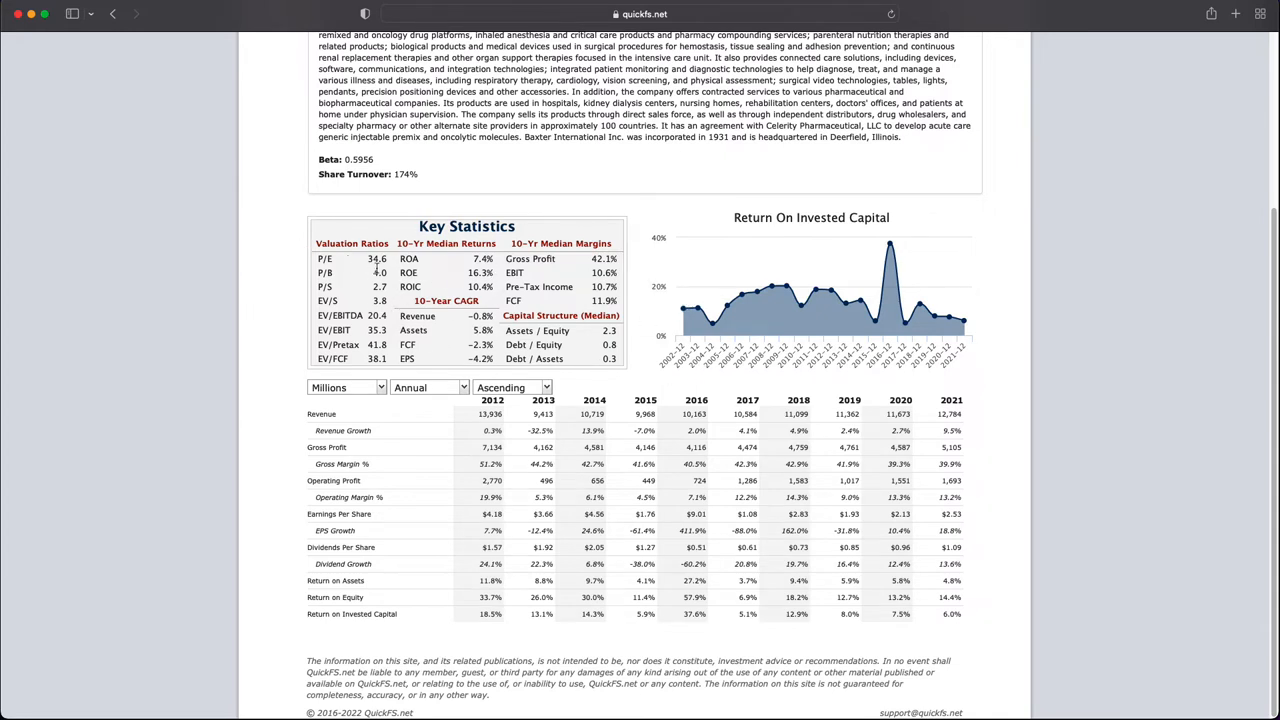
mouse_move(490, 328)
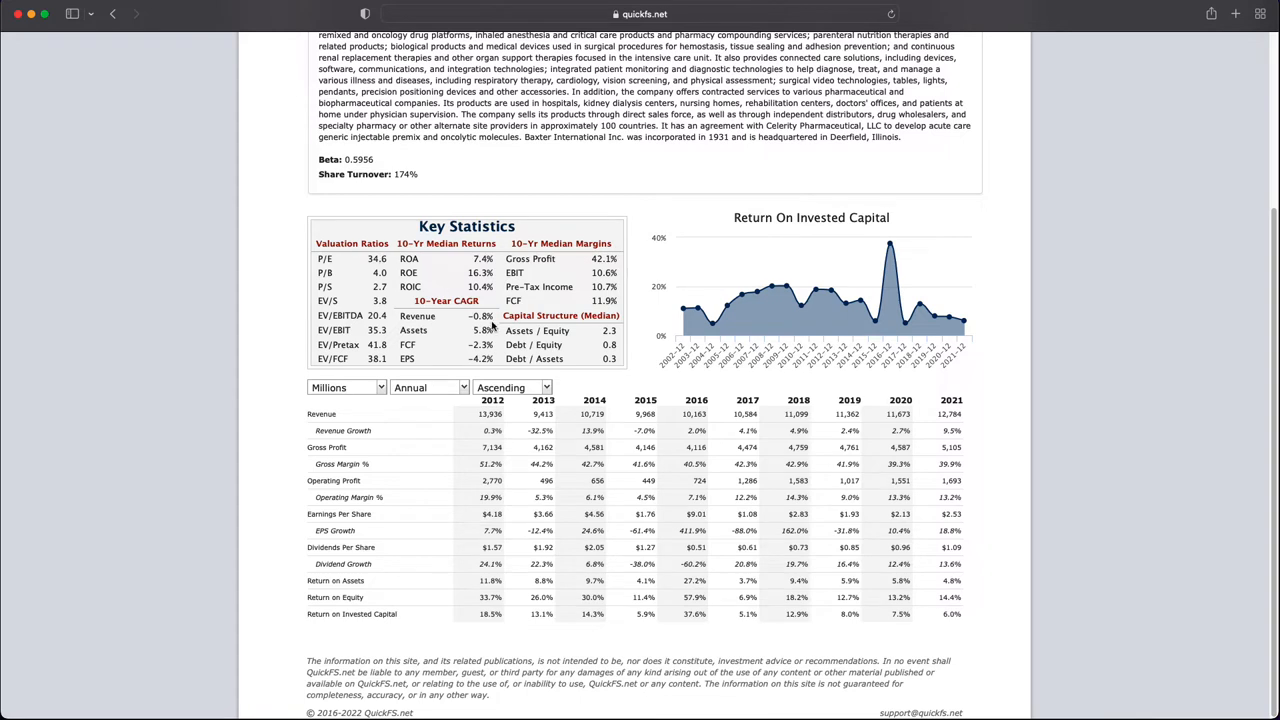
double_click(440, 315)
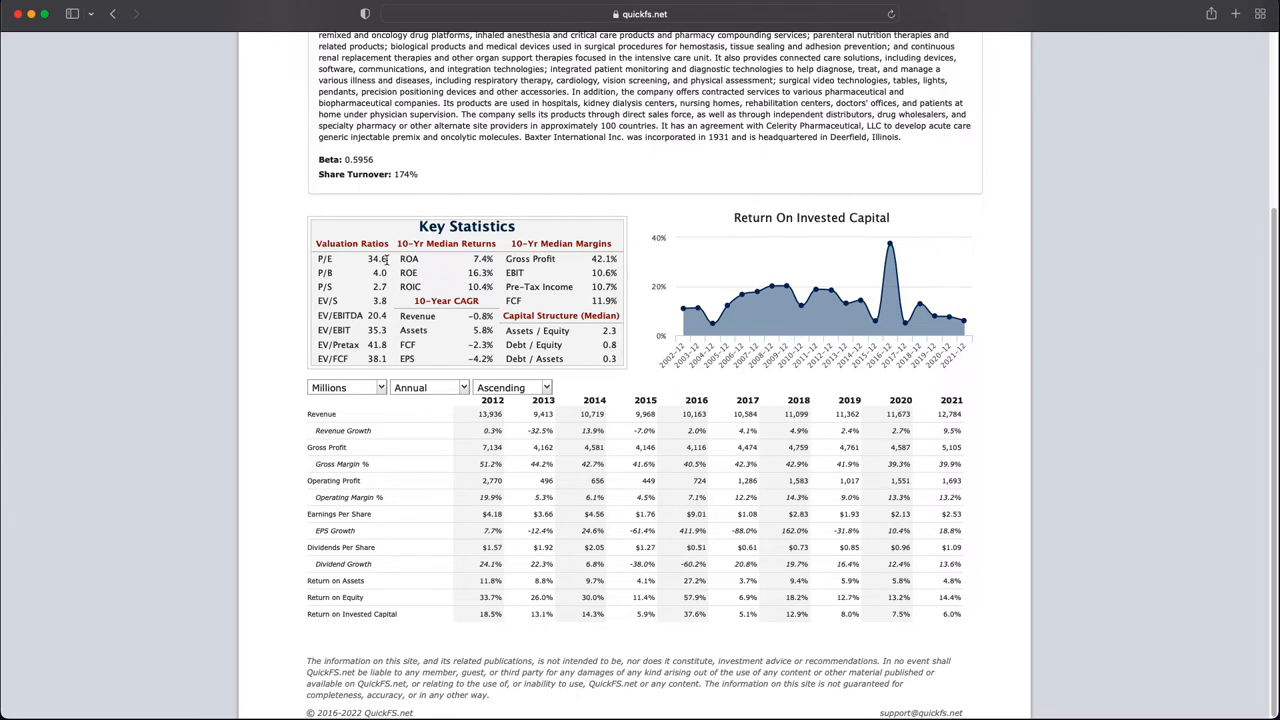
mouse_move(408, 315)
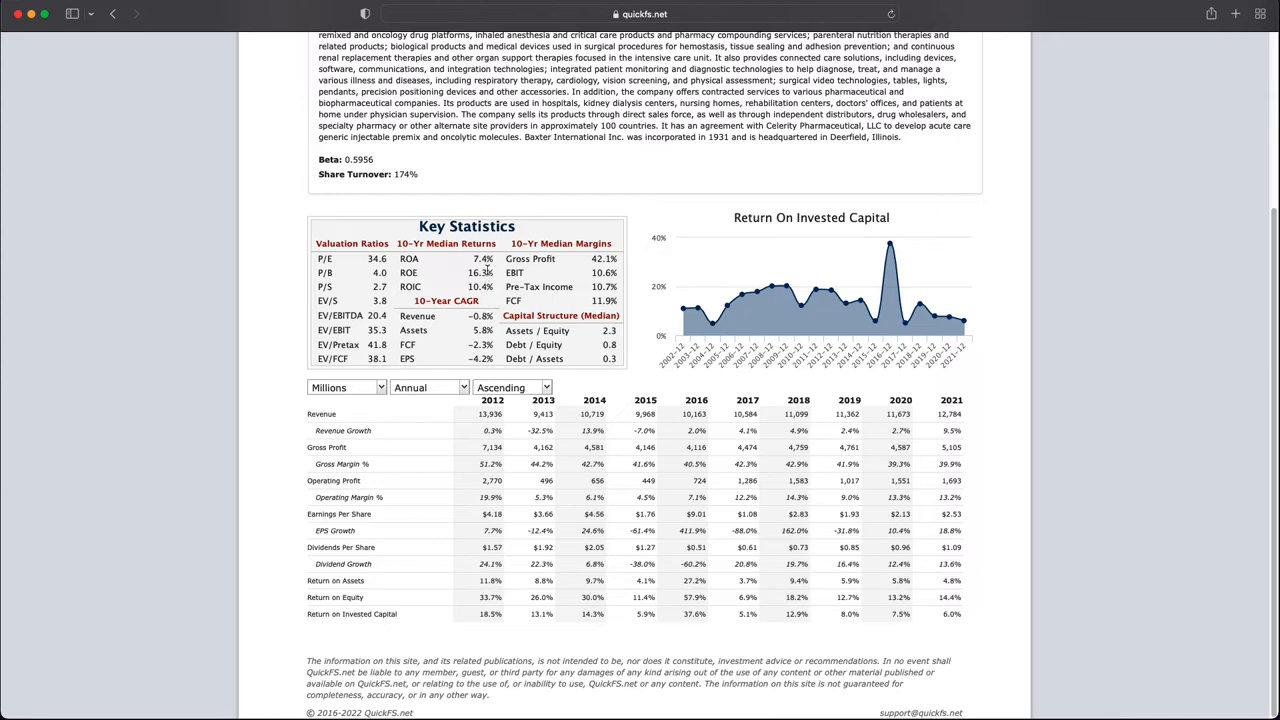
double_click(479, 330)
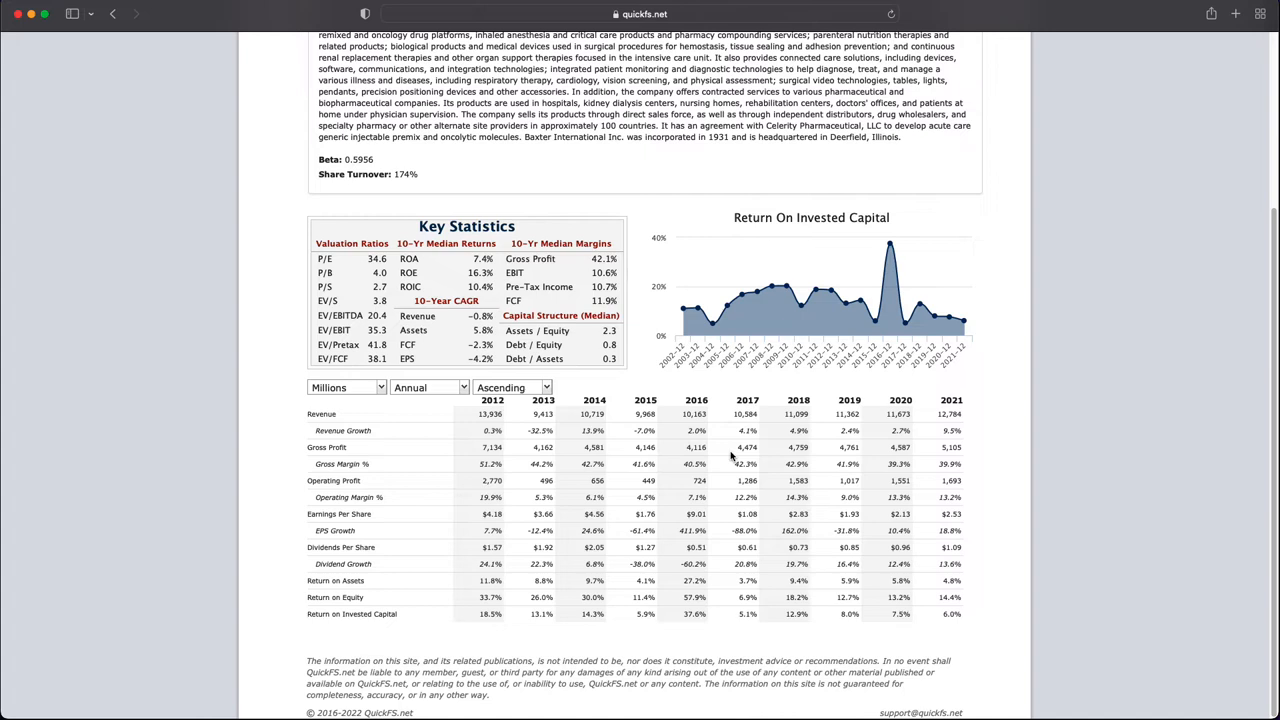
mouse_move(635, 365)
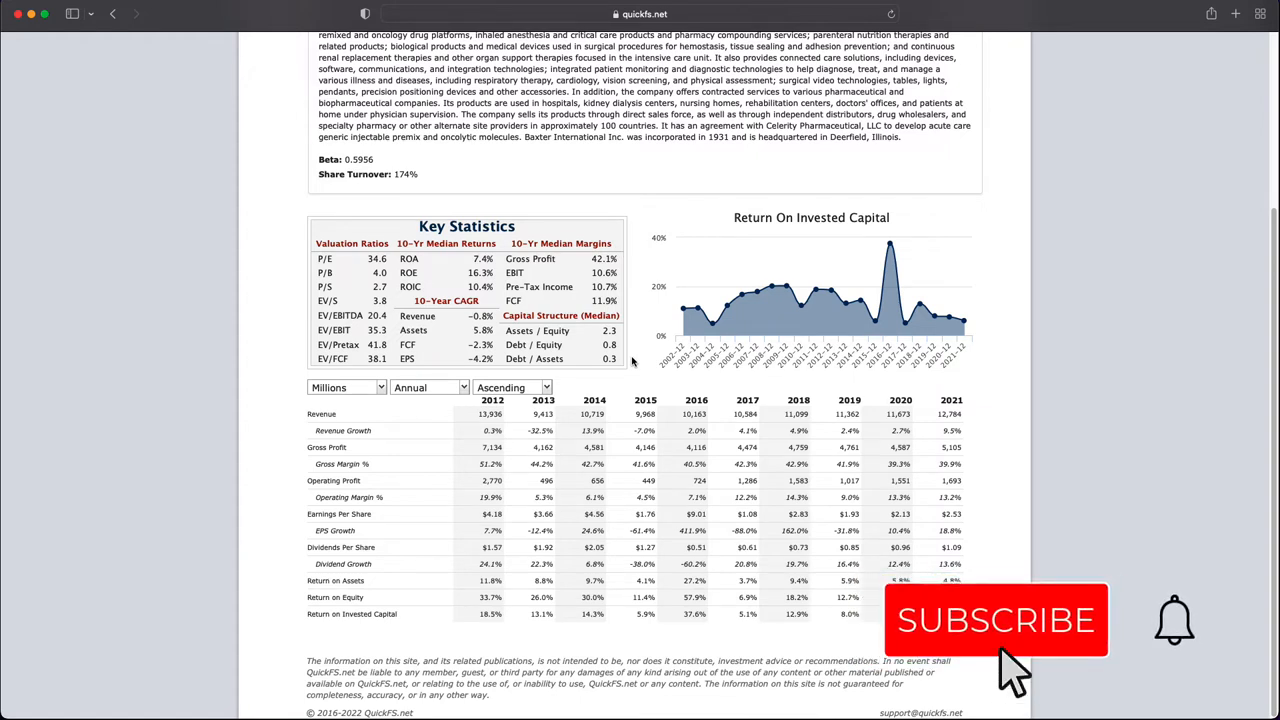
click(996, 620)
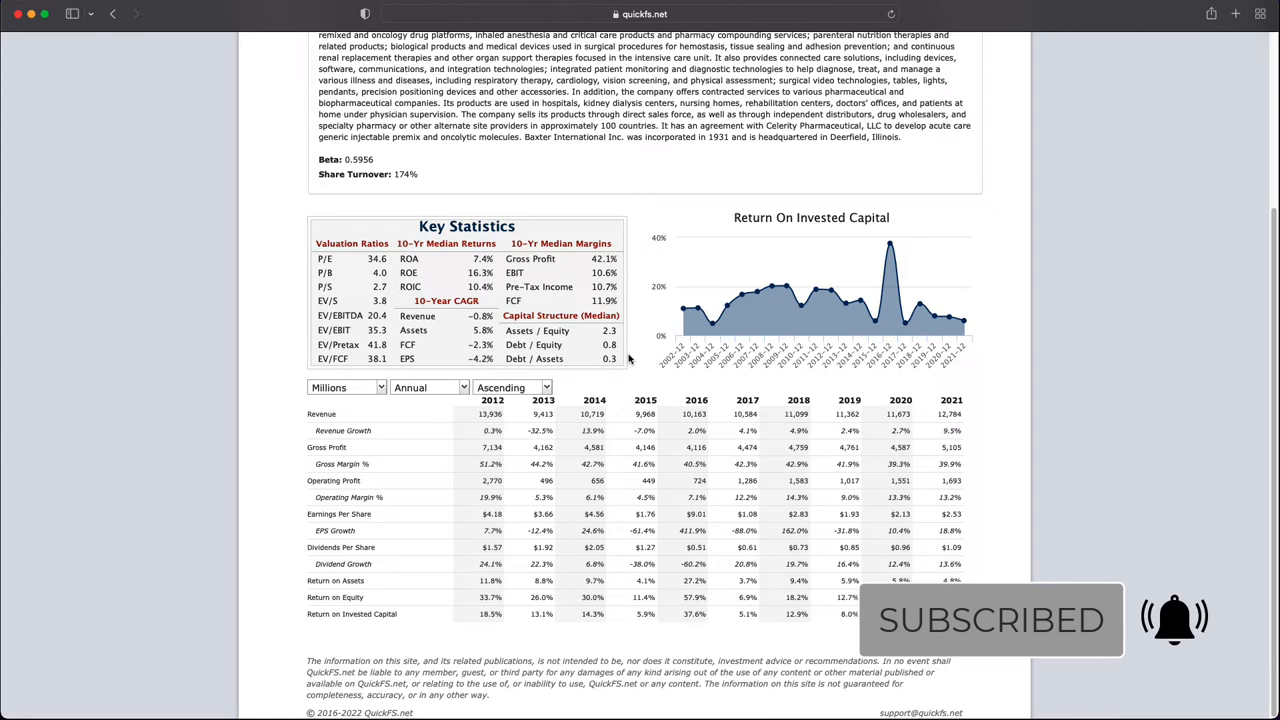
mouse_move(633, 361)
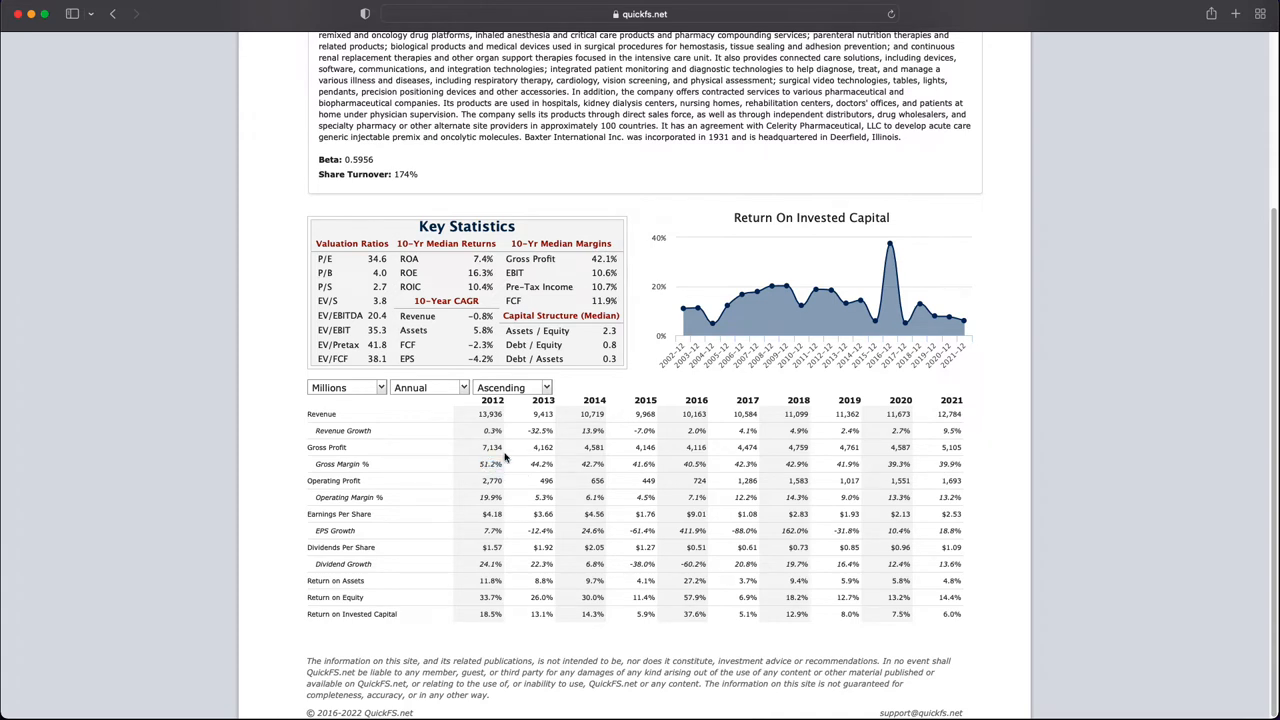
mouse_move(733, 507)
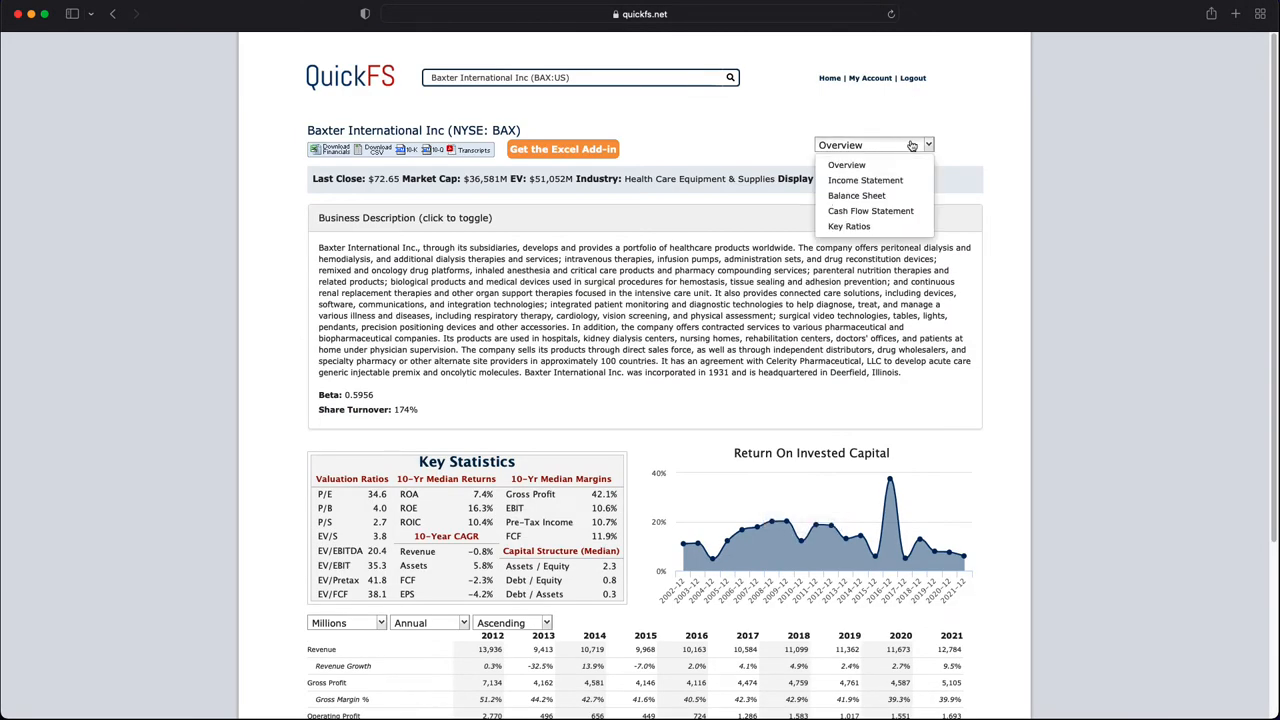
click(865, 180)
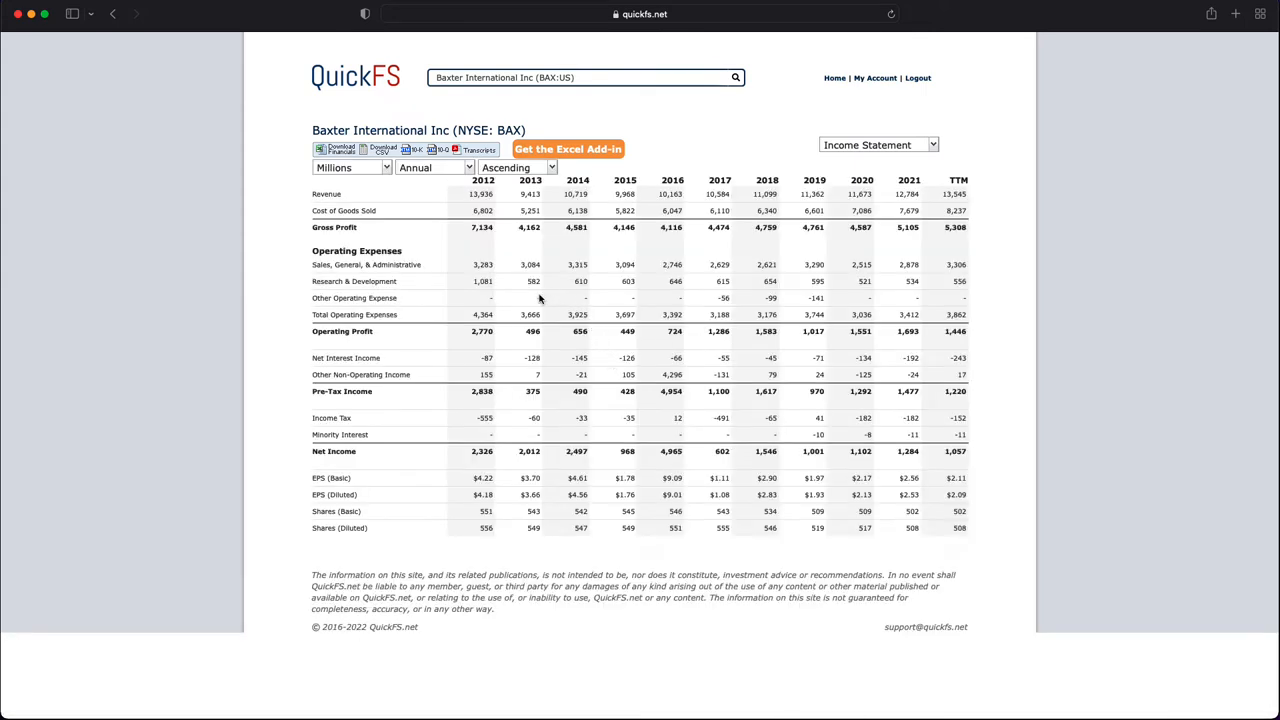
mouse_move(595, 265)
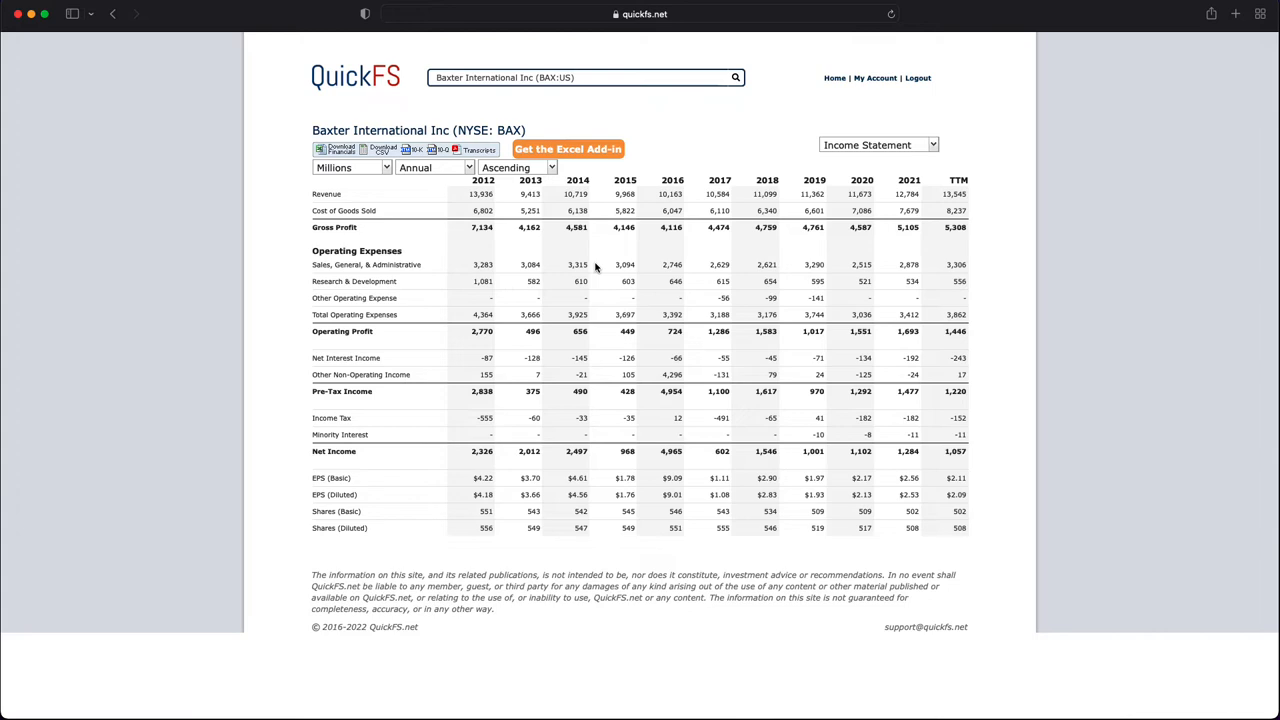
mouse_move(479, 232)
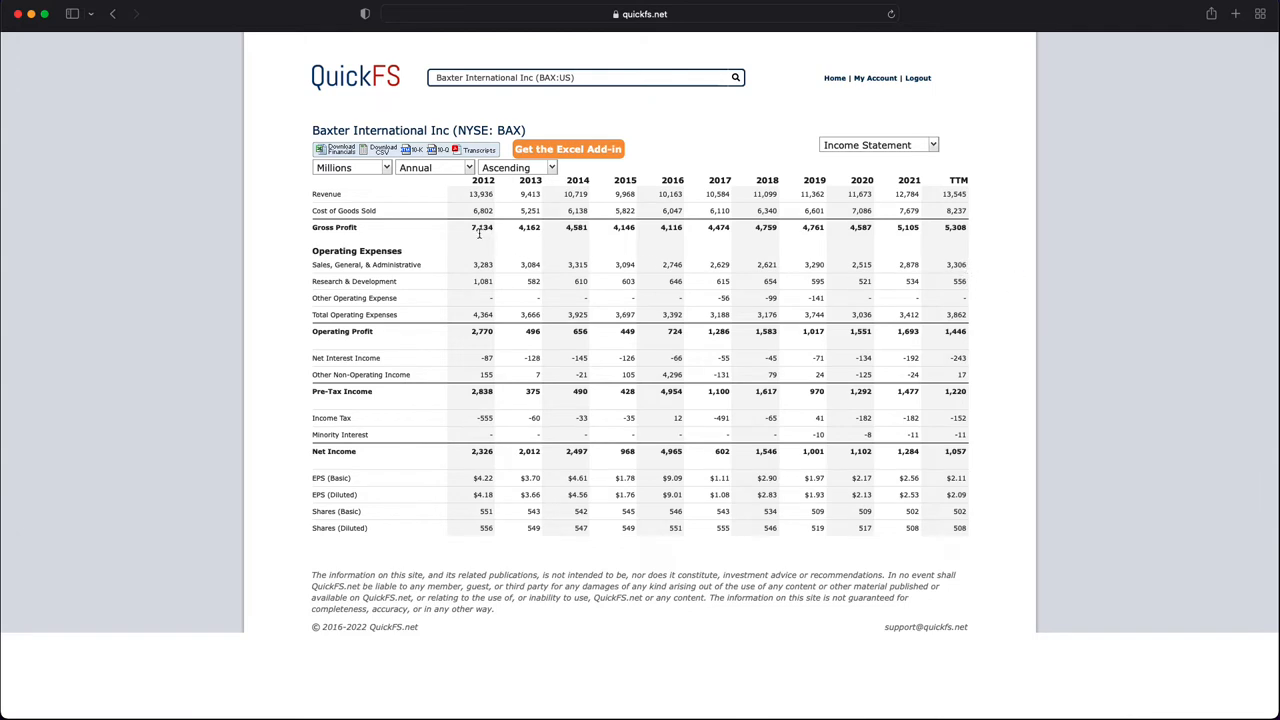
mouse_move(797, 355)
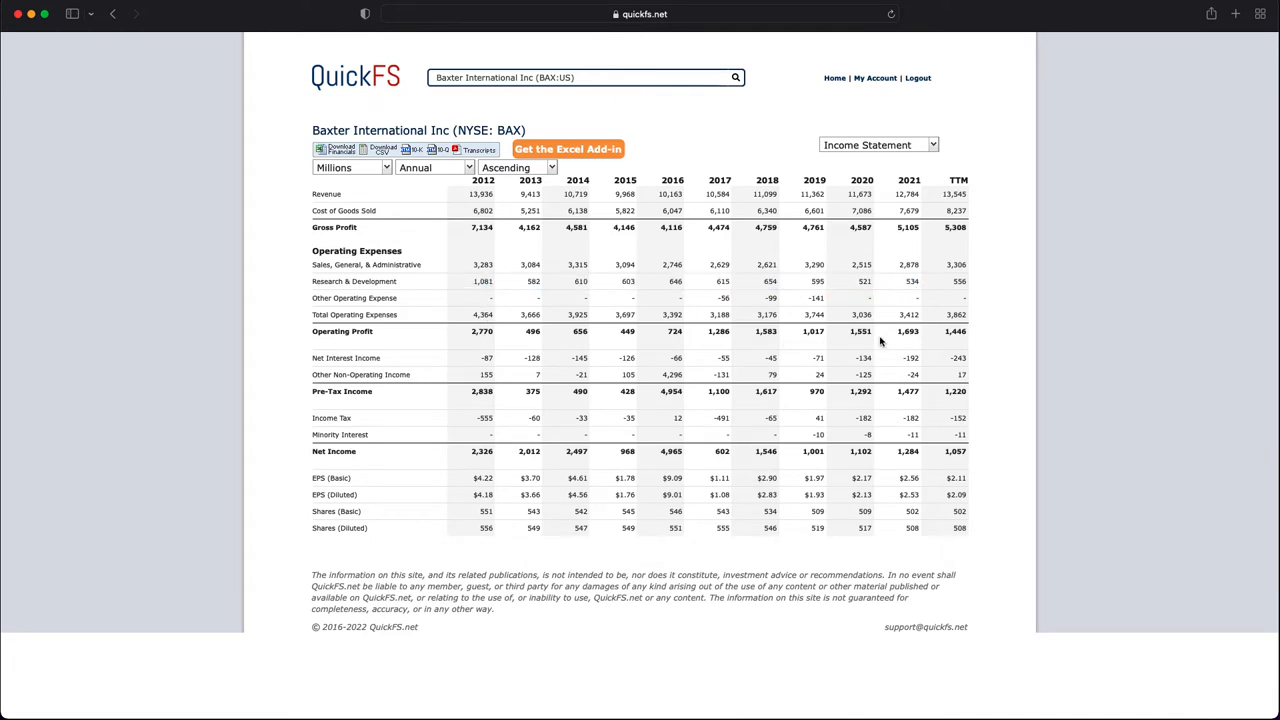
mouse_move(775, 370)
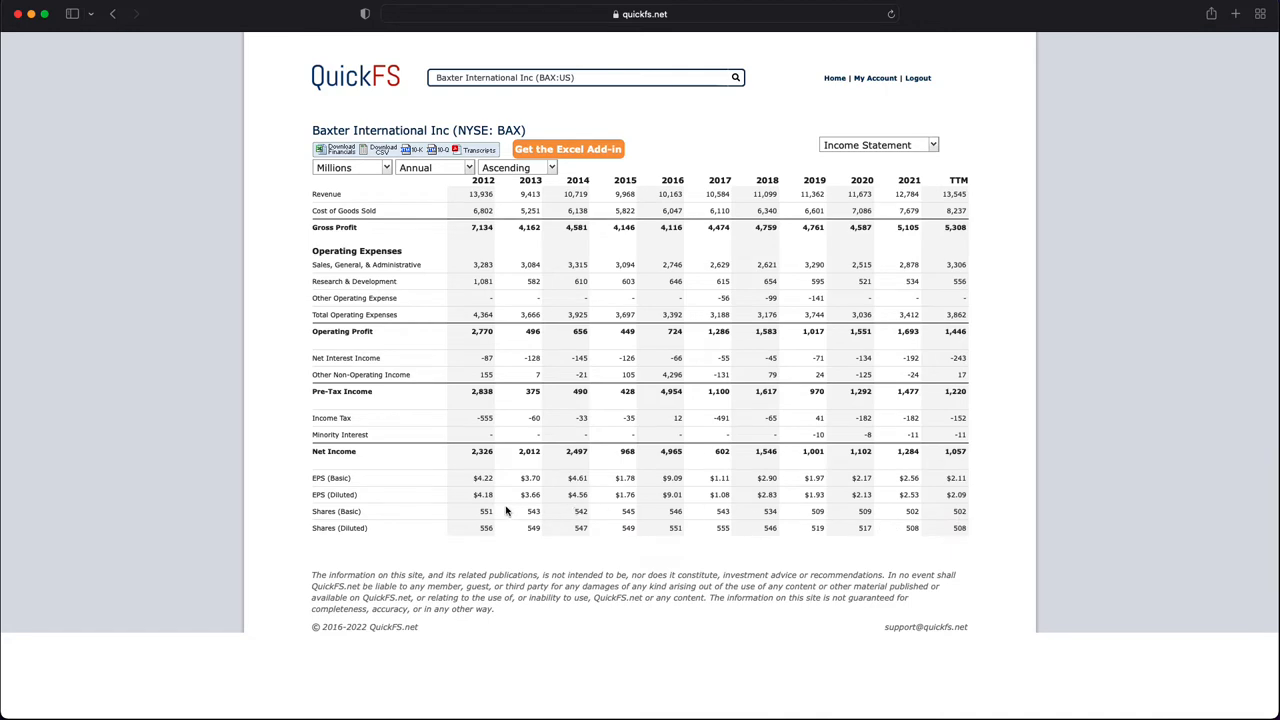
mouse_move(945, 462)
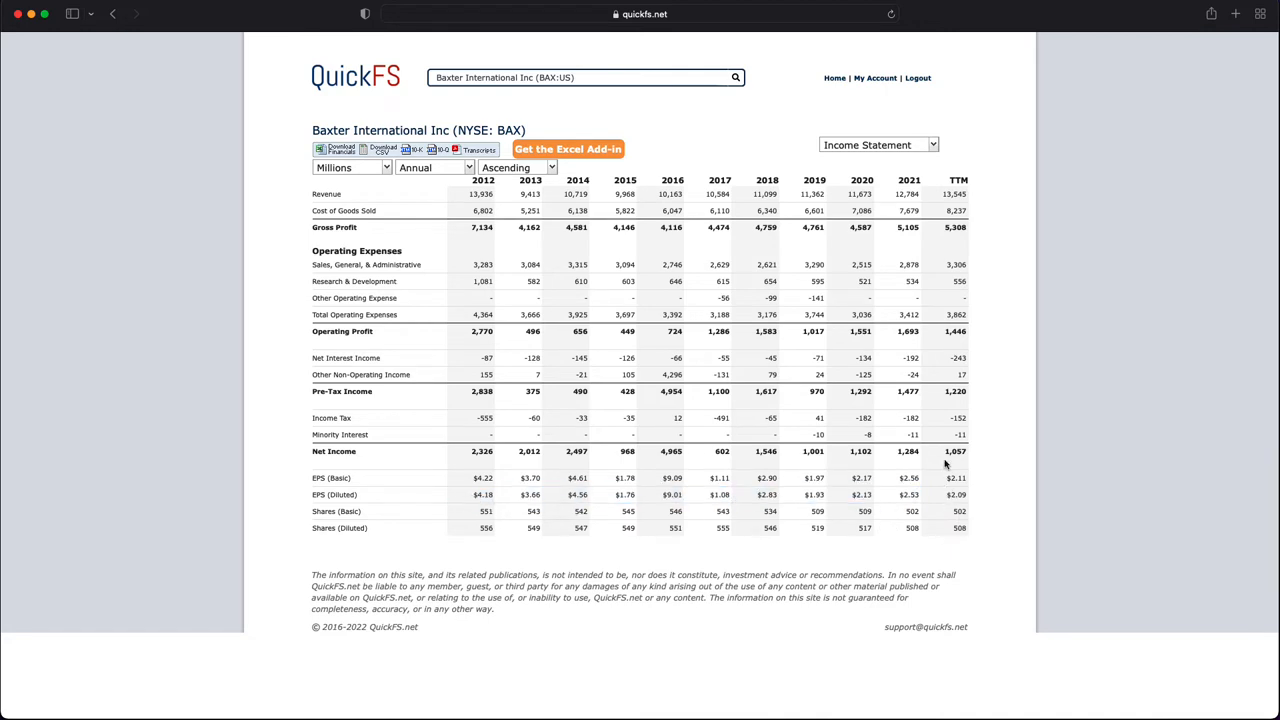
Step: Reopen the statement page list over the income statement
click(878, 145)
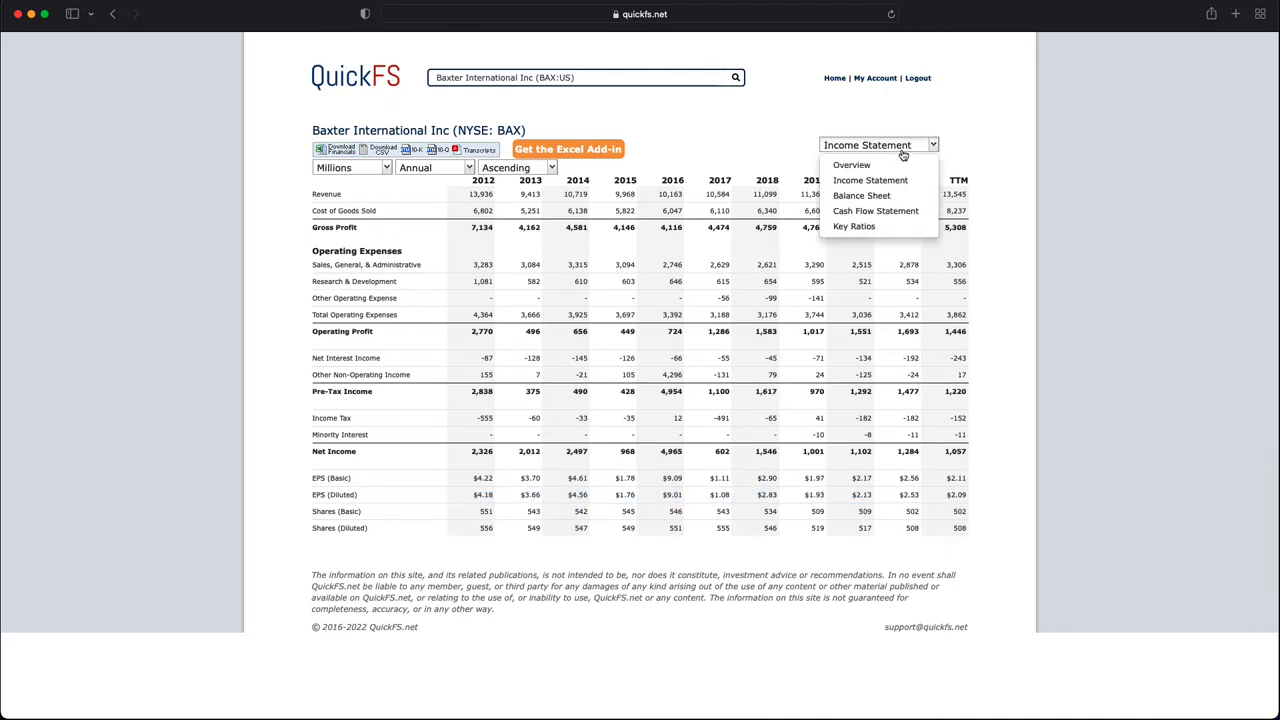
click(862, 195)
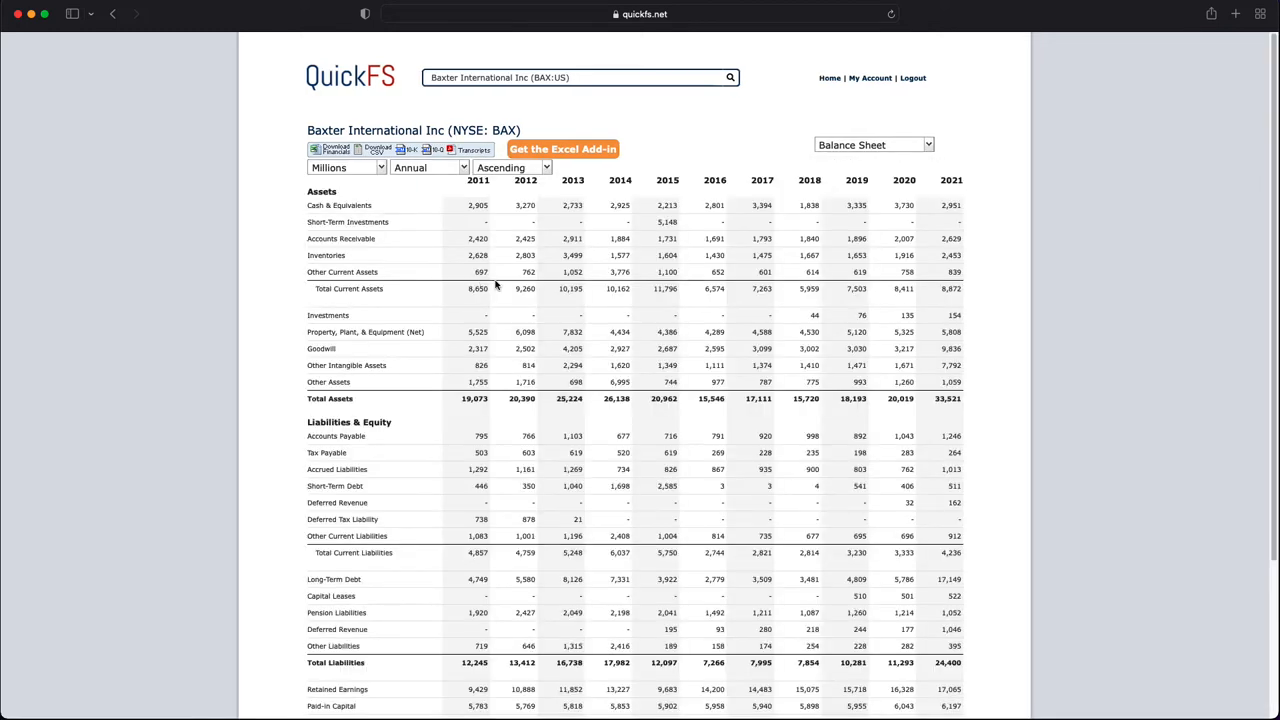
mouse_move(467, 340)
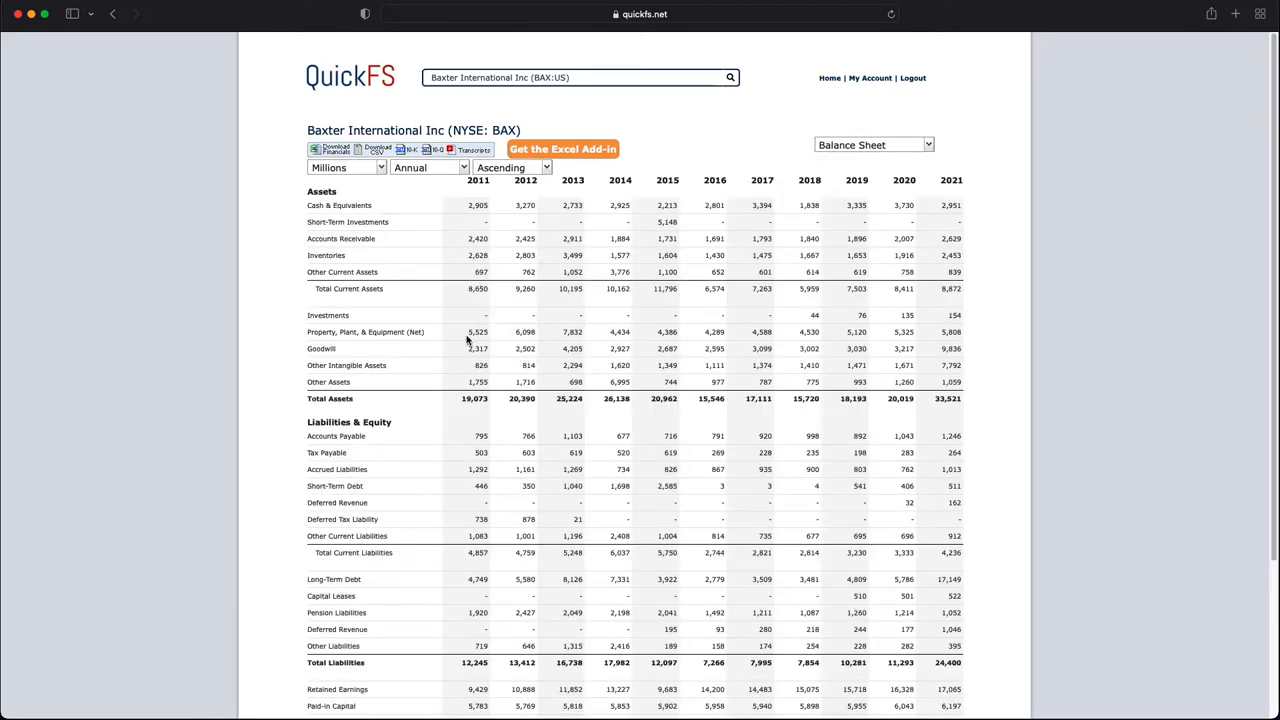
double_click(478, 332)
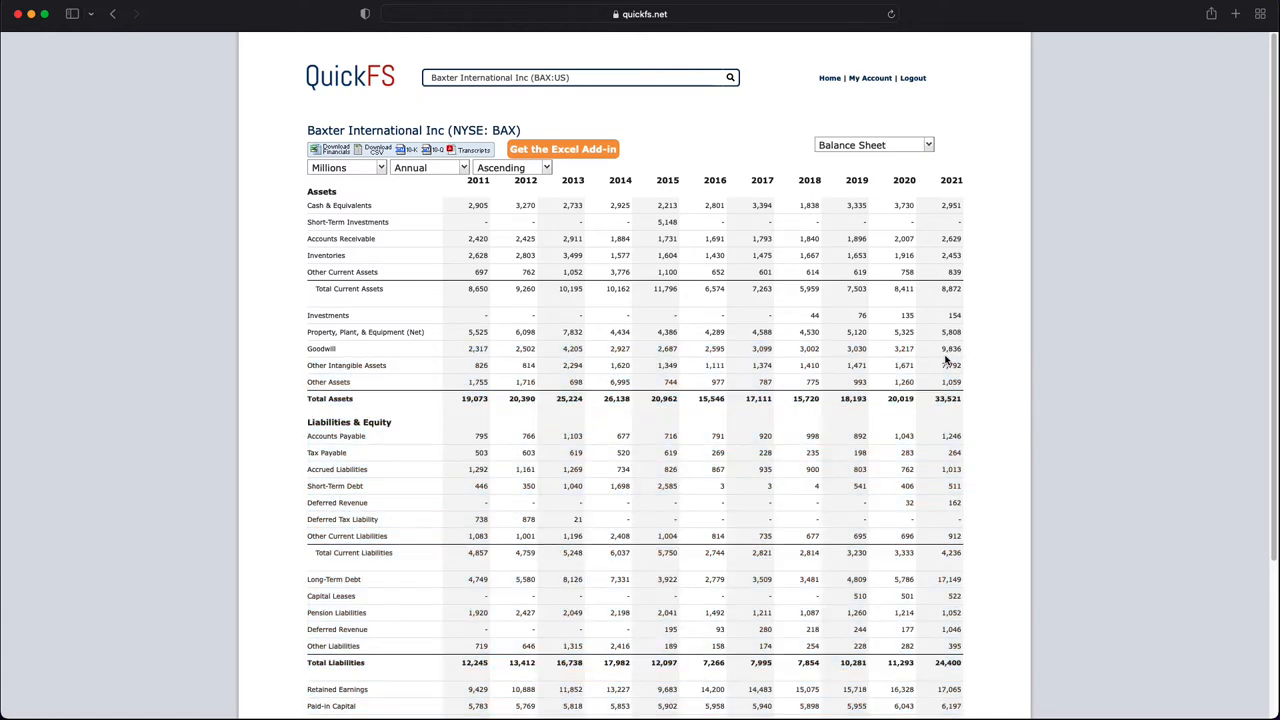
mouse_move(890, 398)
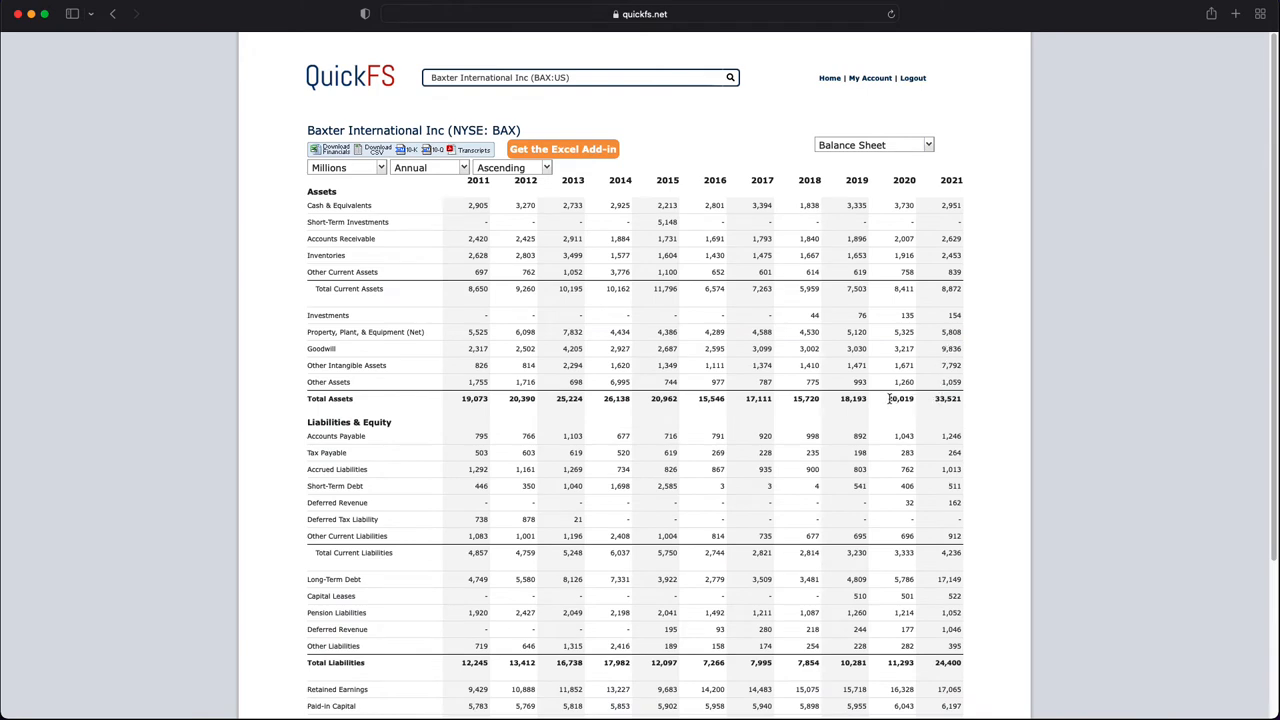
double_click(948, 398)
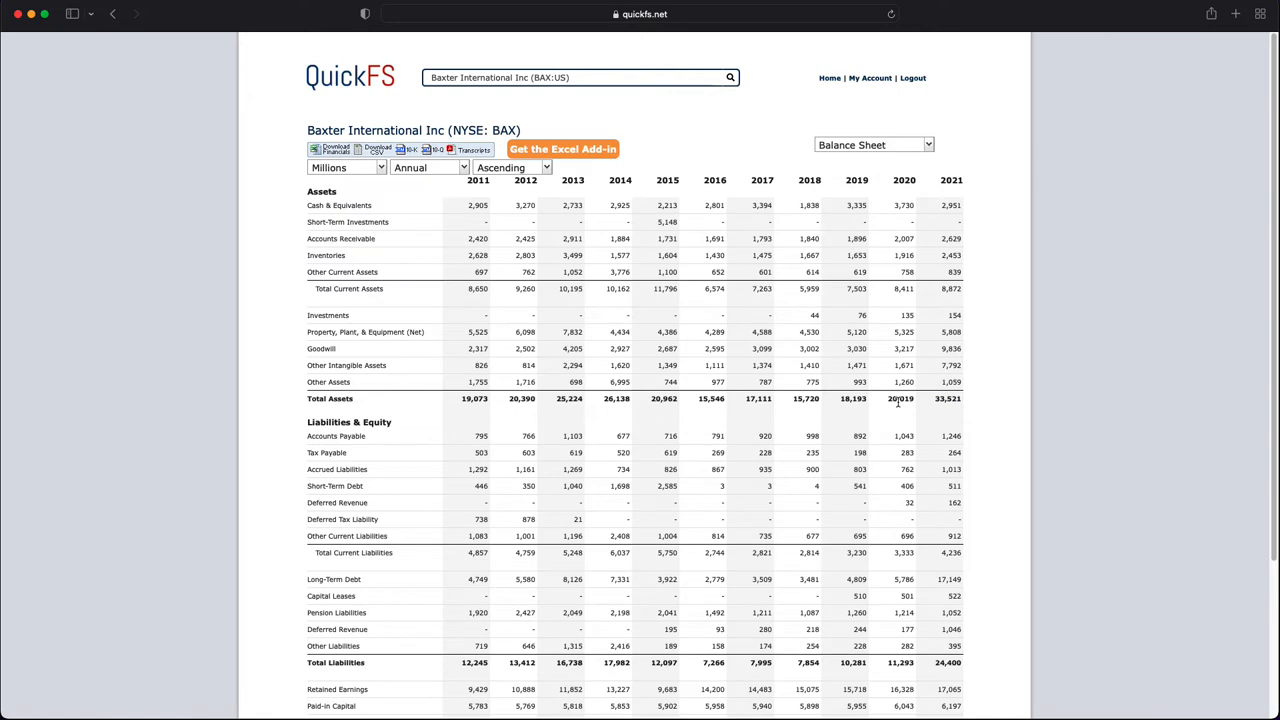
mouse_move(923, 403)
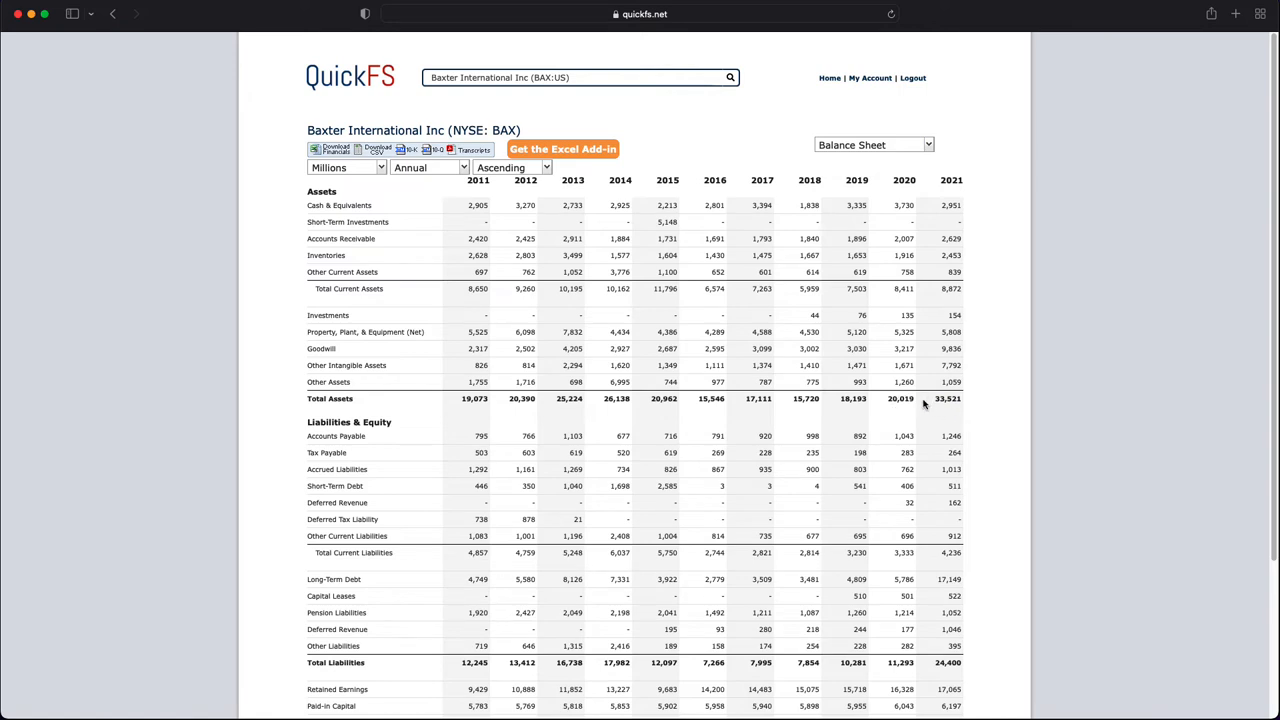
scroll(down, 3)
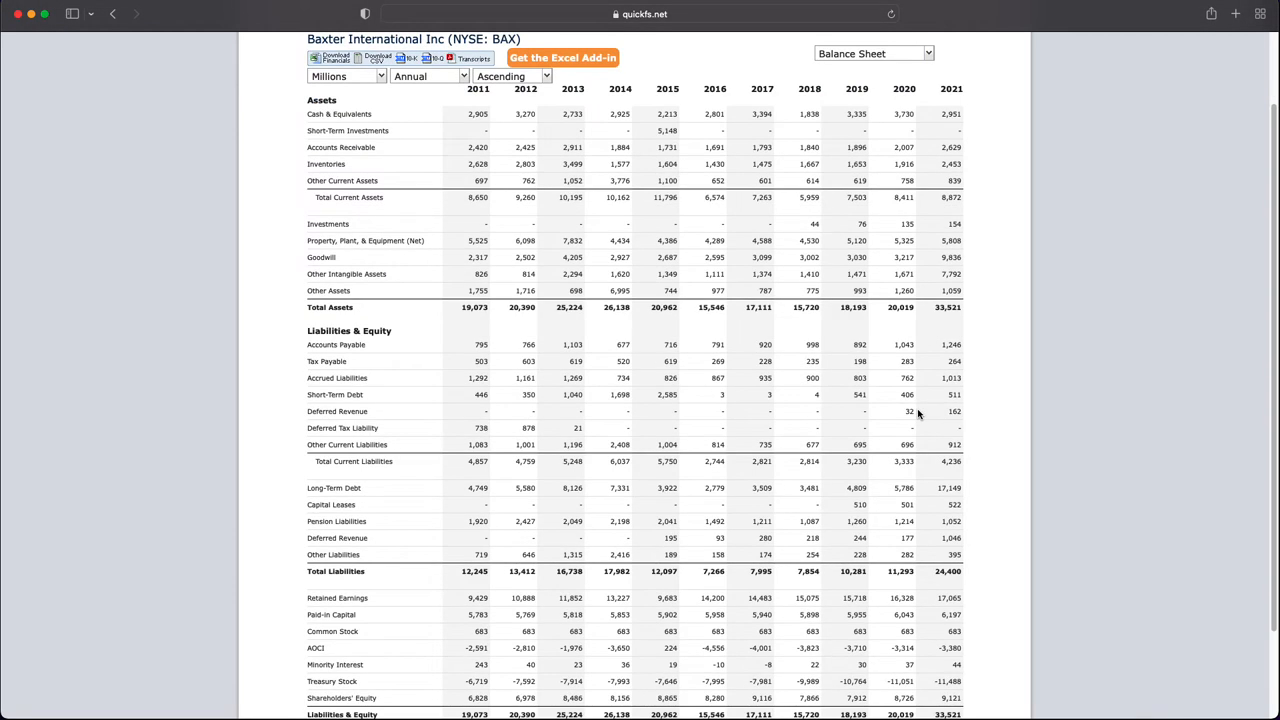
scroll(down, 3)
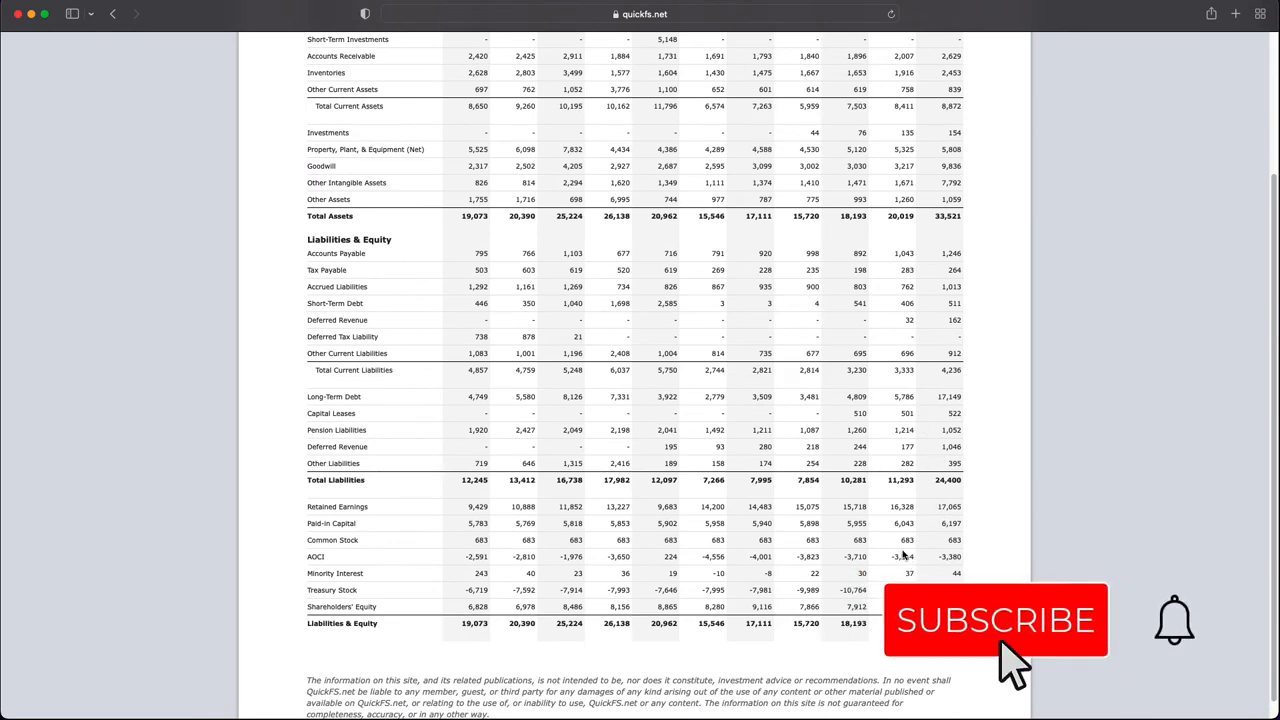
scroll(up, 3)
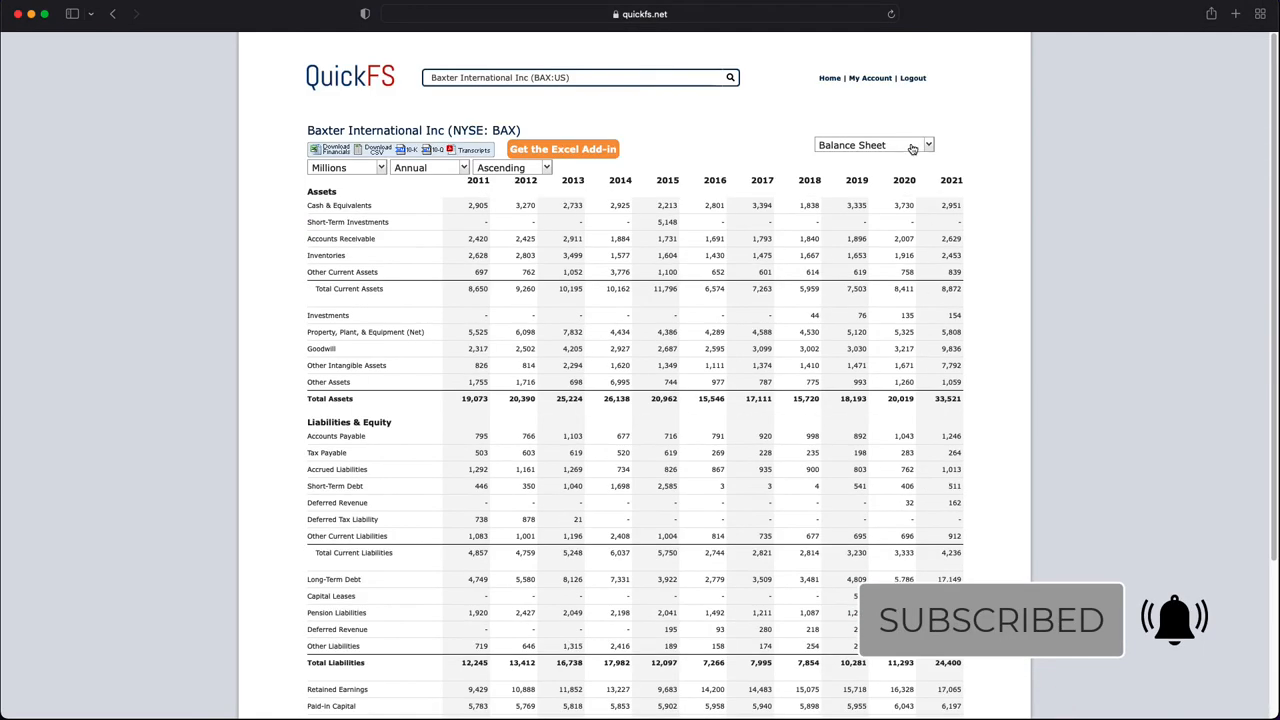
scroll(down, 3)
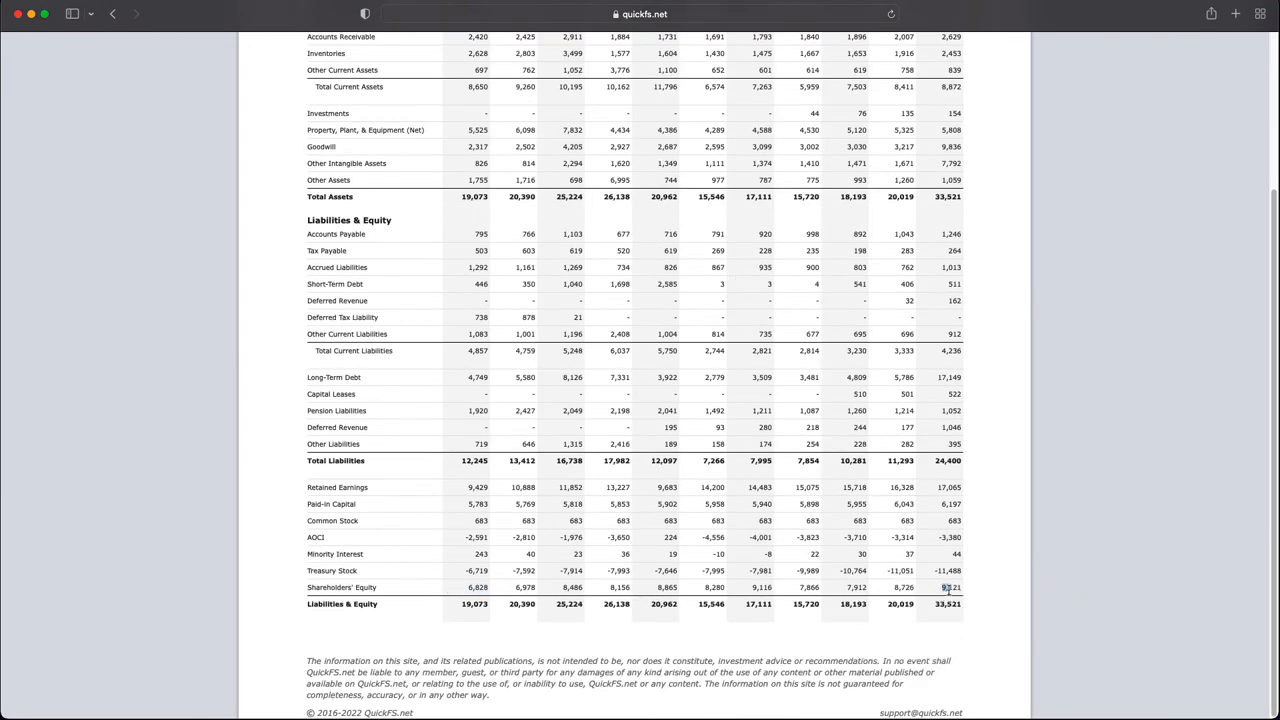
scroll(up, 3)
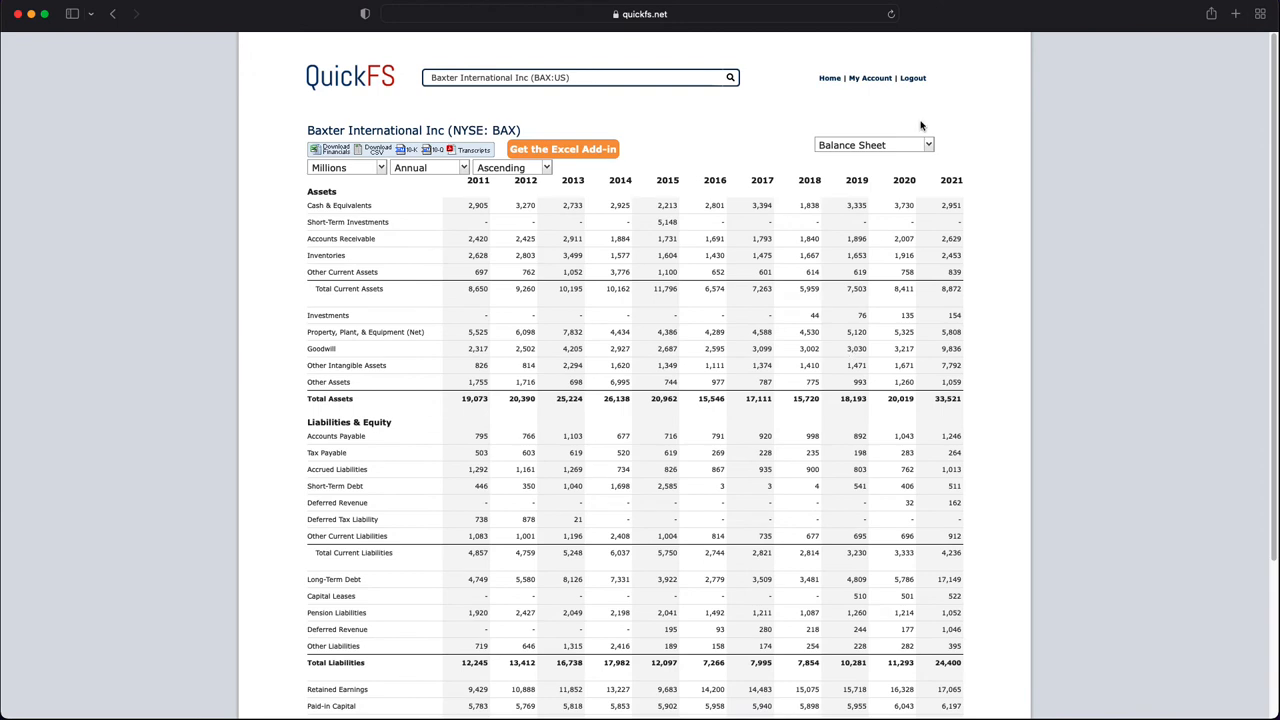
click(872, 144)
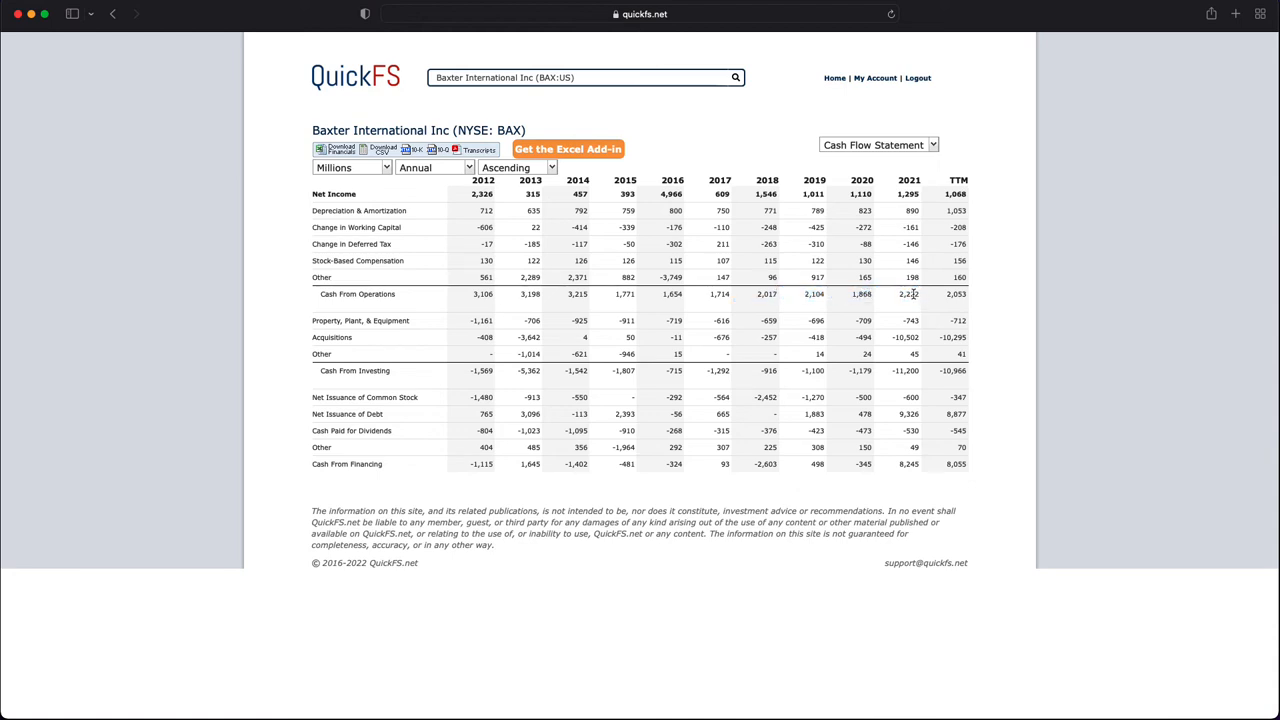
mouse_move(923, 343)
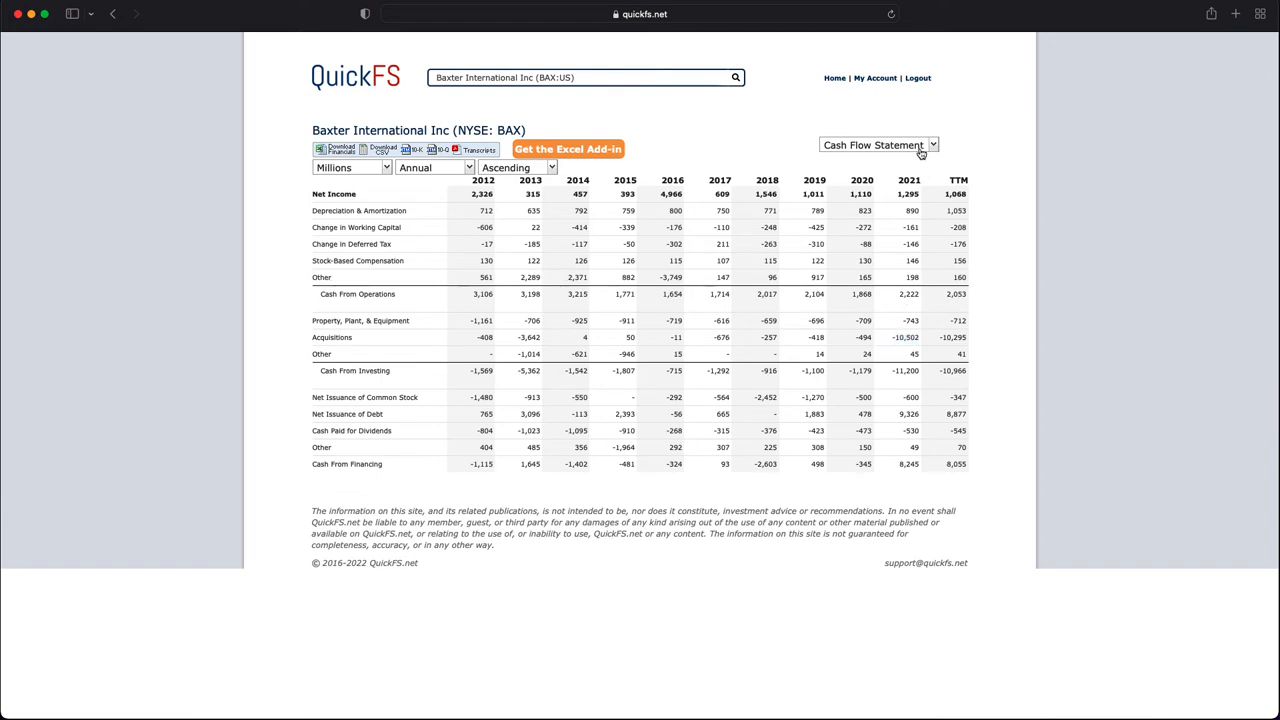
mouse_move(913, 177)
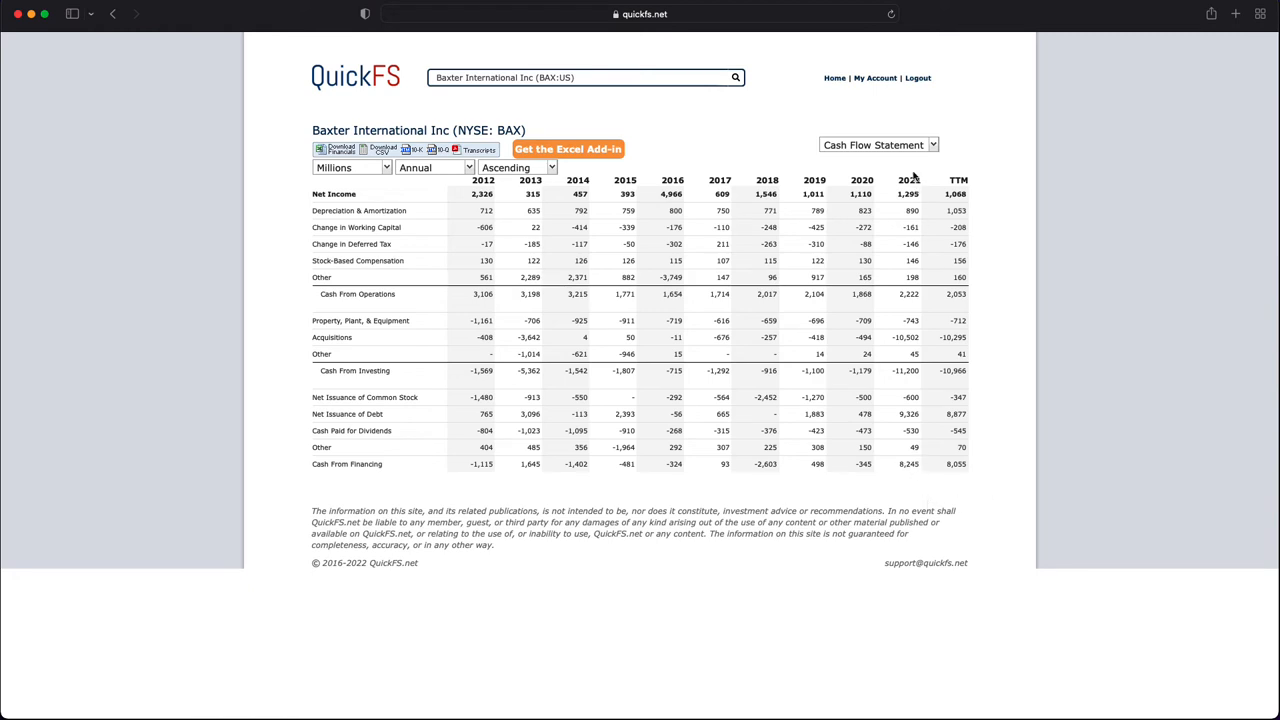
Step: Open the financial statements dropdown from the cash flow view
click(878, 144)
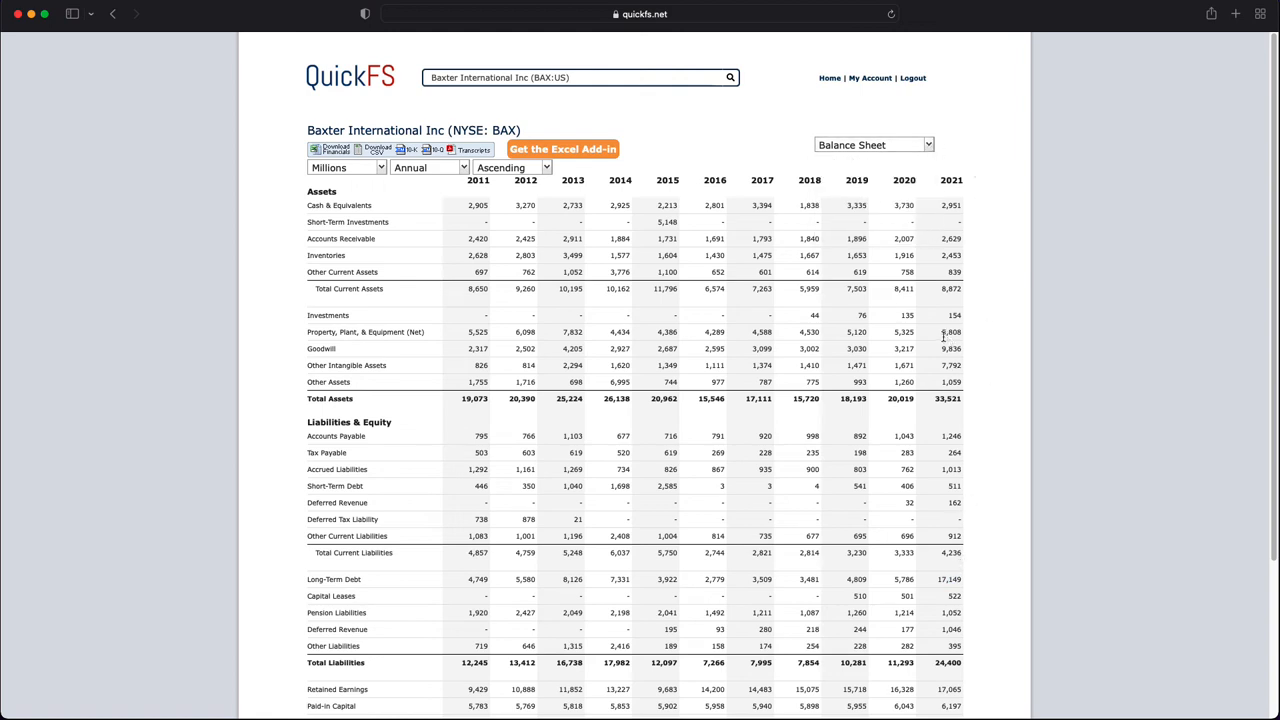
mouse_move(968, 501)
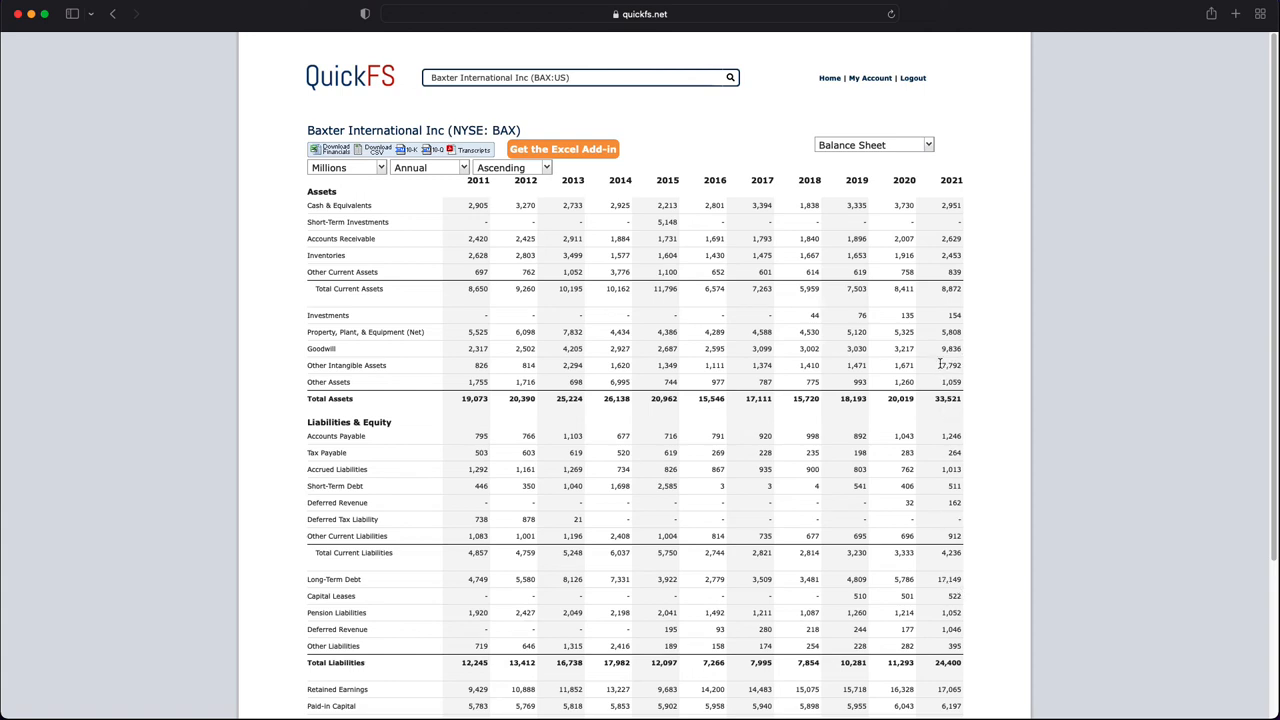
mouse_move(955, 367)
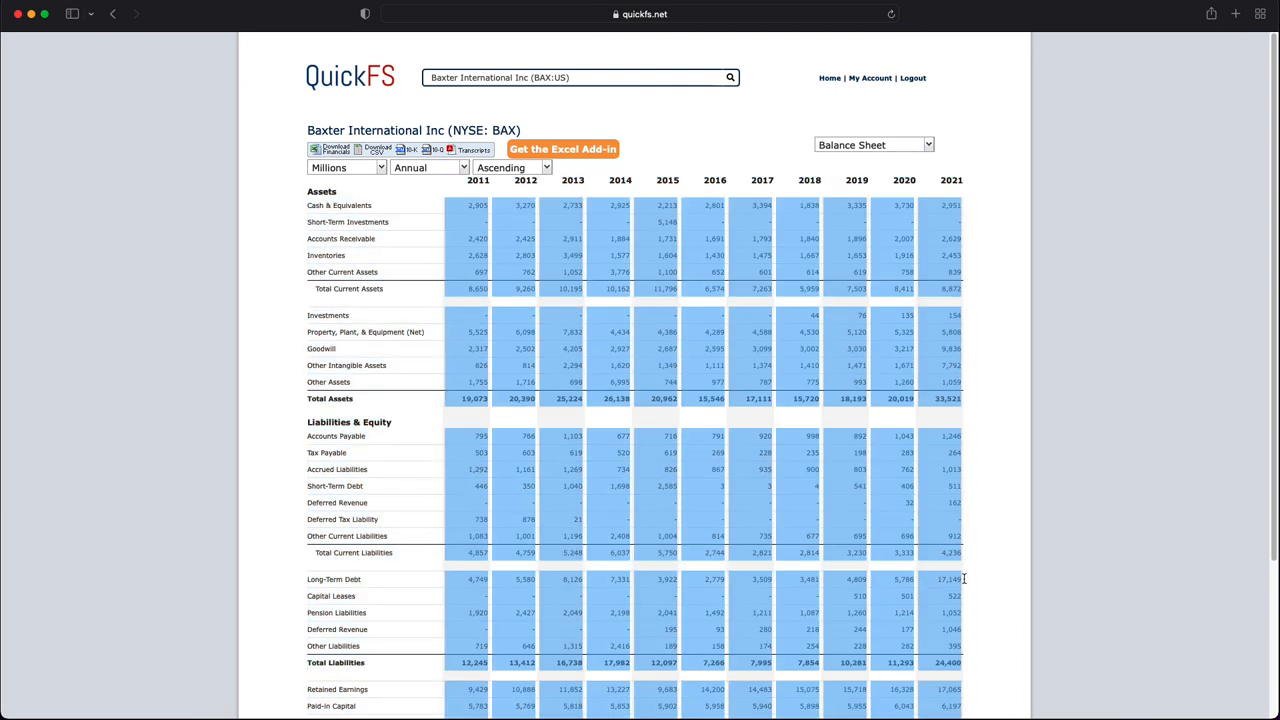
Step: Open the statement dropdown again from the balance sheet
click(872, 144)
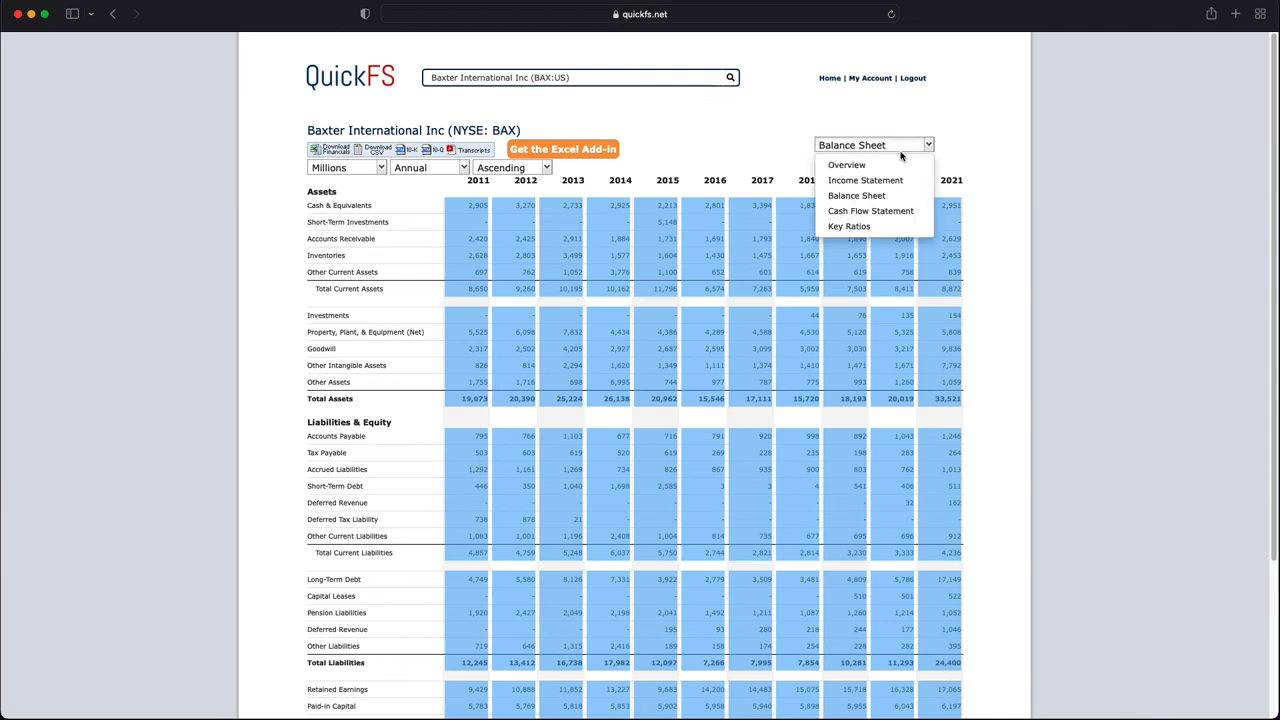
Step: Switch to Baxter's Overview page and review the ROIC chart and ten-year summary
click(846, 165)
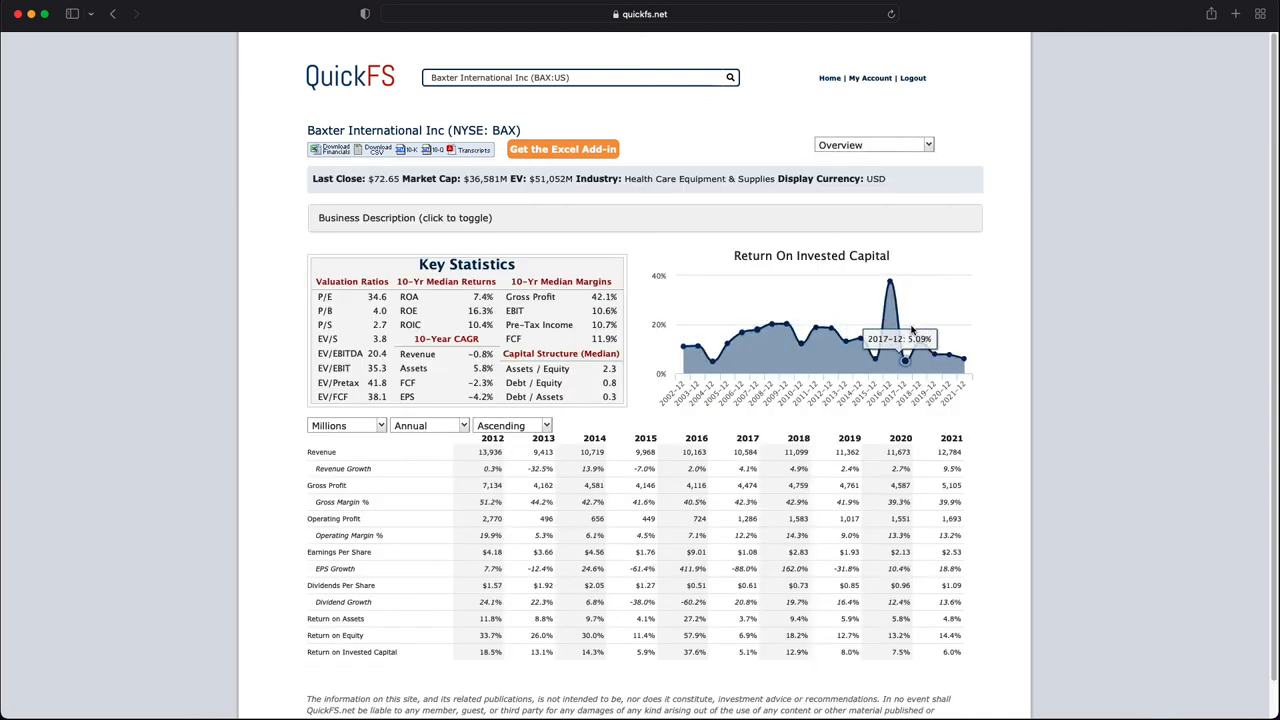
mouse_move(800, 323)
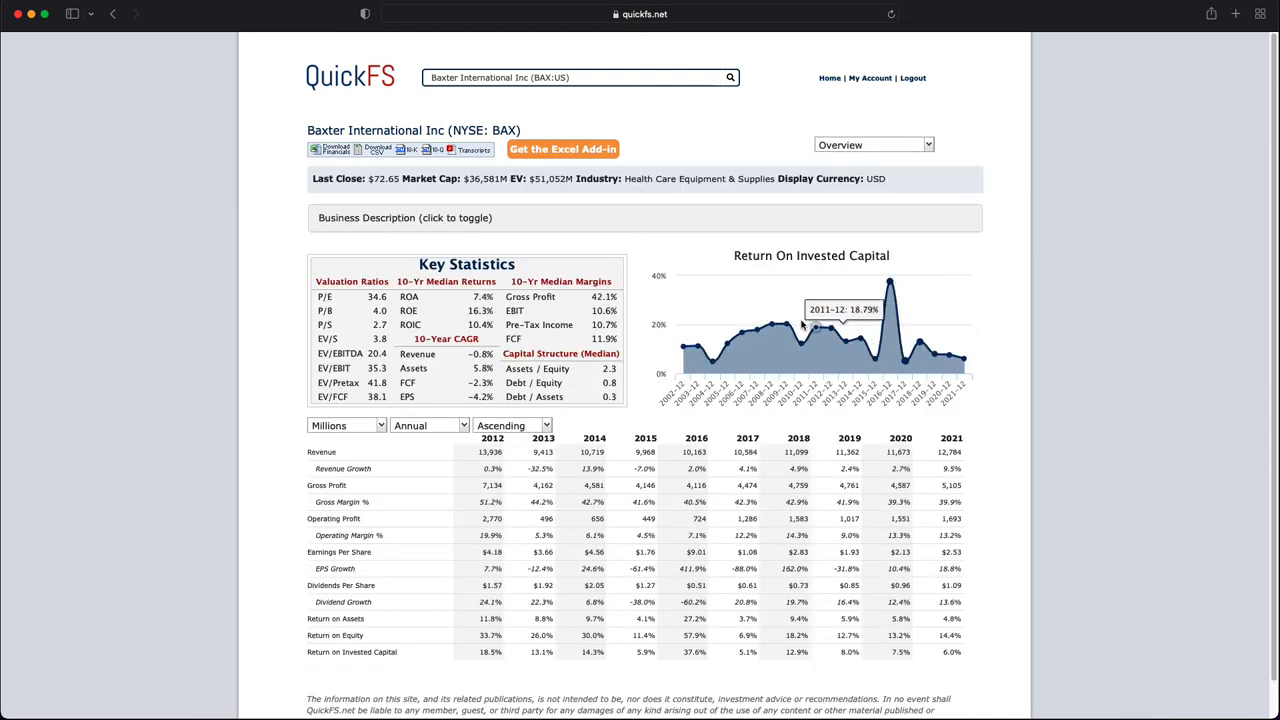
mouse_move(678, 392)
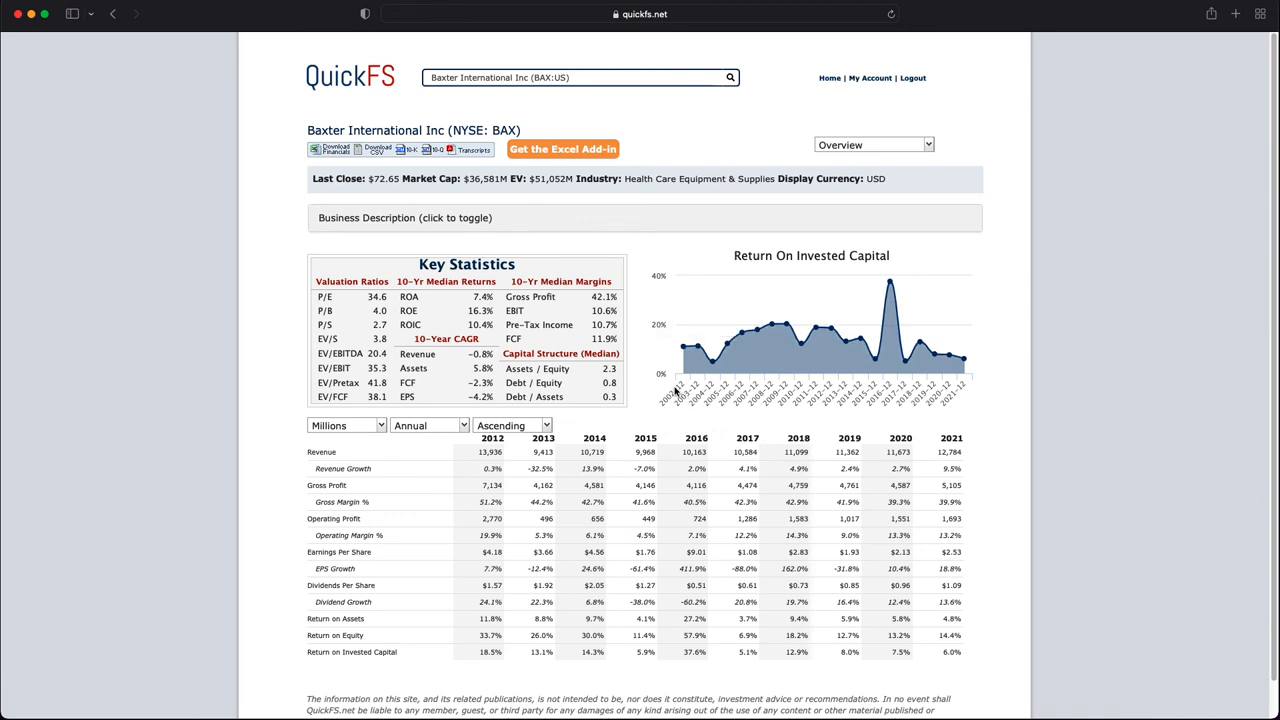
mouse_move(830, 330)
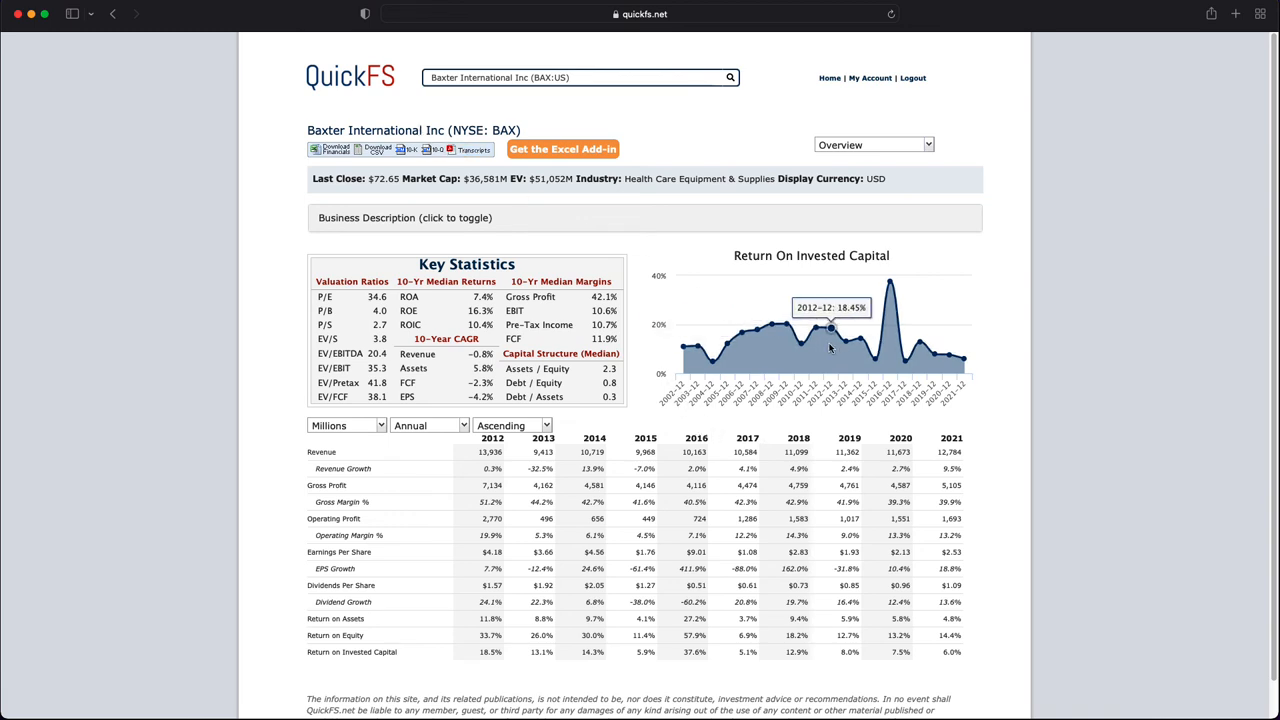
mouse_move(685, 335)
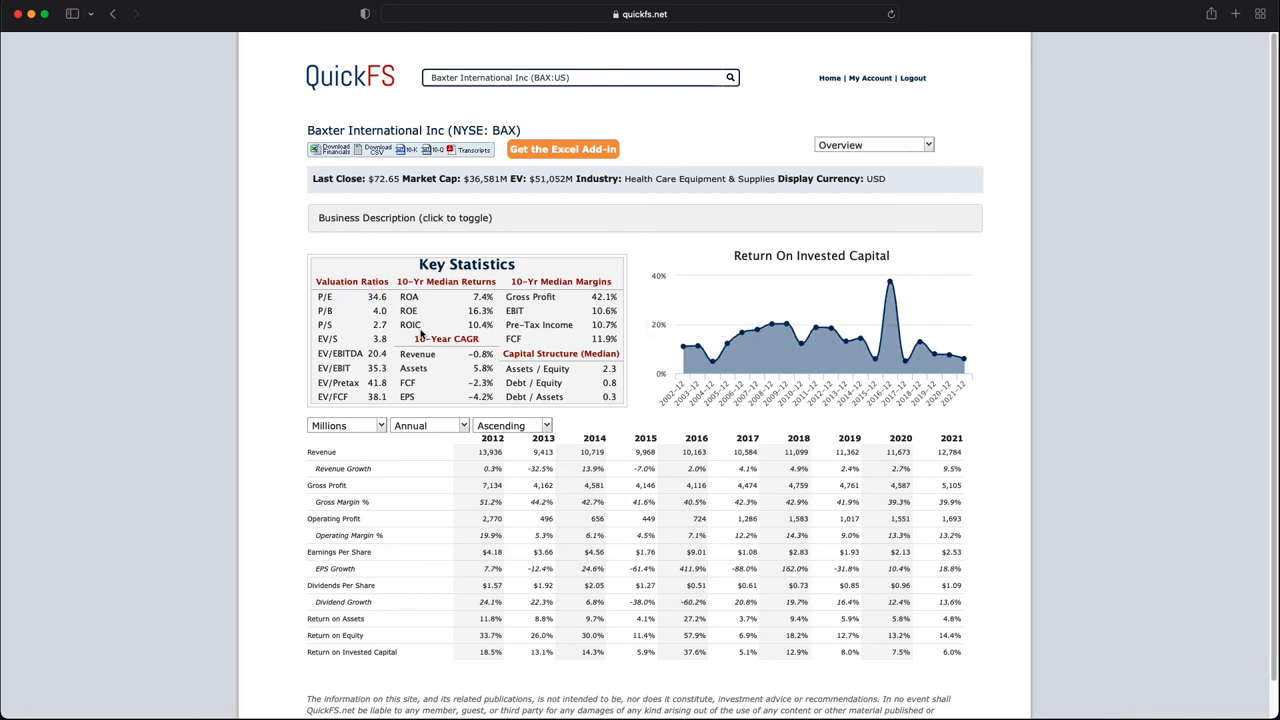
mouse_move(787, 328)
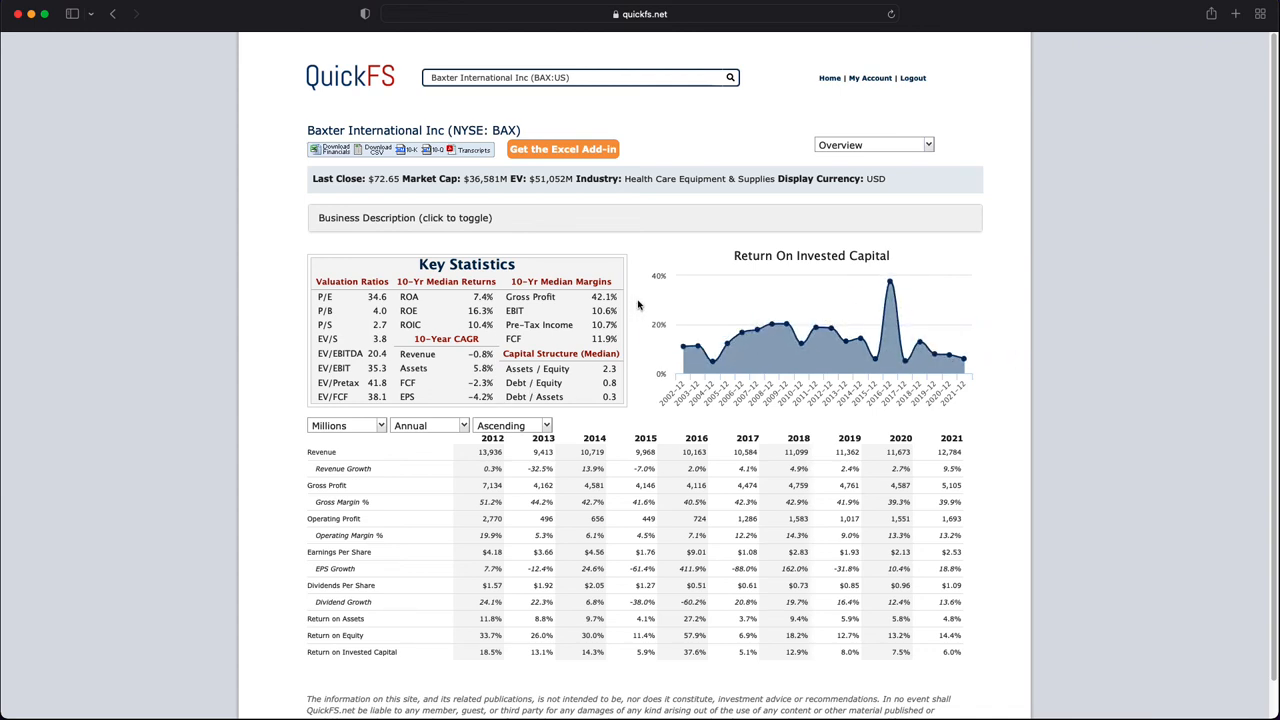
mouse_move(700, 335)
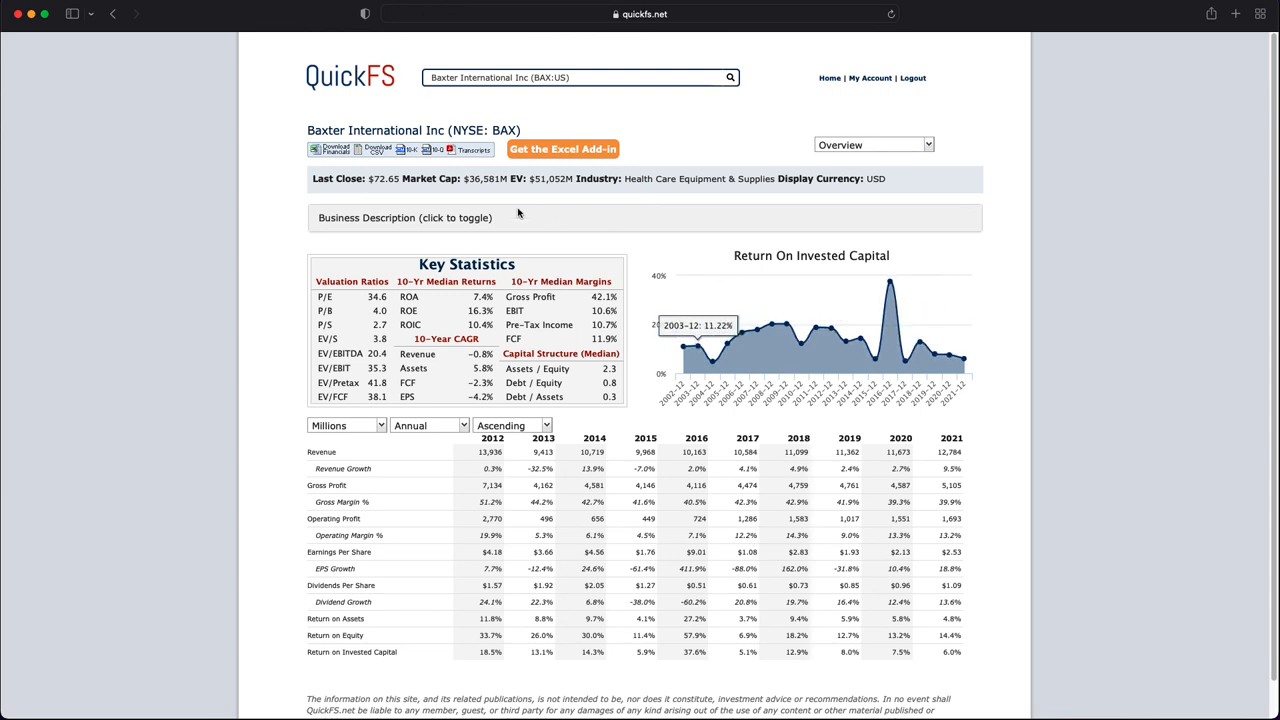
mouse_move(572, 247)
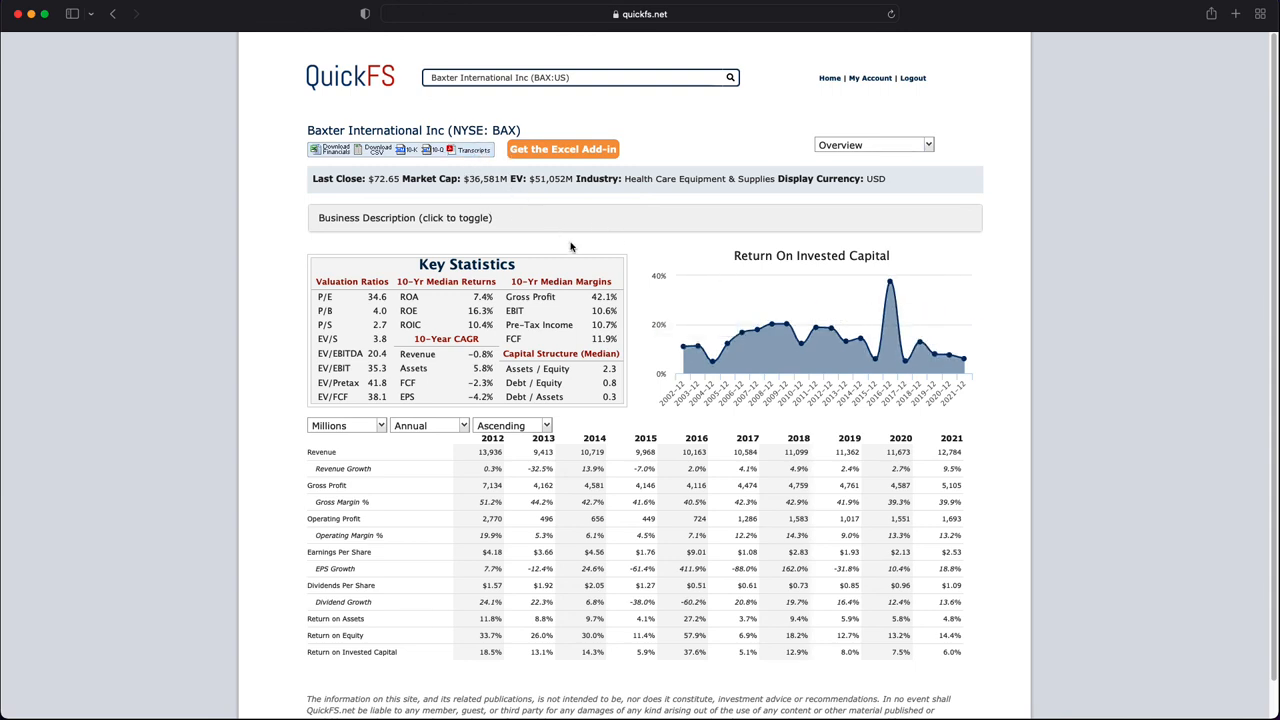
mouse_move(600, 274)
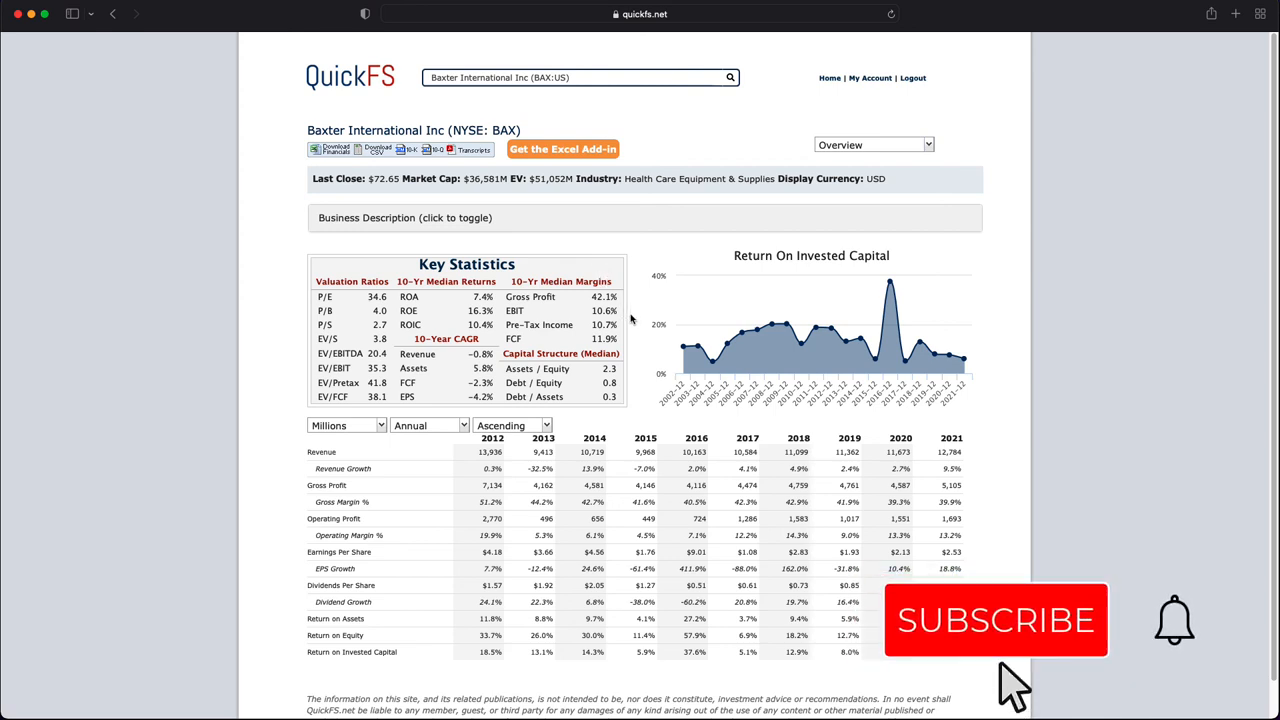
click(995, 620)
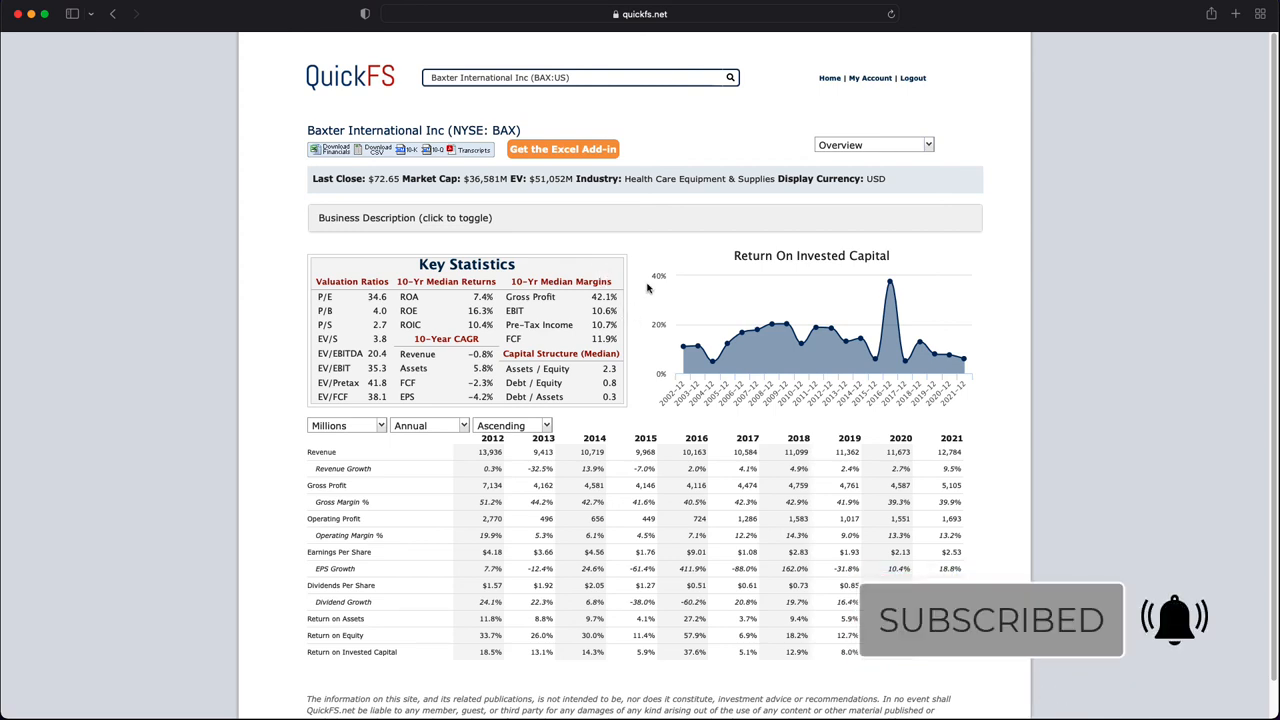
mouse_move(628, 302)
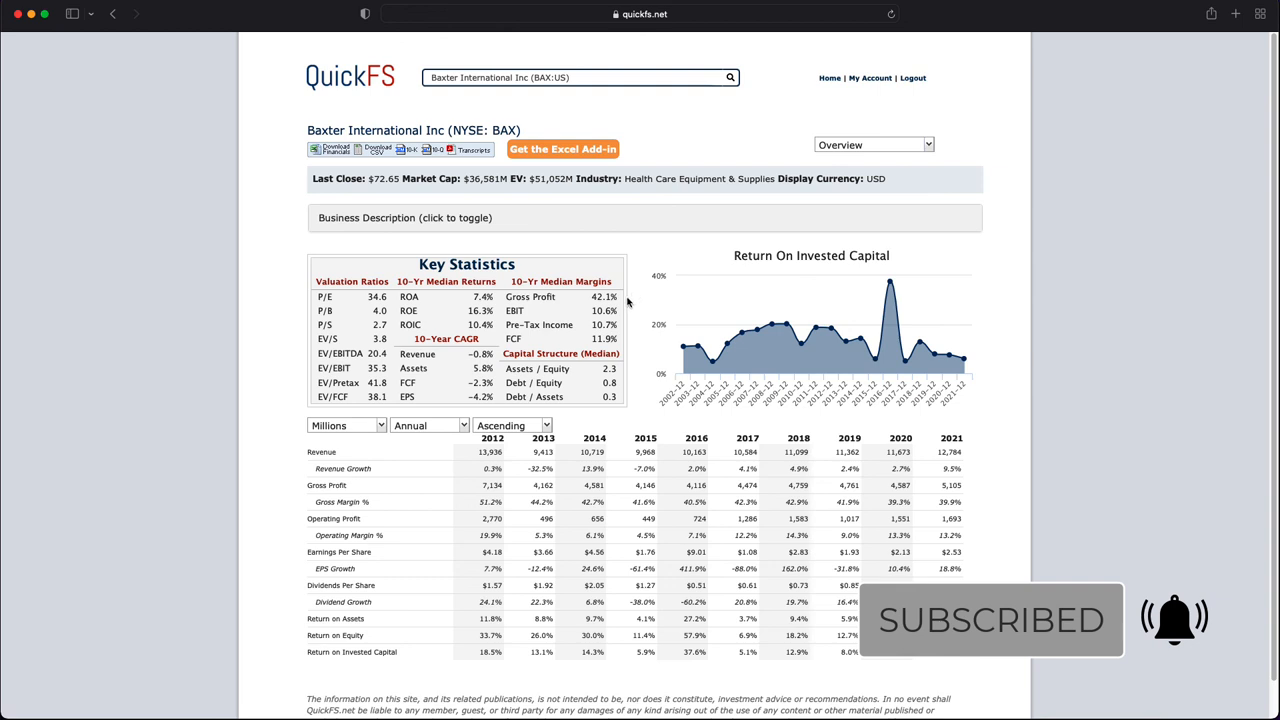
mouse_move(653, 222)
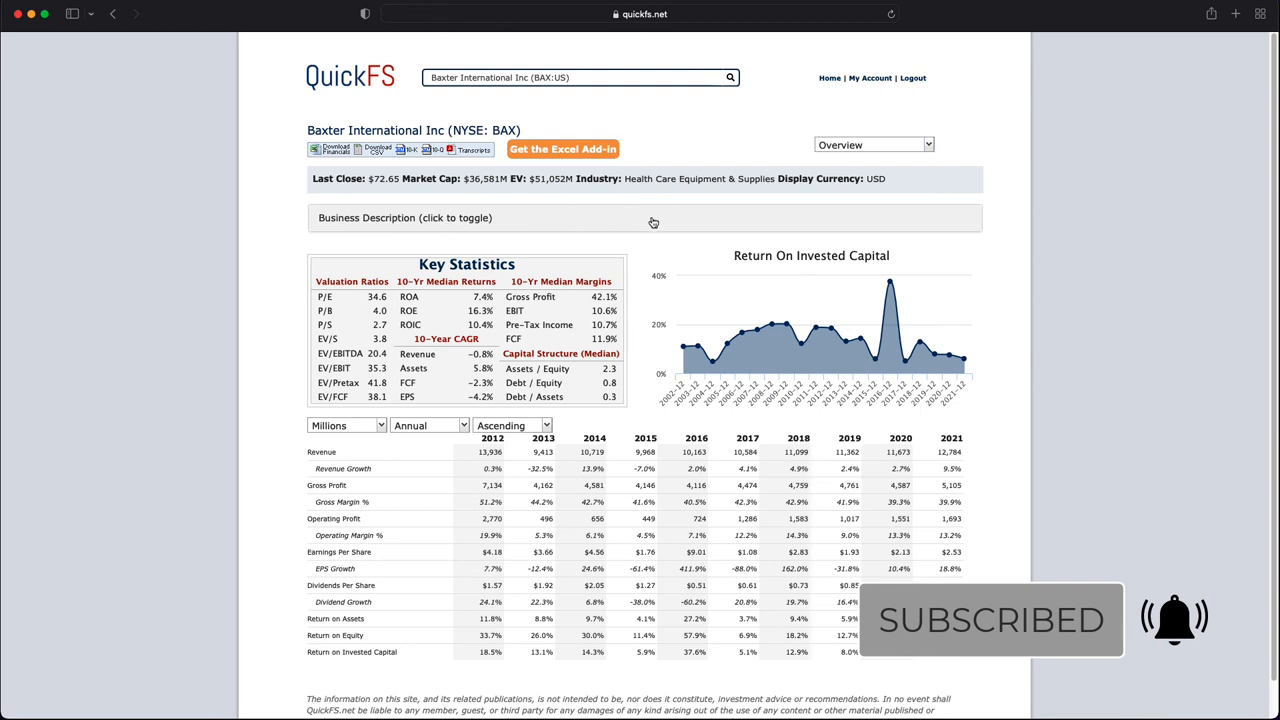